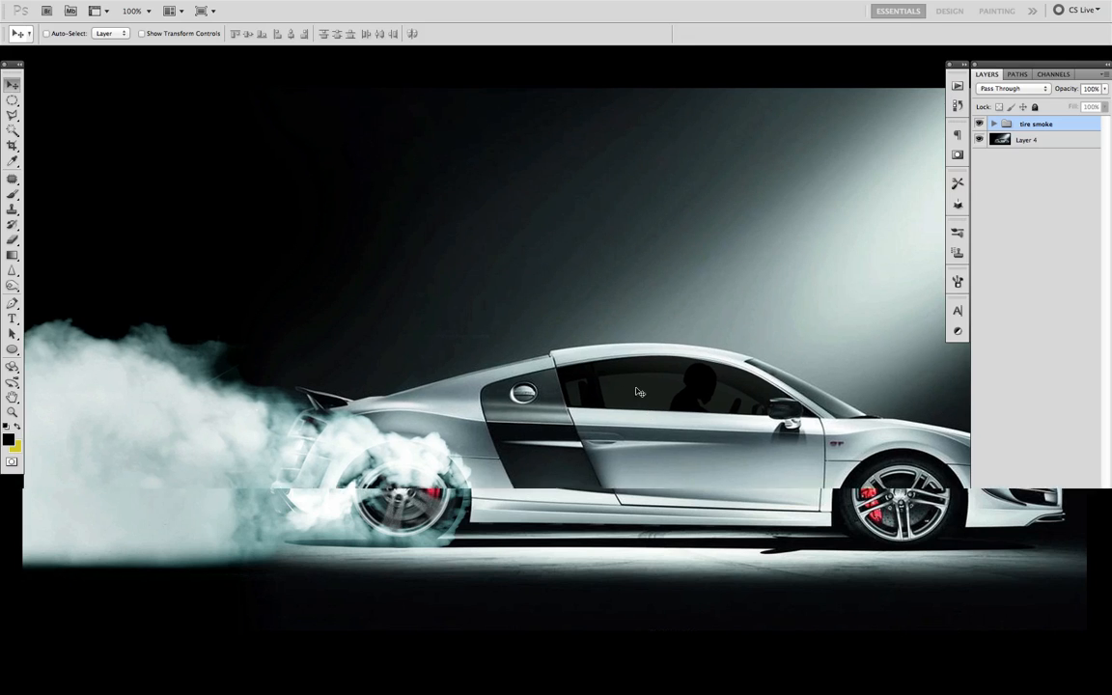
Toggle the tire smoke group and wheel-blur layers on and off to compare the composite
{"action": "left_click", "coordinate": [979, 124]}
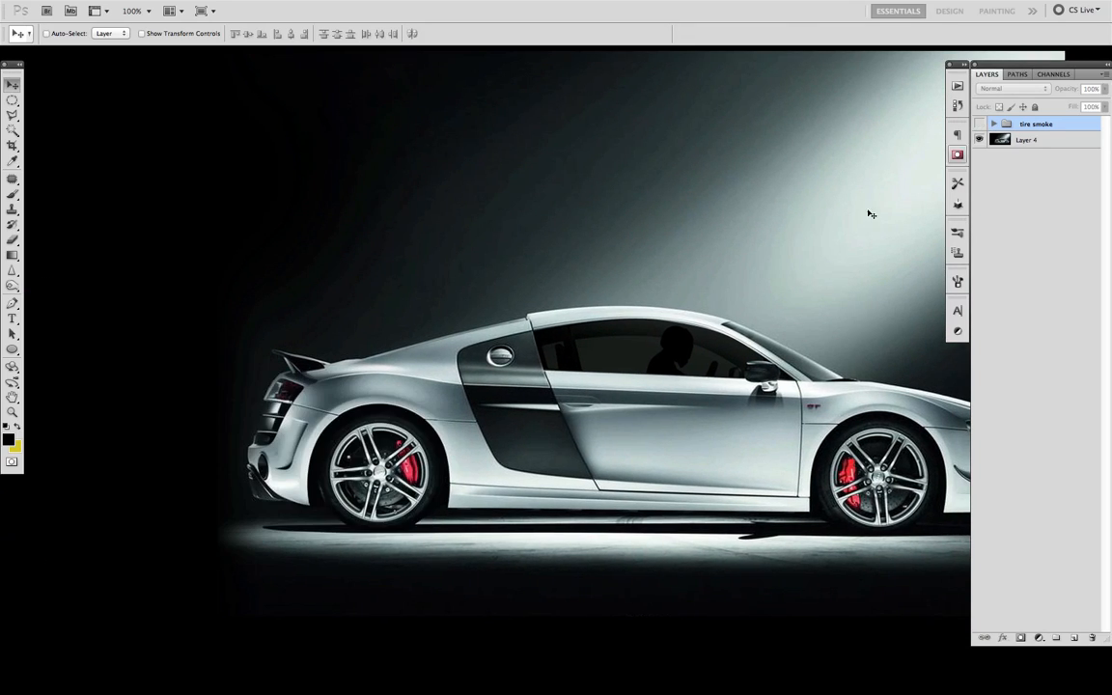
{"action": "left_click", "coordinate": [979, 124]}
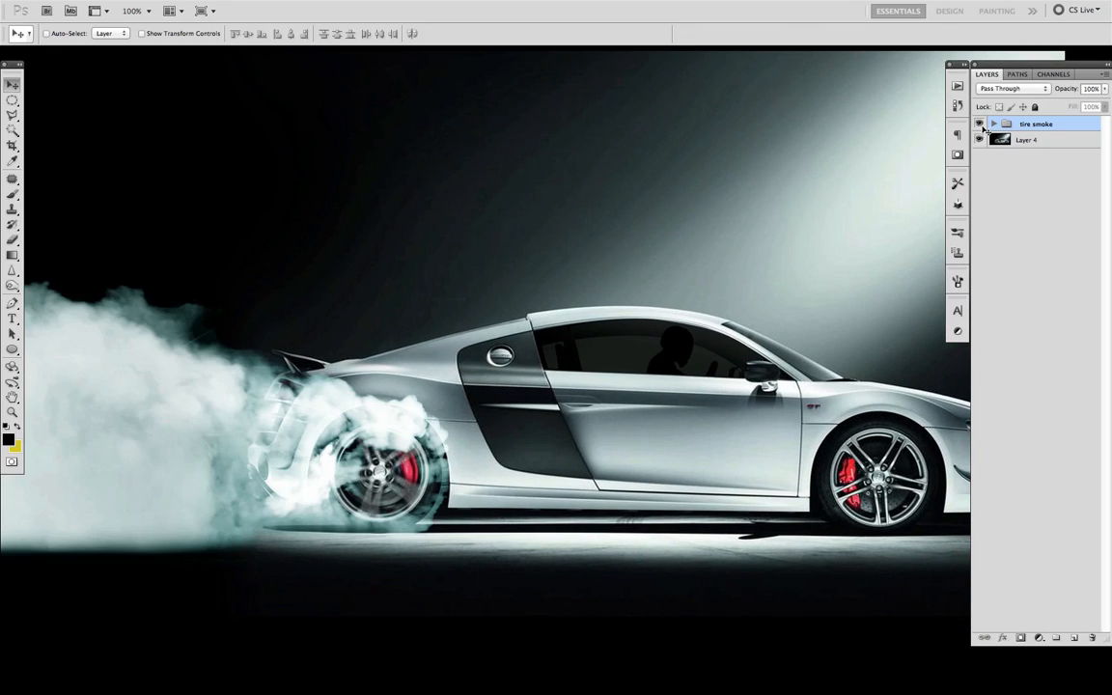
{"action": "left_click", "coordinate": [993, 123]}
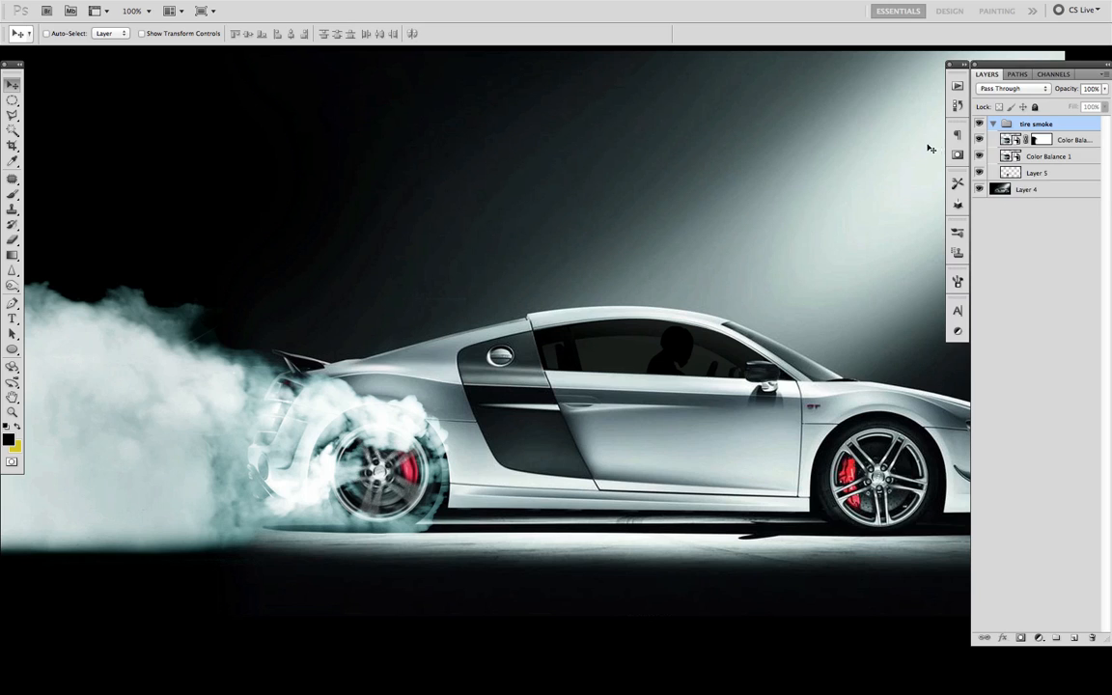
{"action": "left_click", "coordinate": [979, 124]}
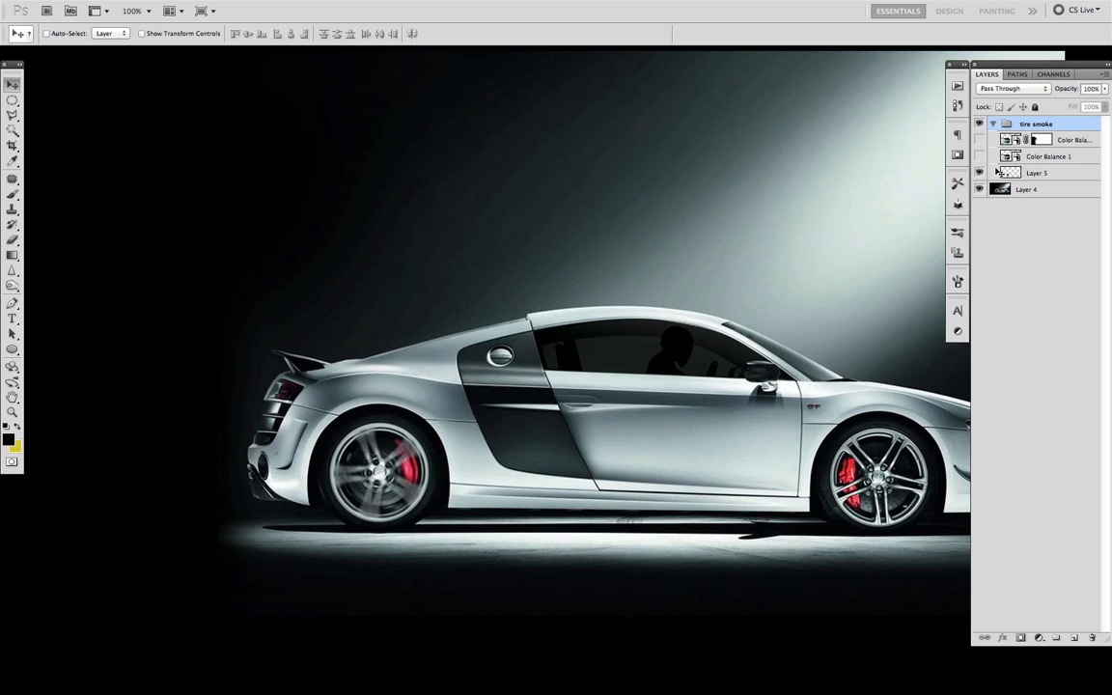
{"action": "left_click", "coordinate": [979, 172]}
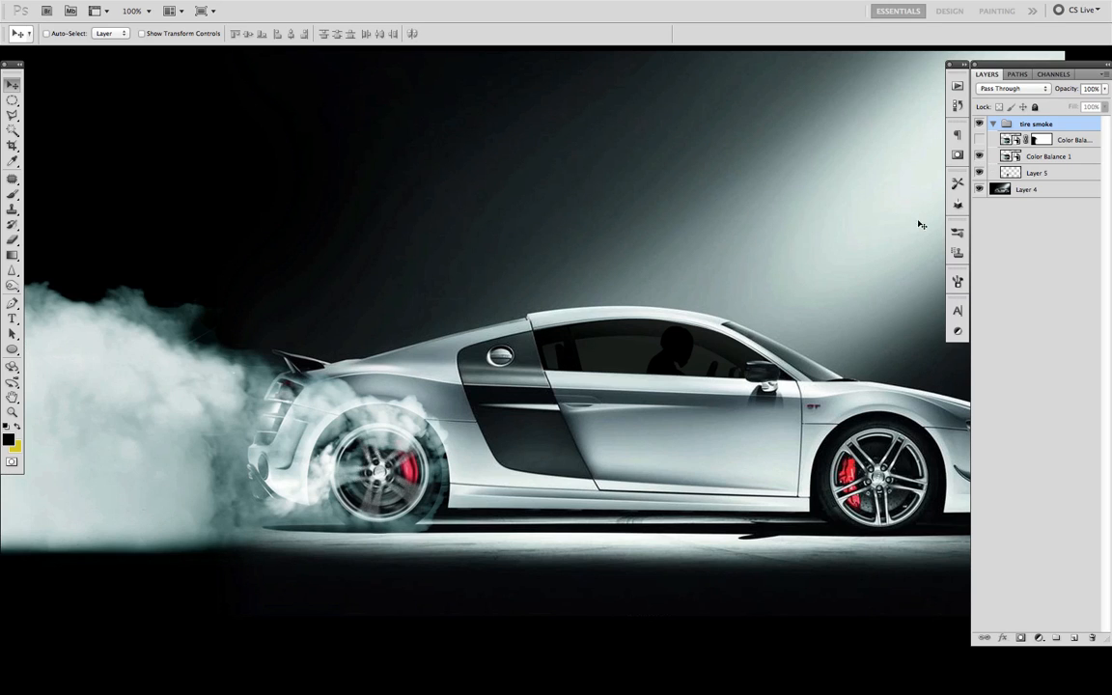
{"action": "left_click", "coordinate": [979, 139]}
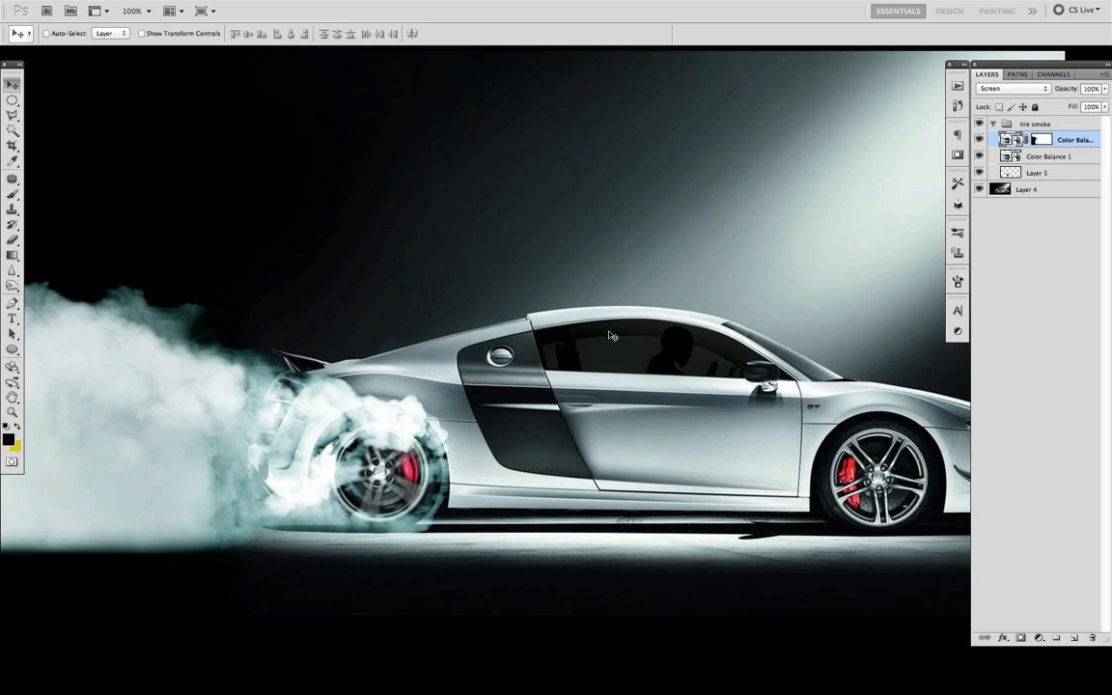
{"action": "left_click", "coordinate": [979, 124]}
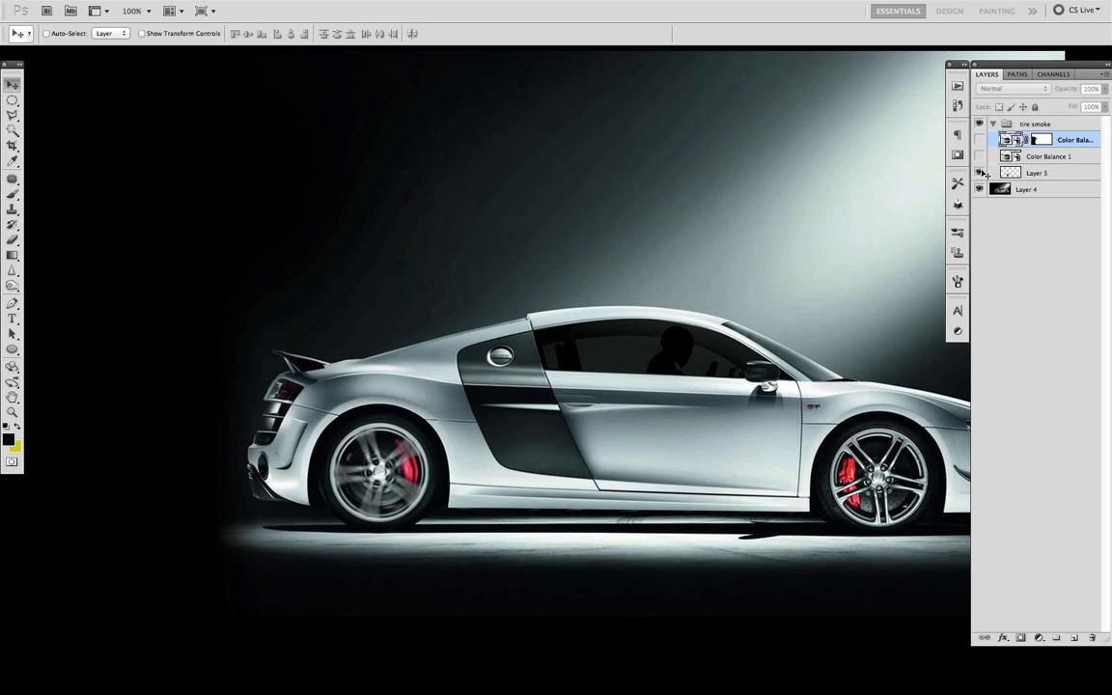
{"action": "left_click", "coordinate": [979, 139]}
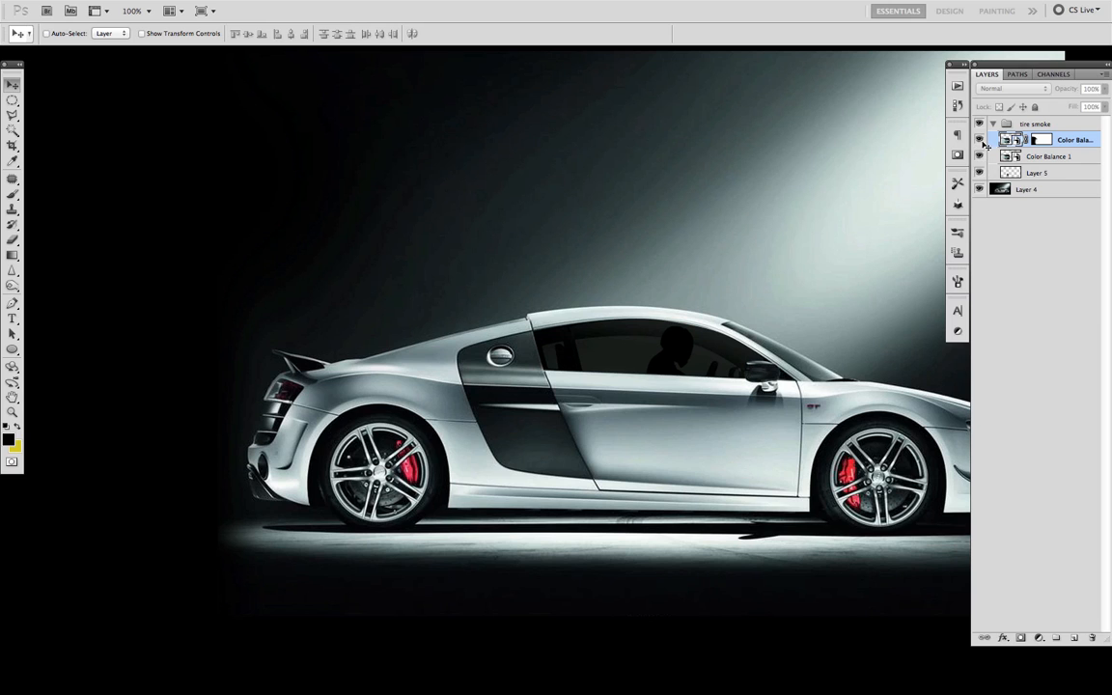
{"action": "left_click", "coordinate": [1012, 89]}
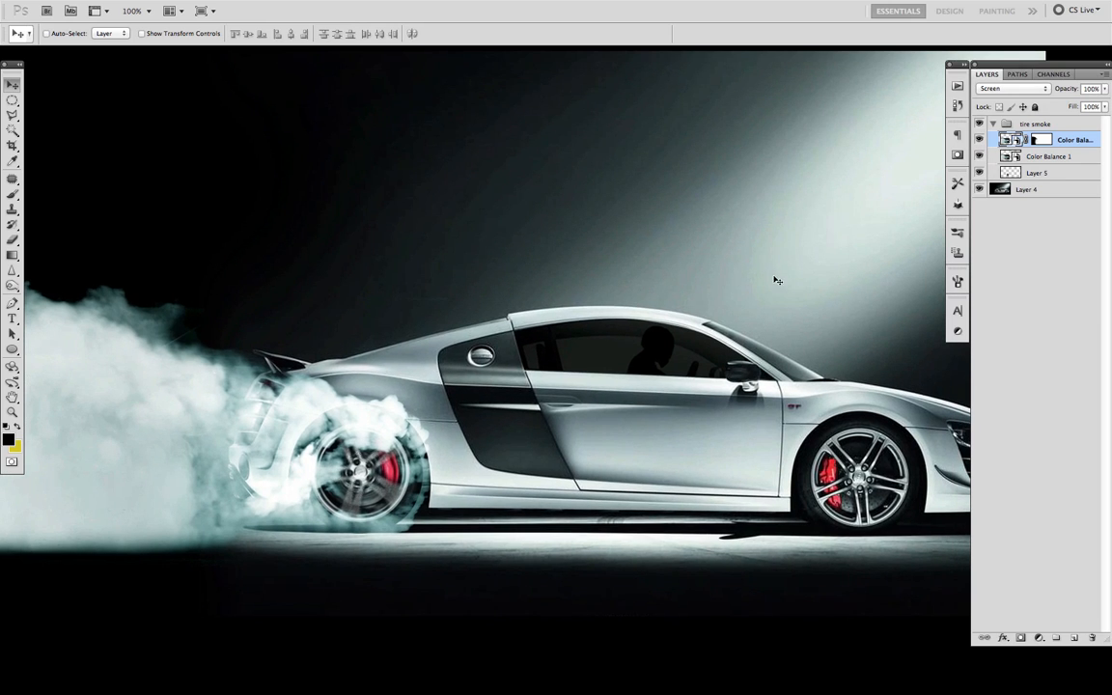
{"action": "mouse_move", "coordinate": [947, 236]}
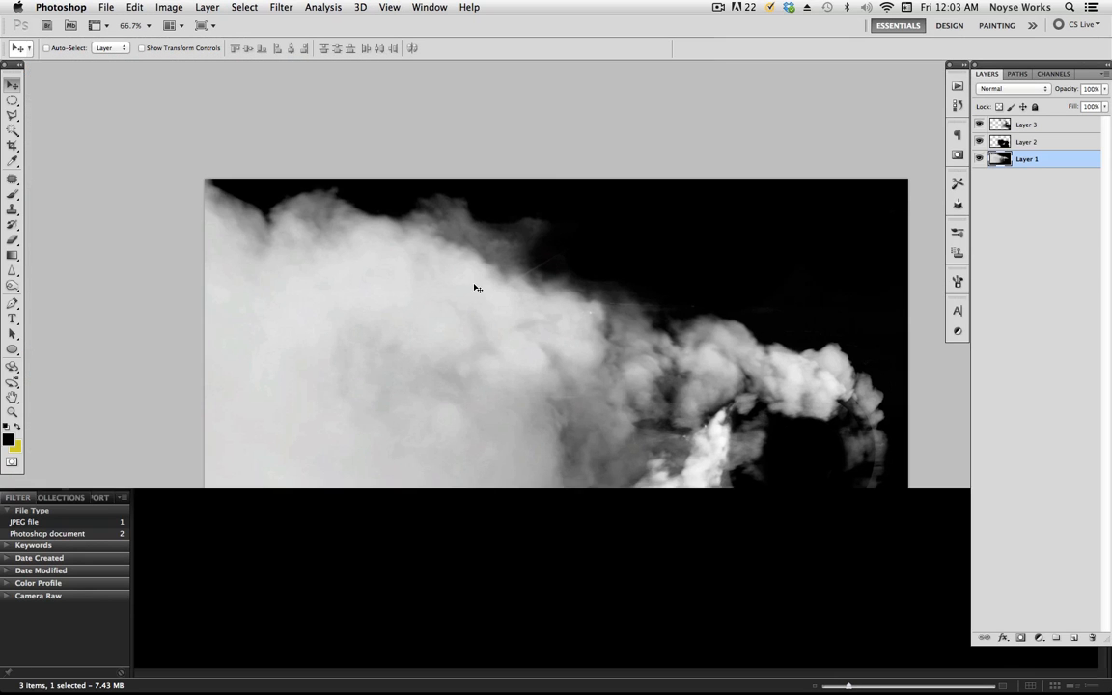
View the smoke image full screen and toggle its smoke ring layers
{"action": "key", "text": "Tab"}
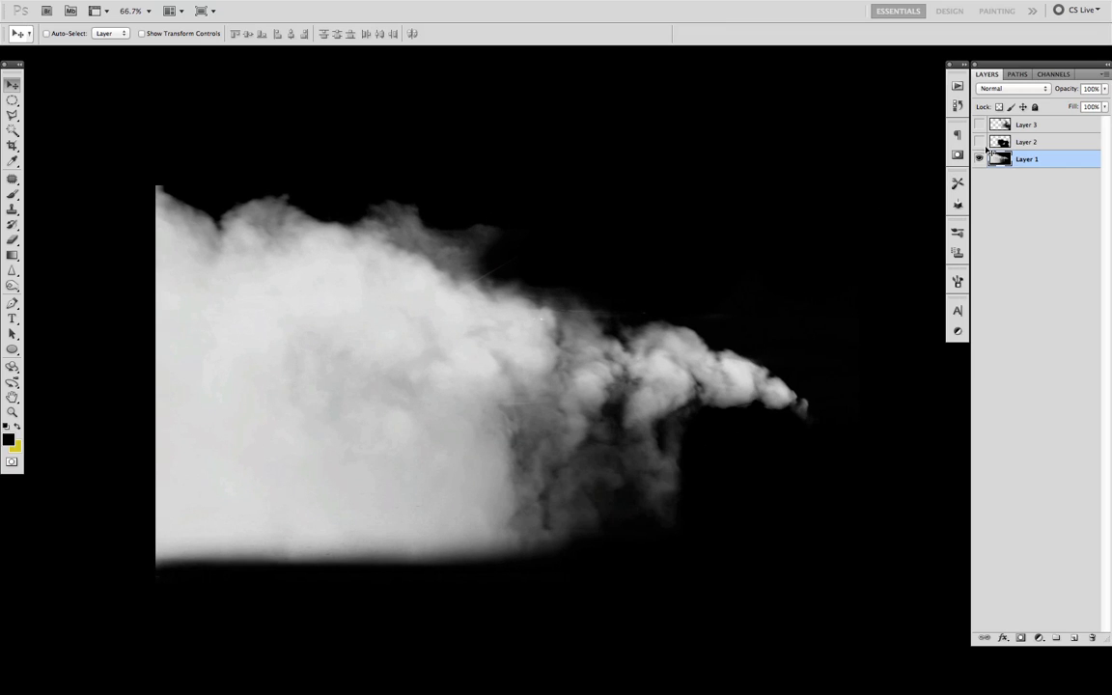
{"action": "left_click", "coordinate": [979, 143]}
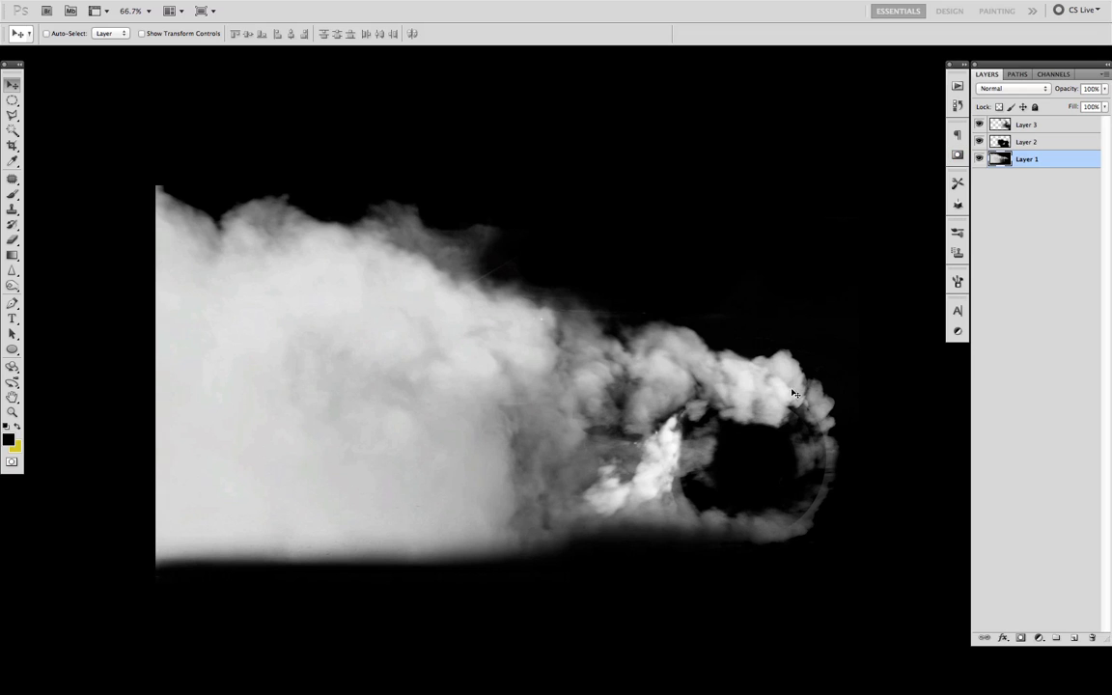
{"action": "left_click", "coordinate": [979, 124]}
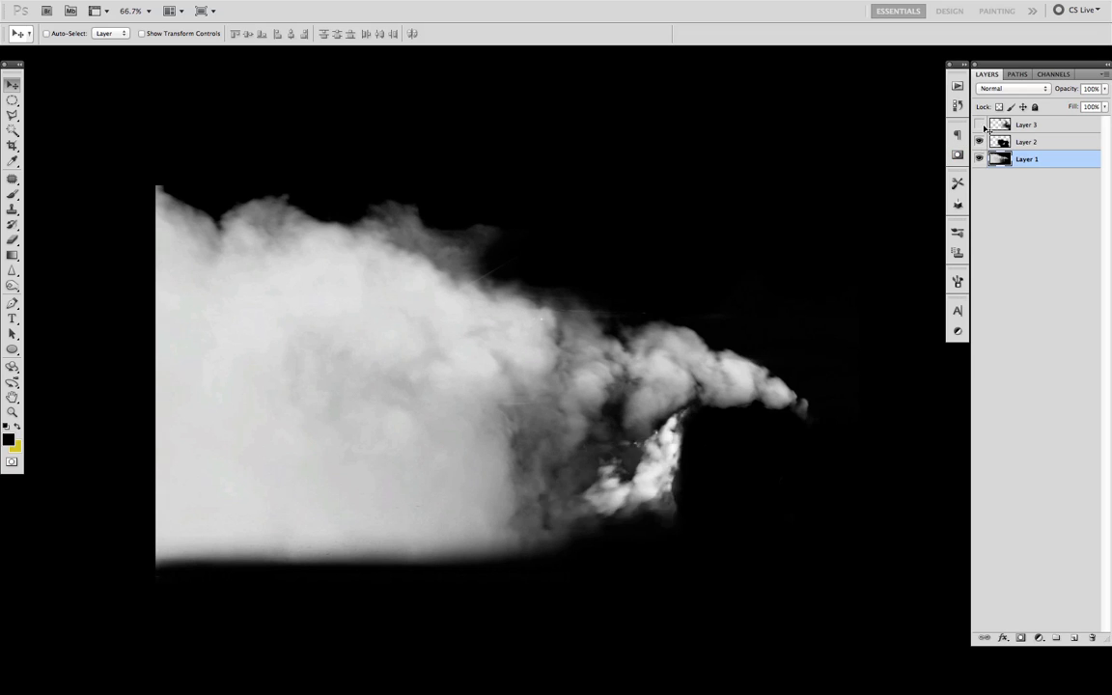
{"action": "left_click", "coordinate": [979, 124]}
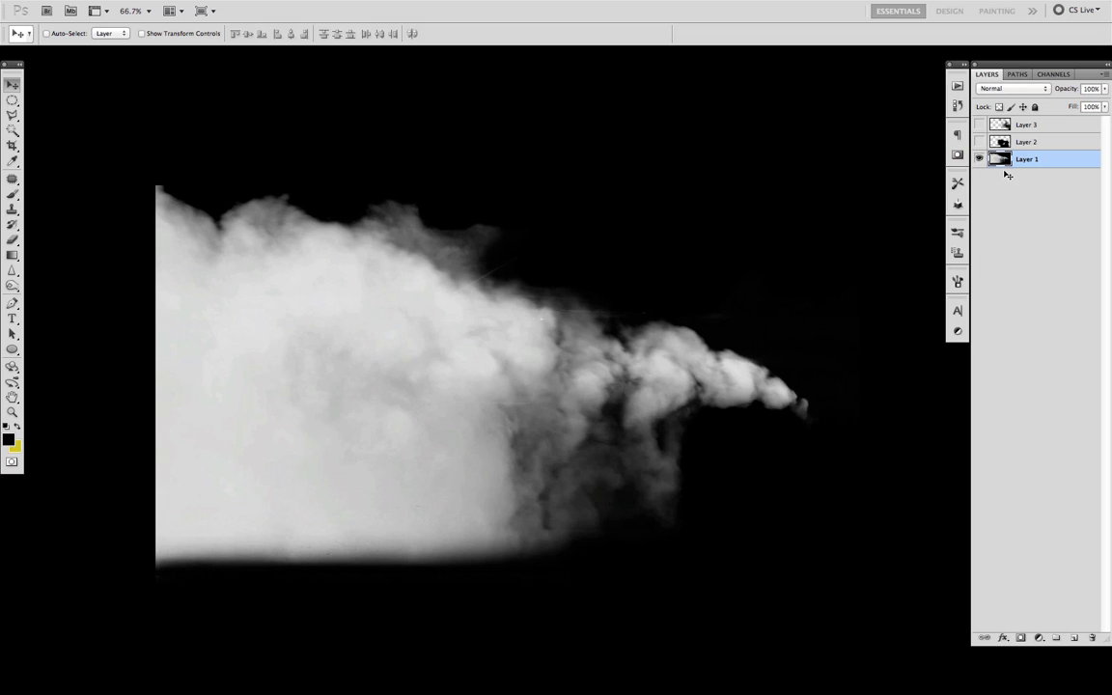
{"action": "mouse_move", "coordinate": [799, 406]}
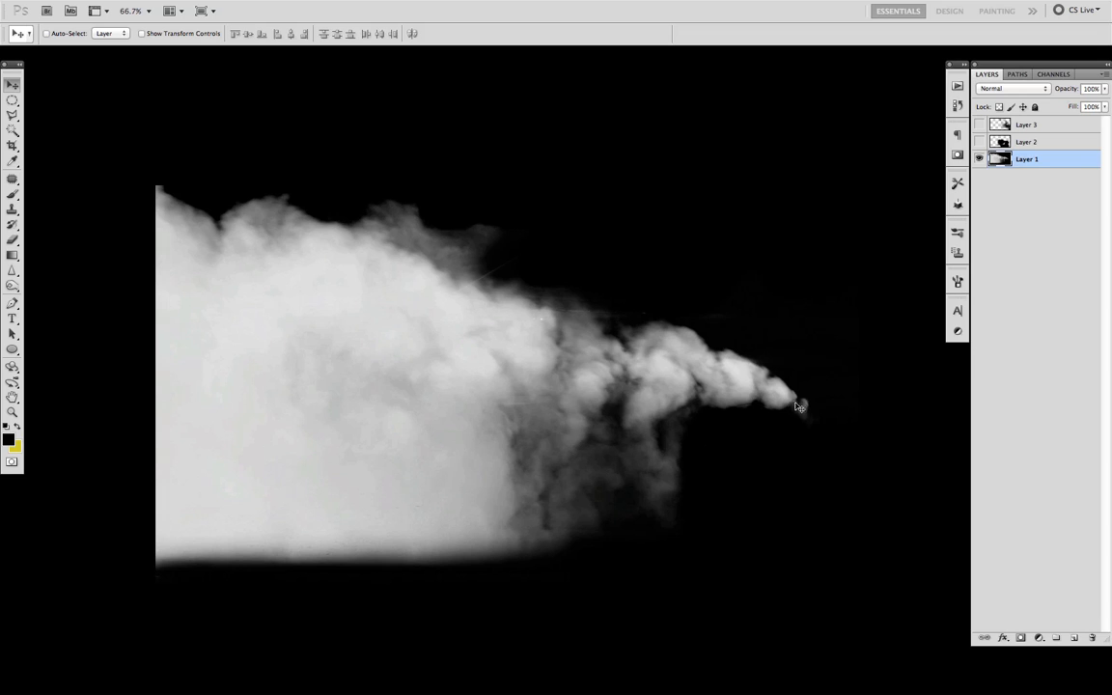
{"action": "mouse_move", "coordinate": [848, 228]}
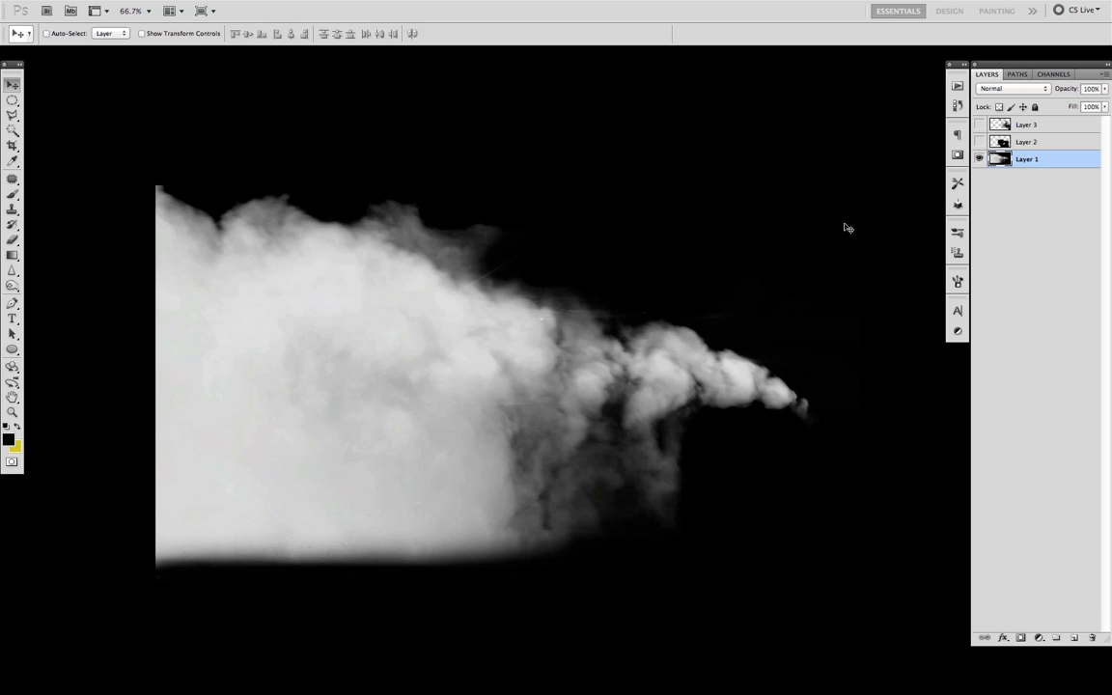
{"action": "left_click", "coordinate": [981, 143]}
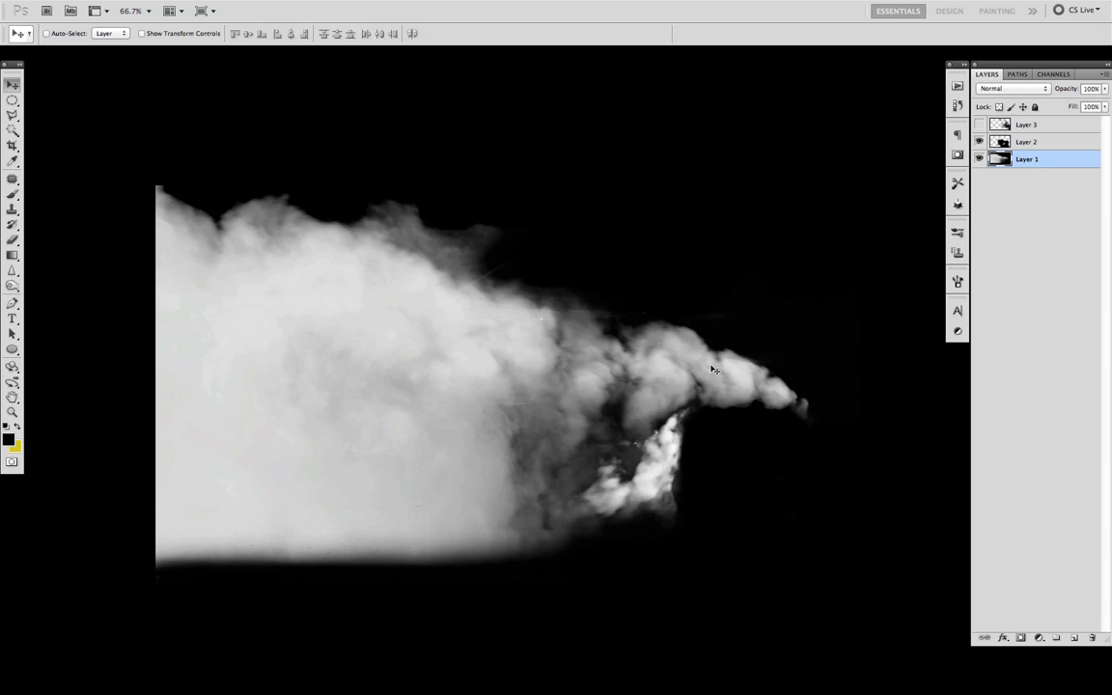
{"action": "mouse_move", "coordinate": [664, 452]}
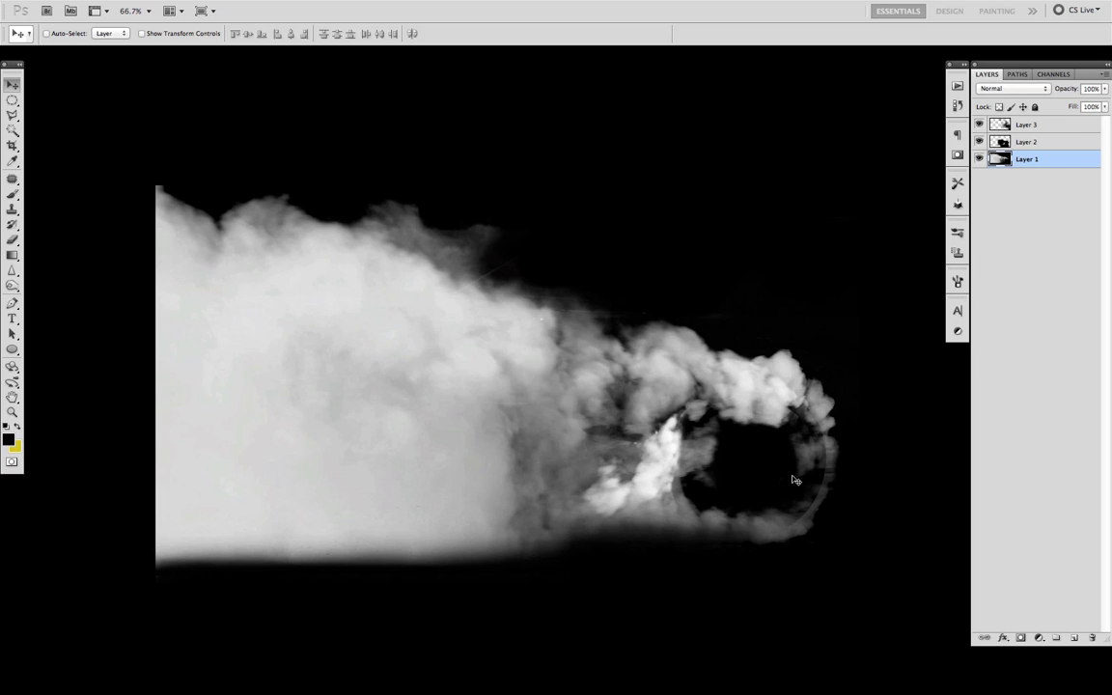
Shift the smoke composite left and save it as maximum-quality JPEG, replacing smoke.jpg
{"action": "left_click_drag", "start_coordinate": [796, 479], "coordinate": [529, 417]}
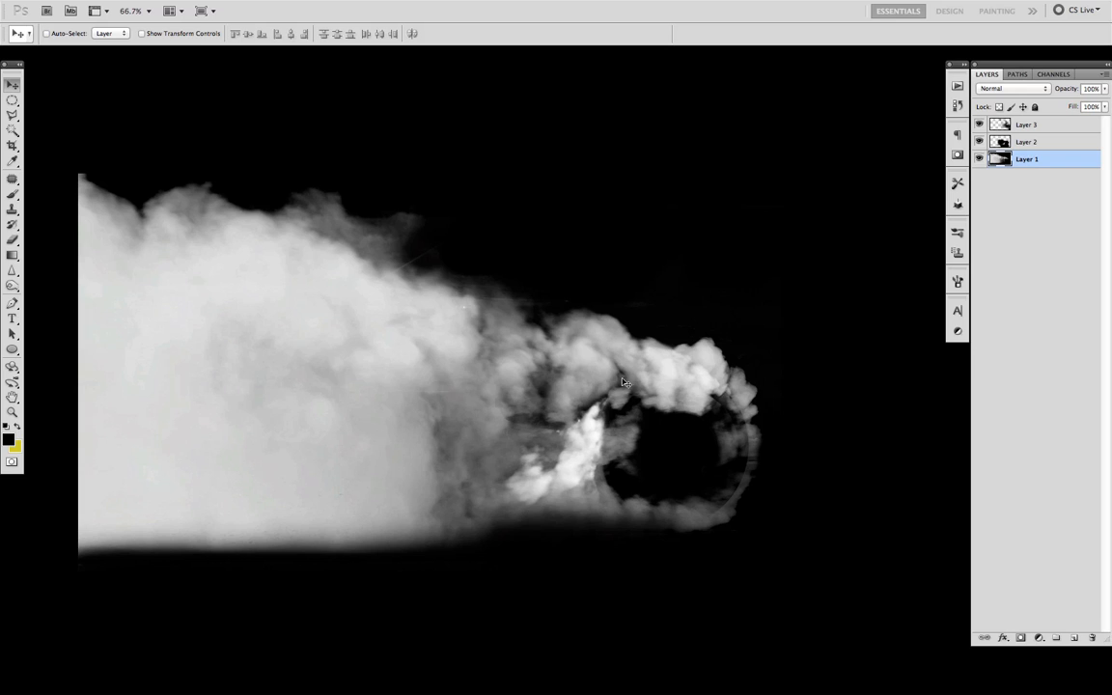
{"action": "mouse_move", "coordinate": [657, 409]}
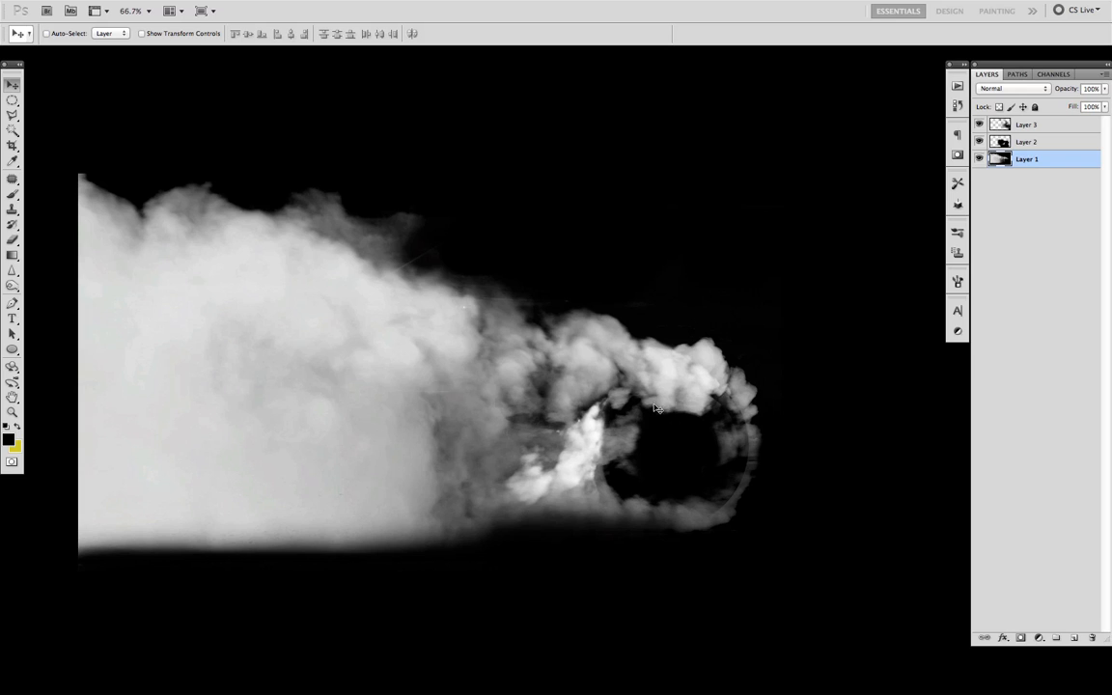
{"action": "mouse_move", "coordinate": [724, 421]}
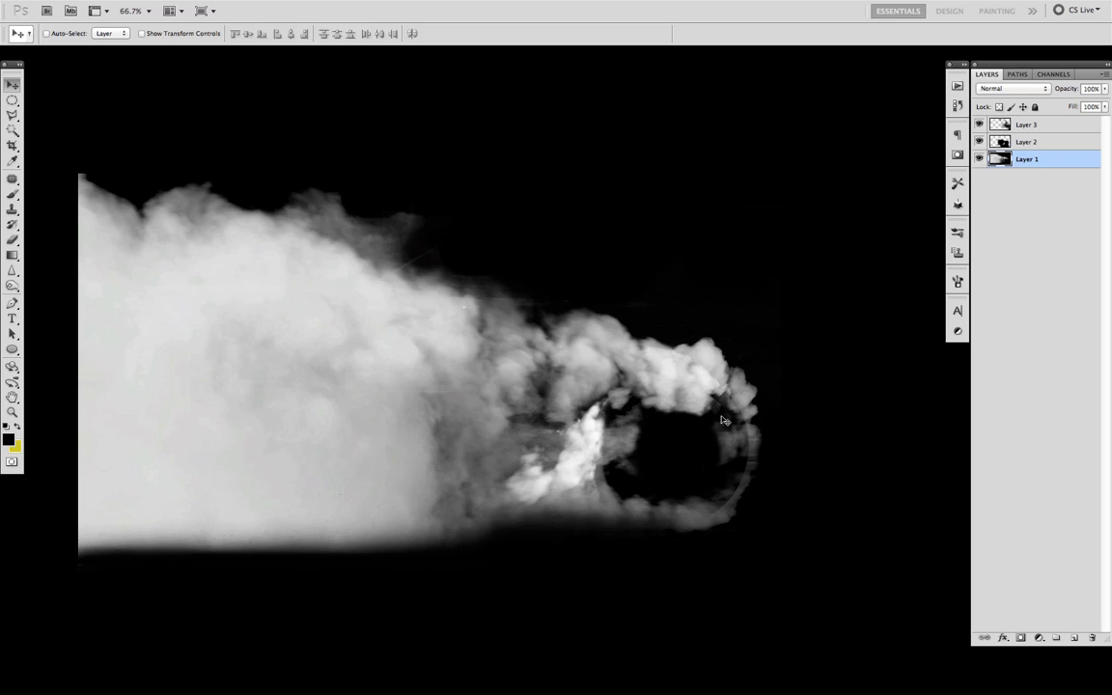
{"action": "mouse_move", "coordinate": [708, 452]}
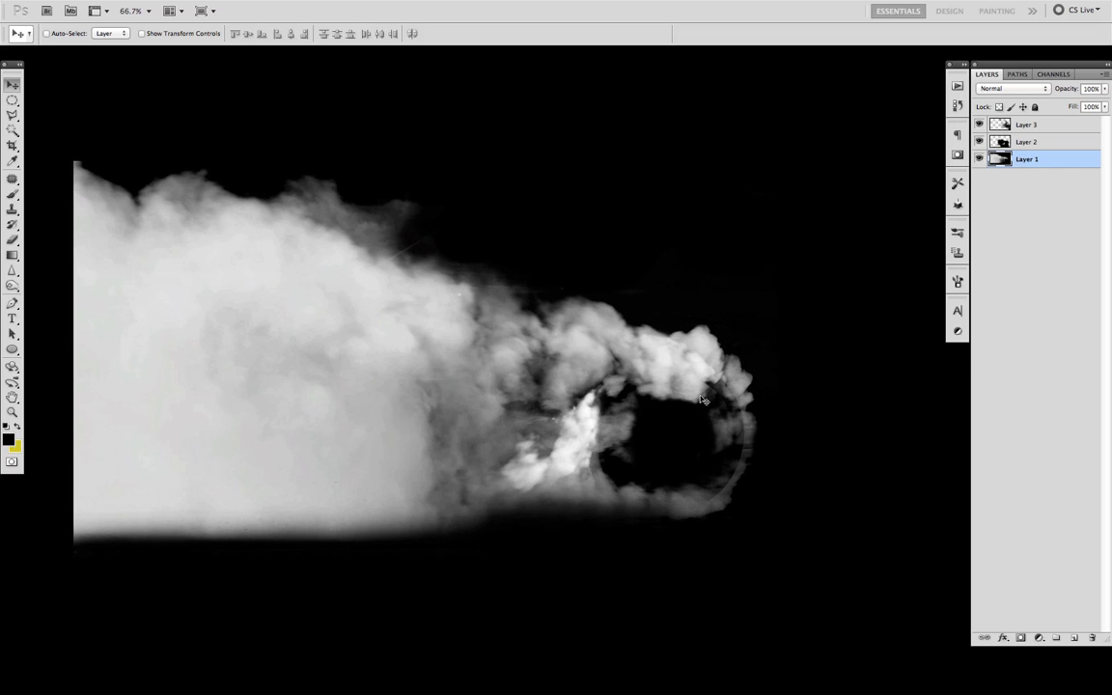
{"action": "mouse_move", "coordinate": [564, 338]}
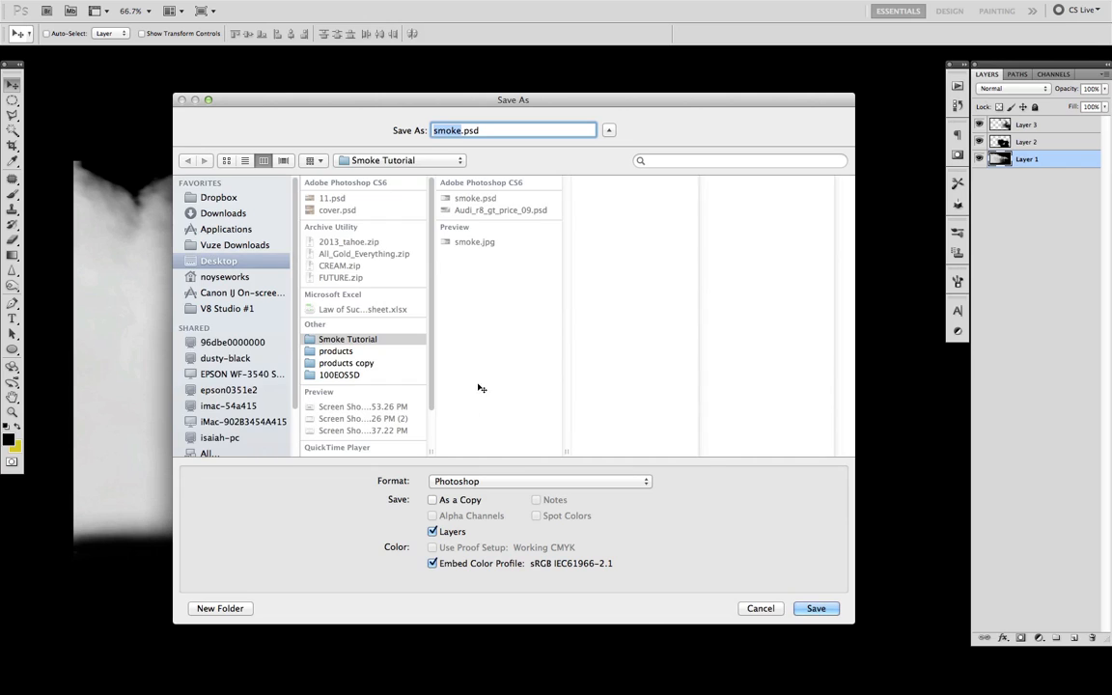
{"action": "left_click", "coordinate": [541, 481]}
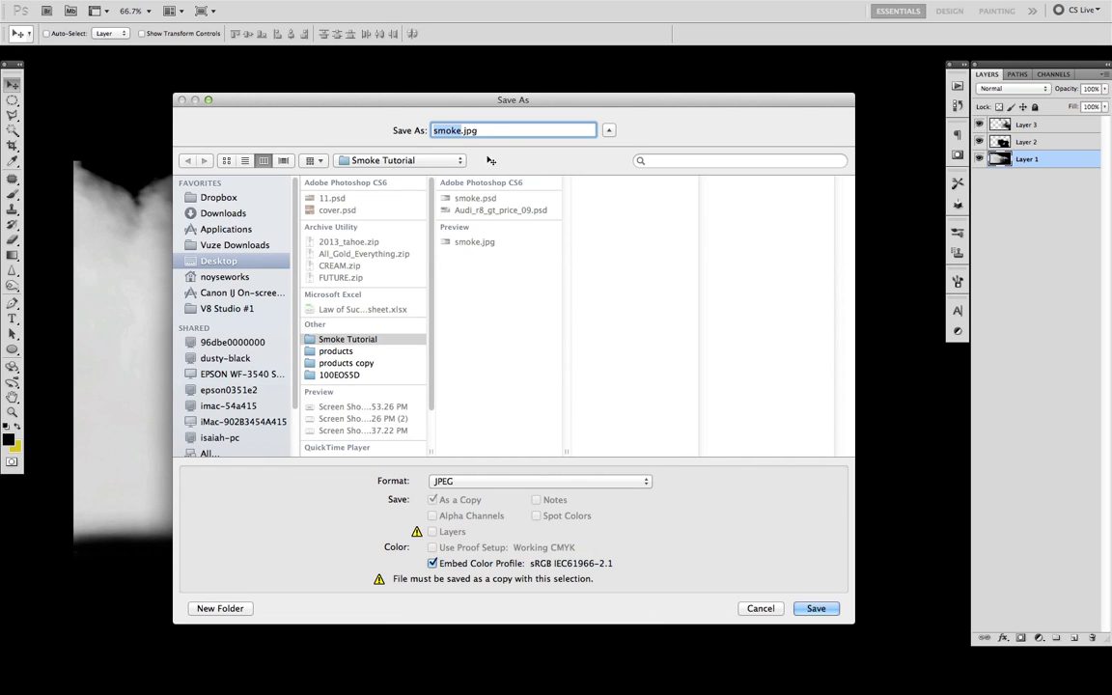
{"action": "left_click", "coordinate": [815, 608]}
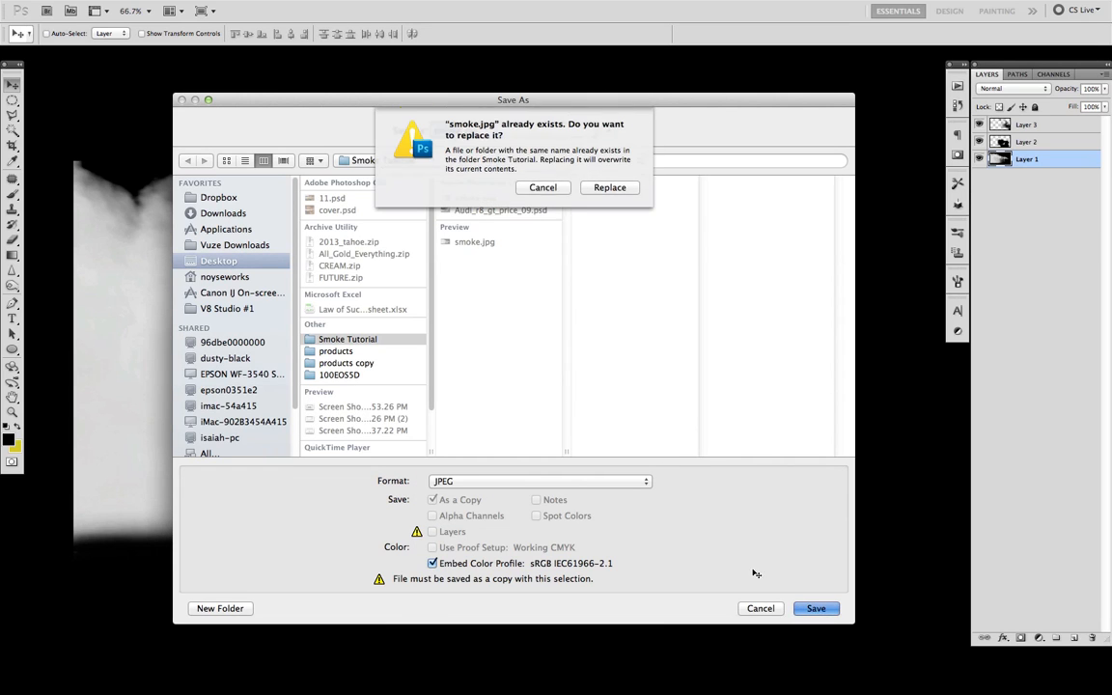
{"action": "left_click", "coordinate": [610, 187]}
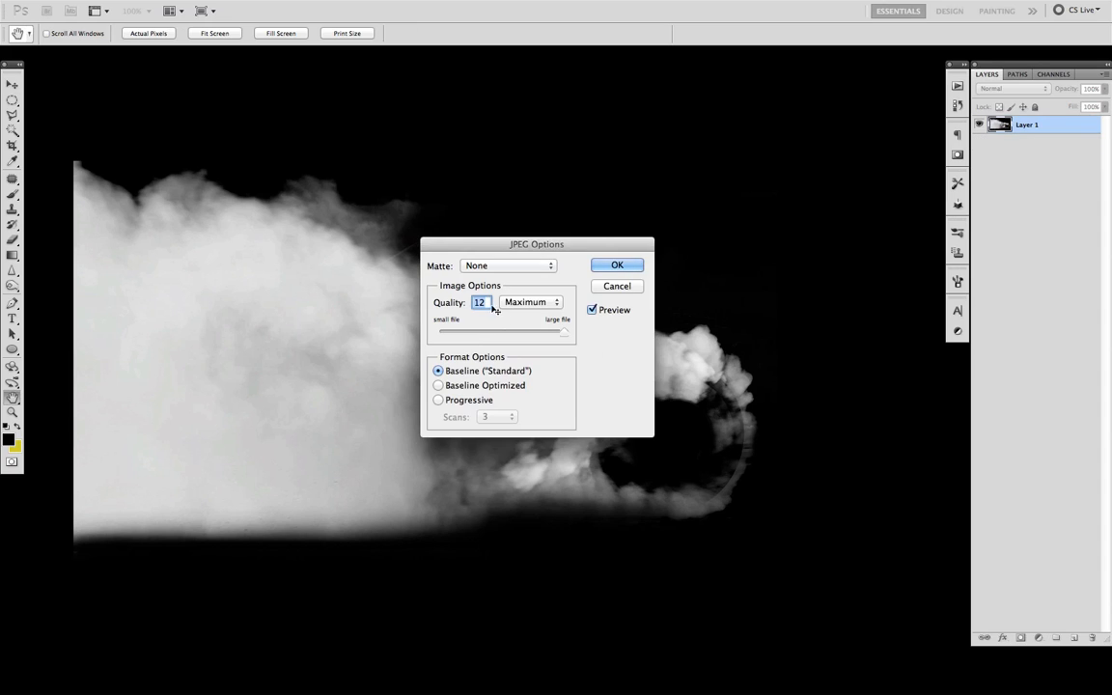
{"action": "left_click", "coordinate": [618, 265]}
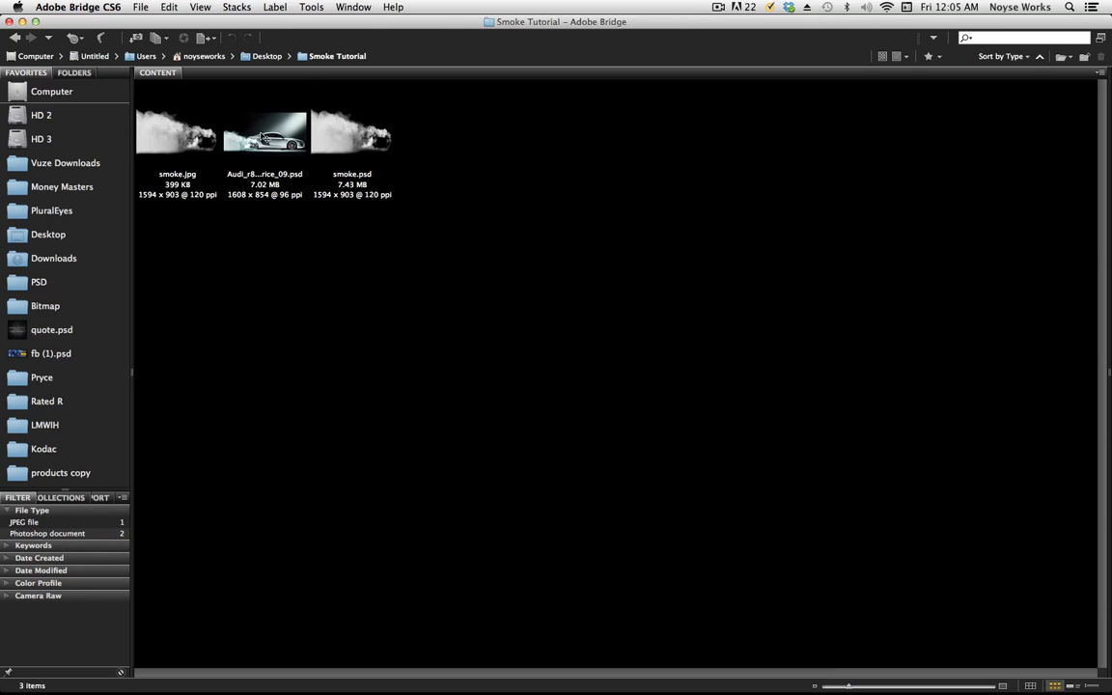
Open smoke.jpg from Bridge in Adobe Photoshop CS5
{"action": "double_click", "coordinate": [264, 131]}
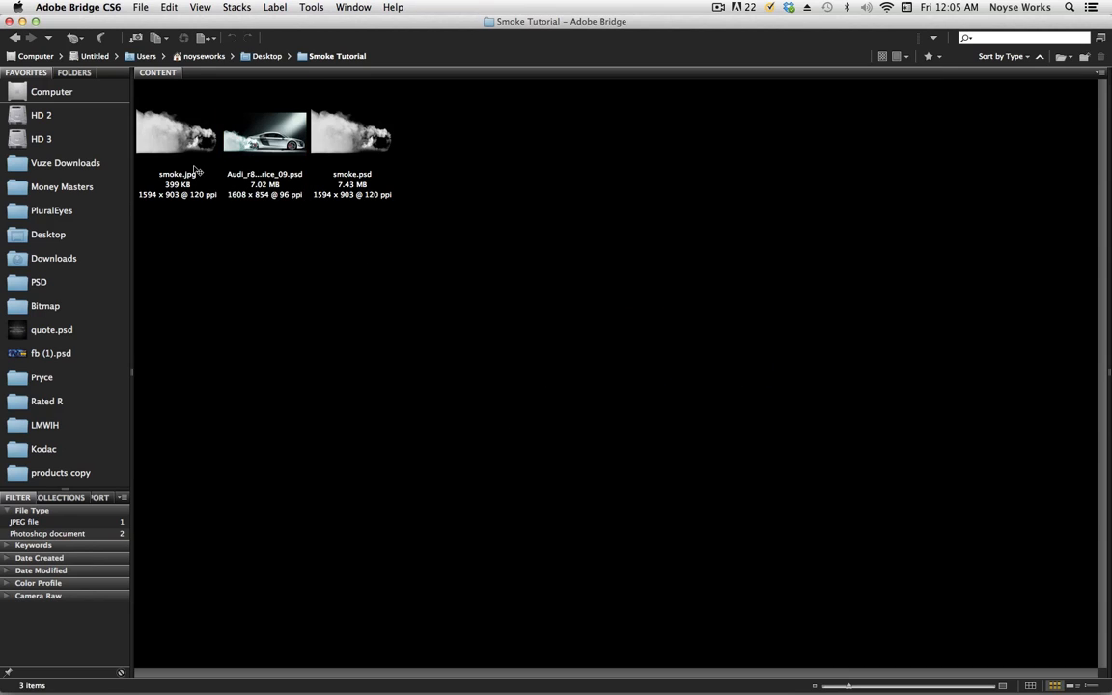
{"action": "right_click", "coordinate": [178, 131]}
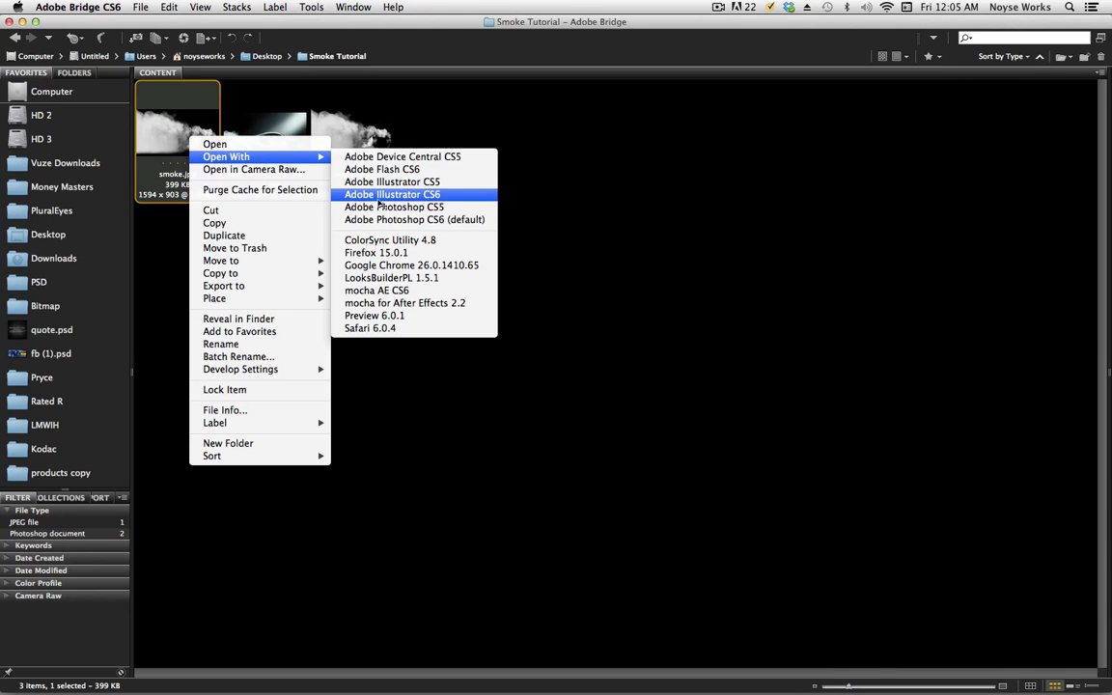
{"action": "left_click", "coordinate": [413, 220]}
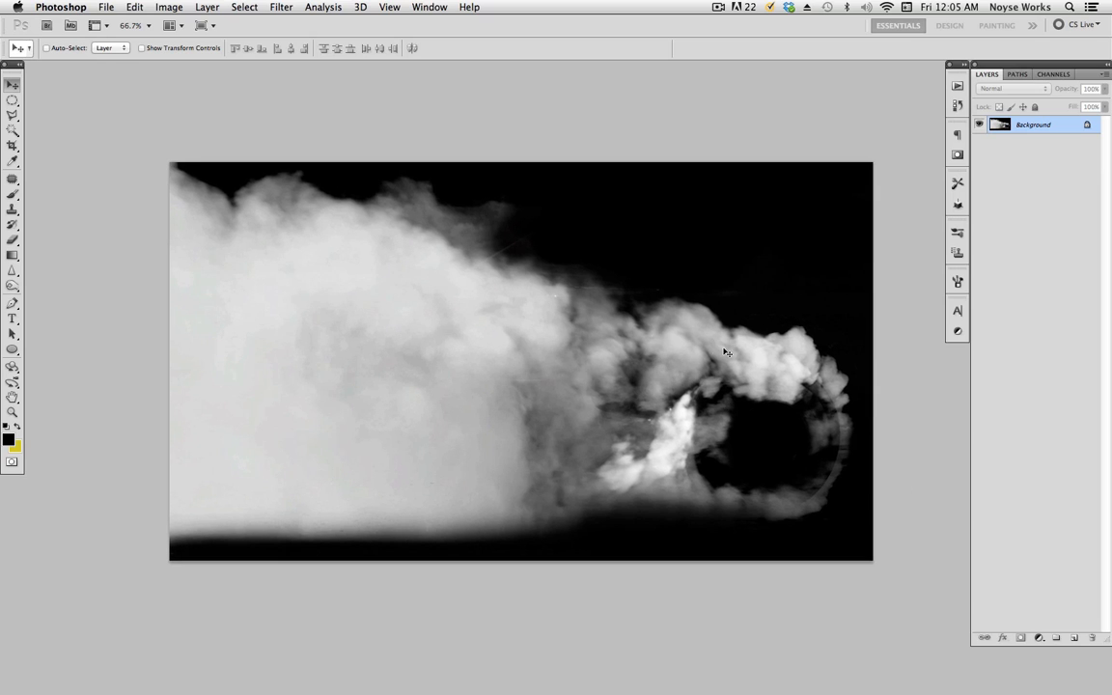
Duplicate the smoke layer into the Audi document and set its blend mode to Screen
{"action": "right_click", "coordinate": [1034, 124]}
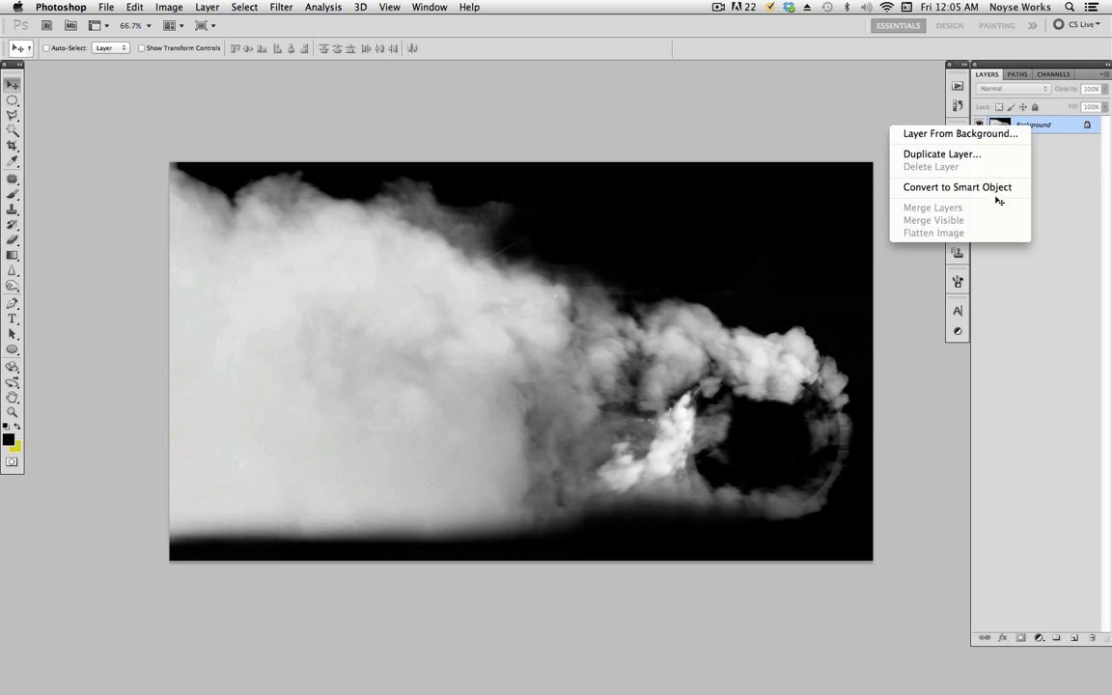
{"action": "left_click", "coordinate": [943, 155]}
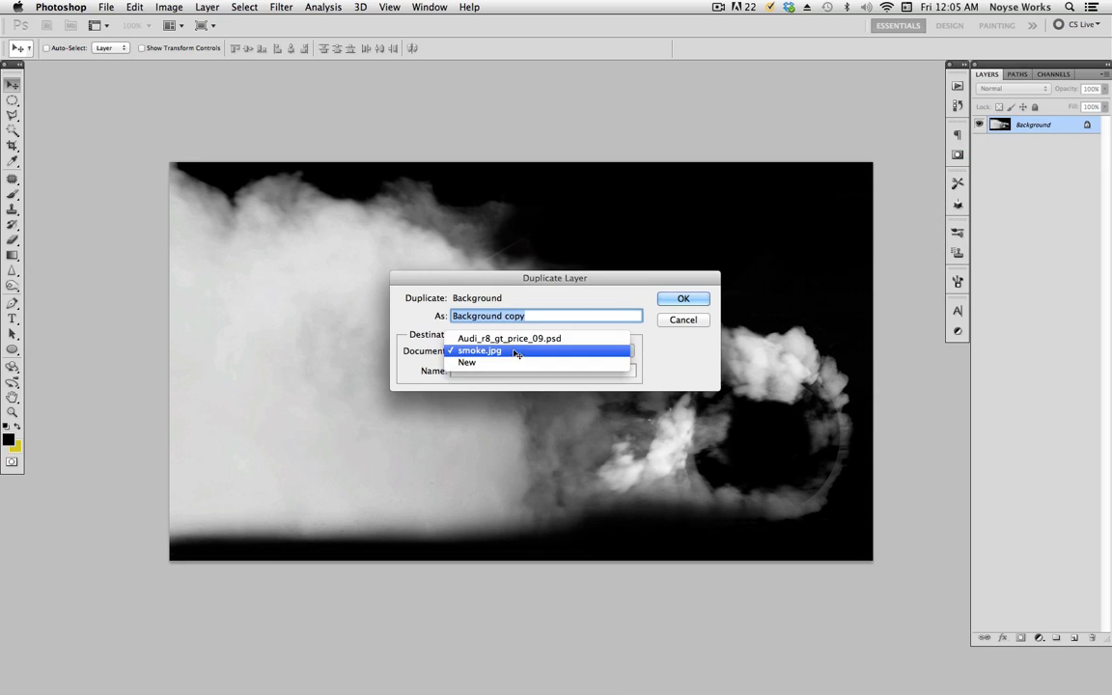
{"action": "left_click", "coordinate": [684, 320]}
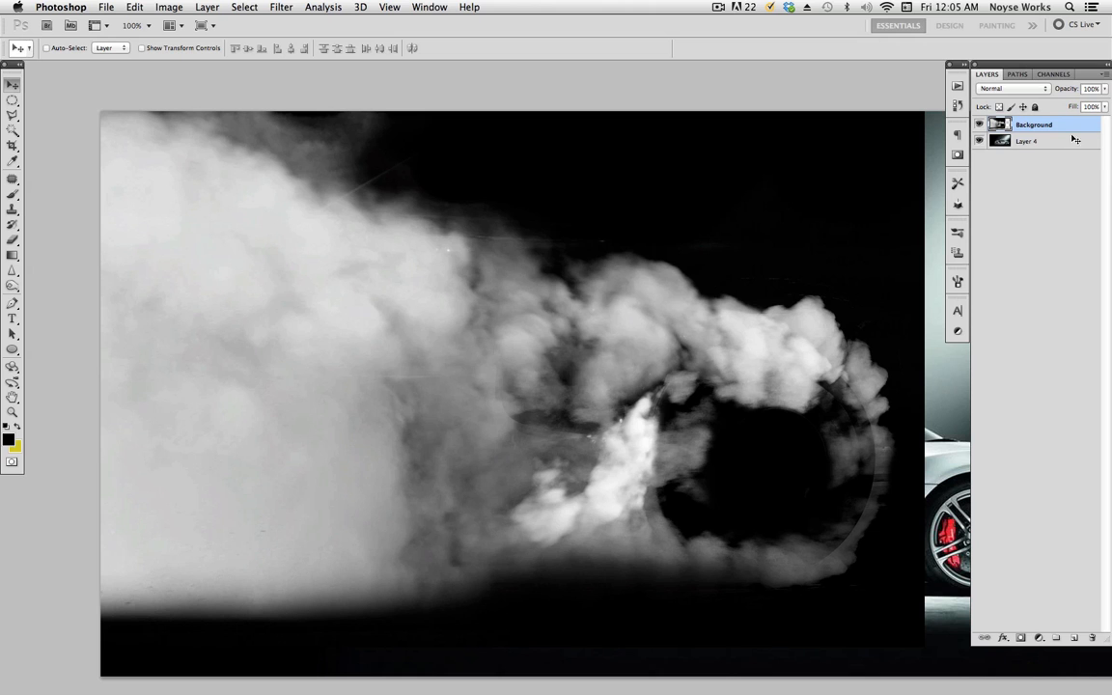
{"action": "left_click", "coordinate": [1012, 89]}
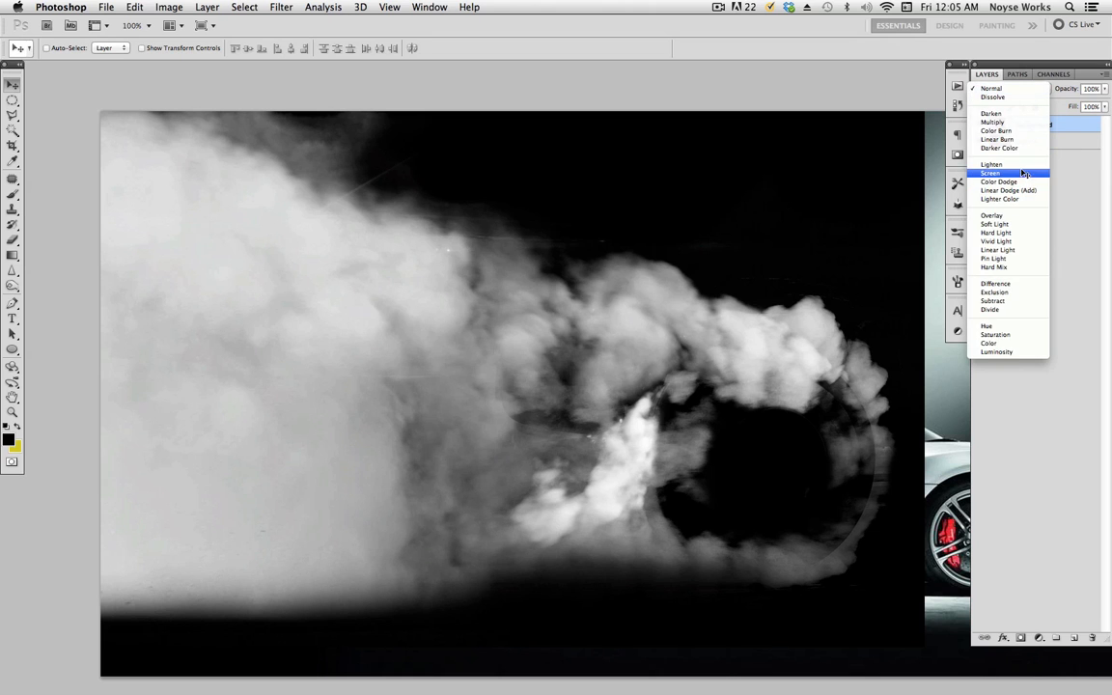
{"action": "left_click", "coordinate": [991, 174]}
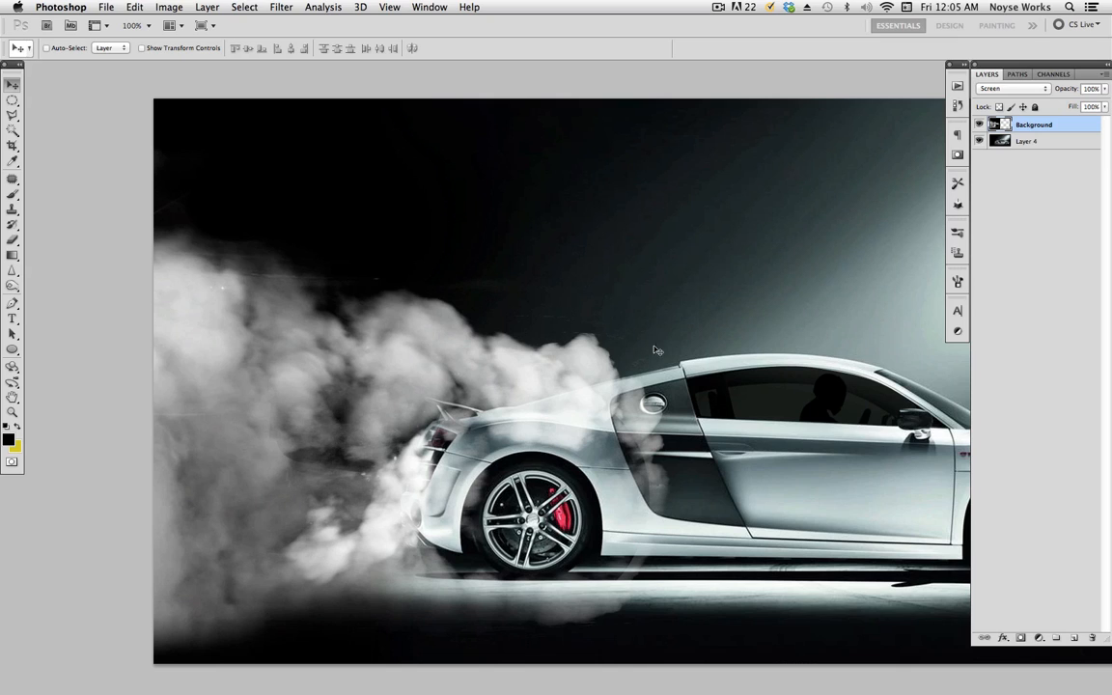
{"action": "mouse_move", "coordinate": [567, 437]}
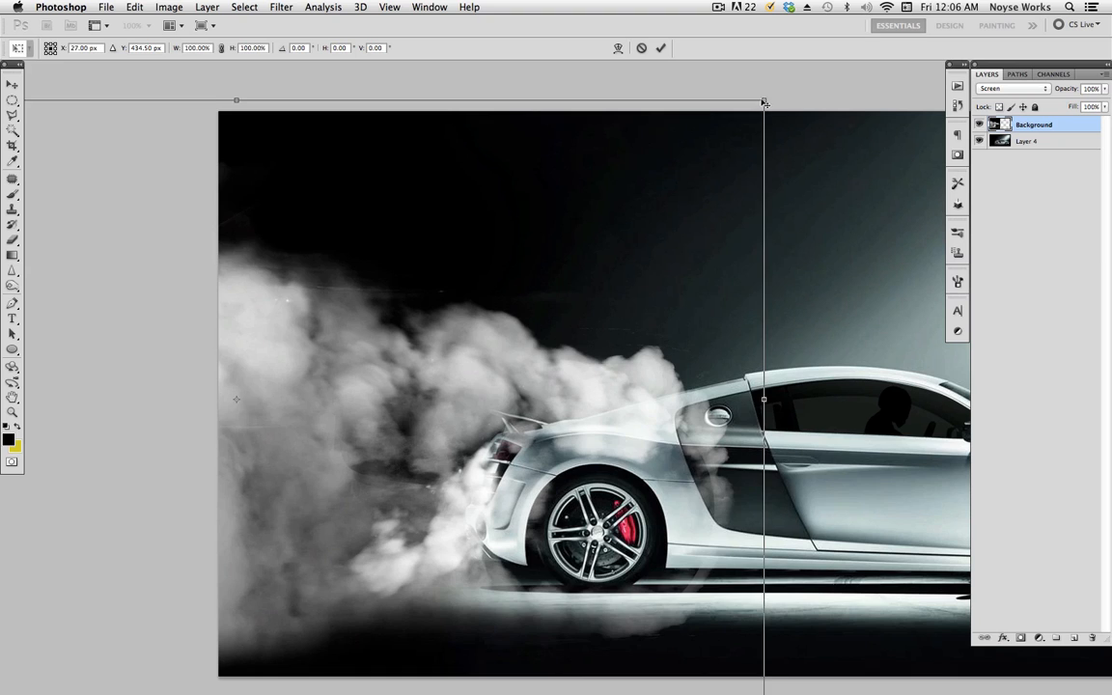
Free-transform the smoke layer so it fits around the car's rear wheel
{"action": "left_click_drag", "start_coordinate": [763, 101], "coordinate": [730, 298]}
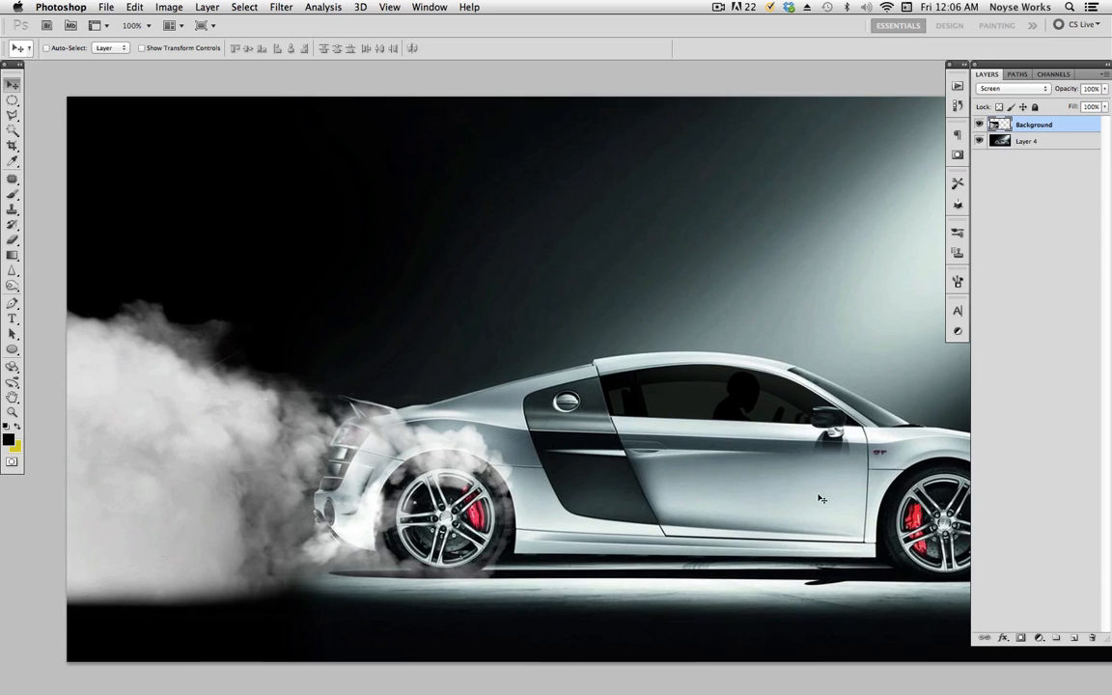
{"action": "mouse_move", "coordinate": [703, 403]}
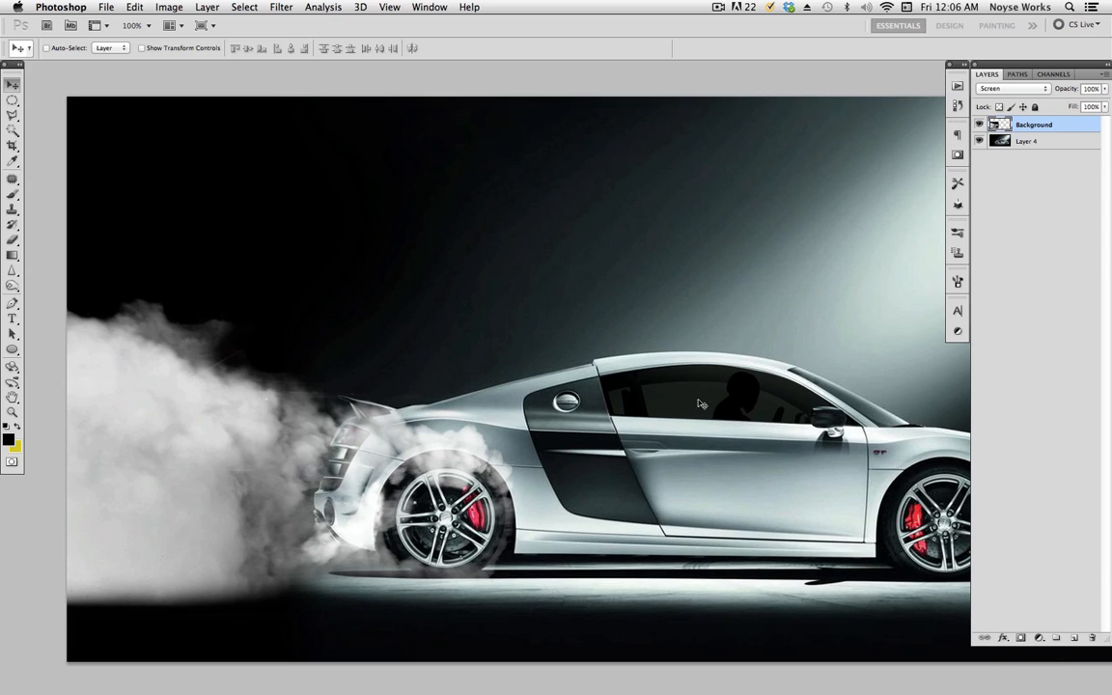
{"action": "mouse_move", "coordinate": [1070, 193]}
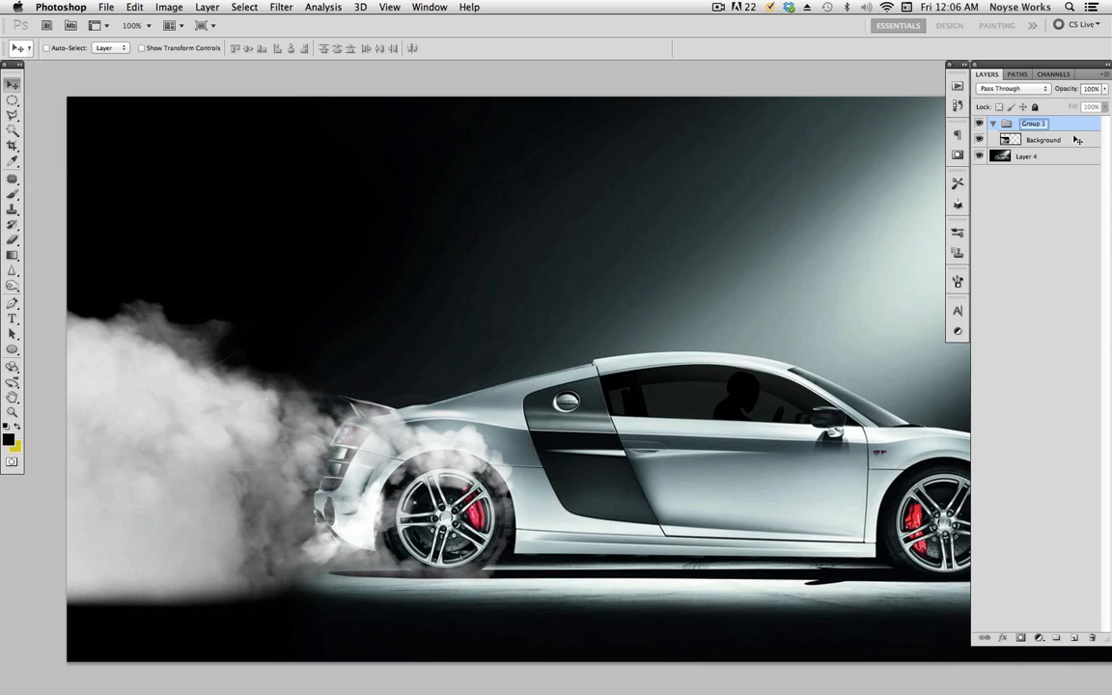
Name the group 'tire smoke' and tint the smoke's midtones toward cyan with Color Balance
{"action": "type", "text": "tire smoke"}
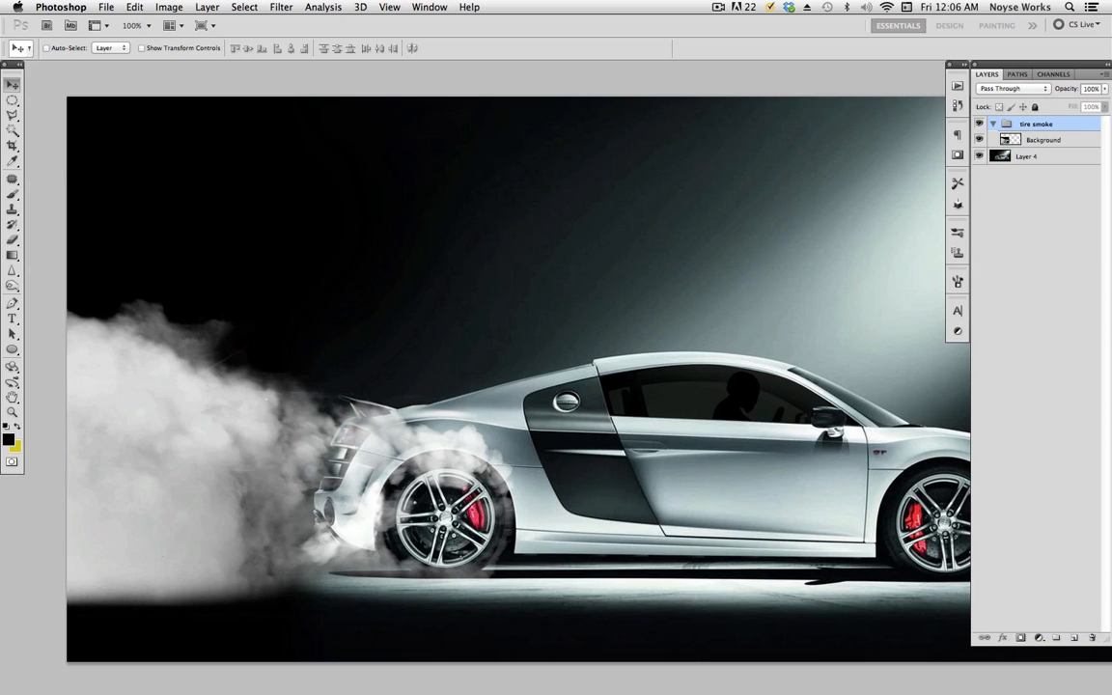
{"action": "left_click", "coordinate": [1043, 139]}
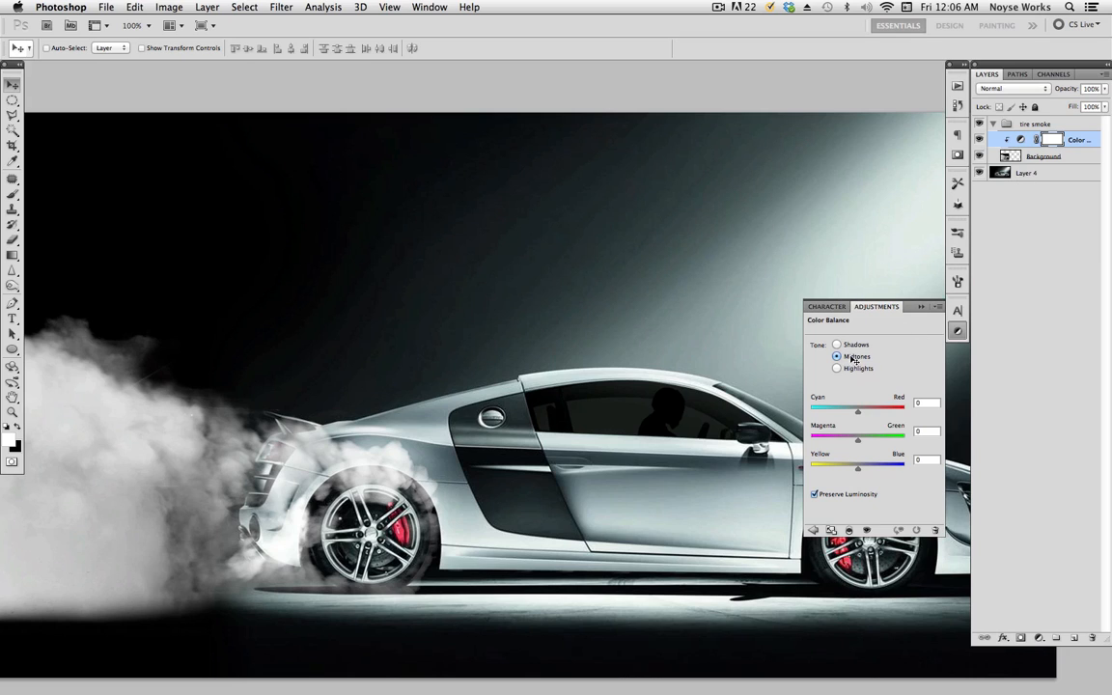
{"action": "left_click_drag", "start_coordinate": [857, 410], "coordinate": [857, 410]}
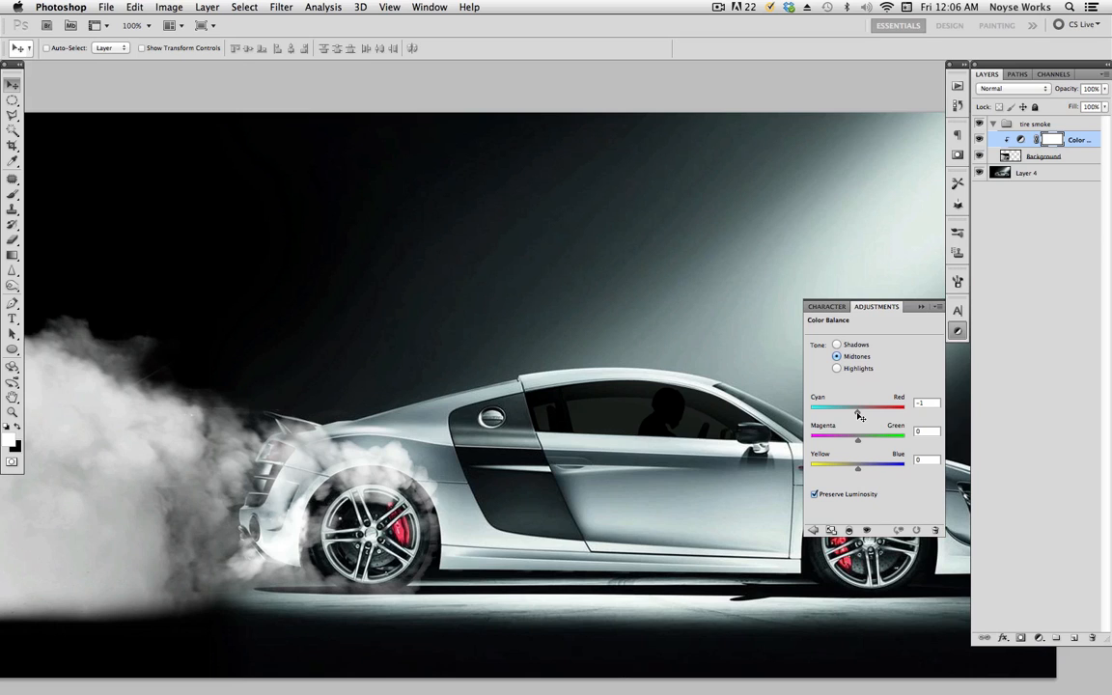
{"action": "left_click_drag", "start_coordinate": [857, 408], "coordinate": [842, 408]}
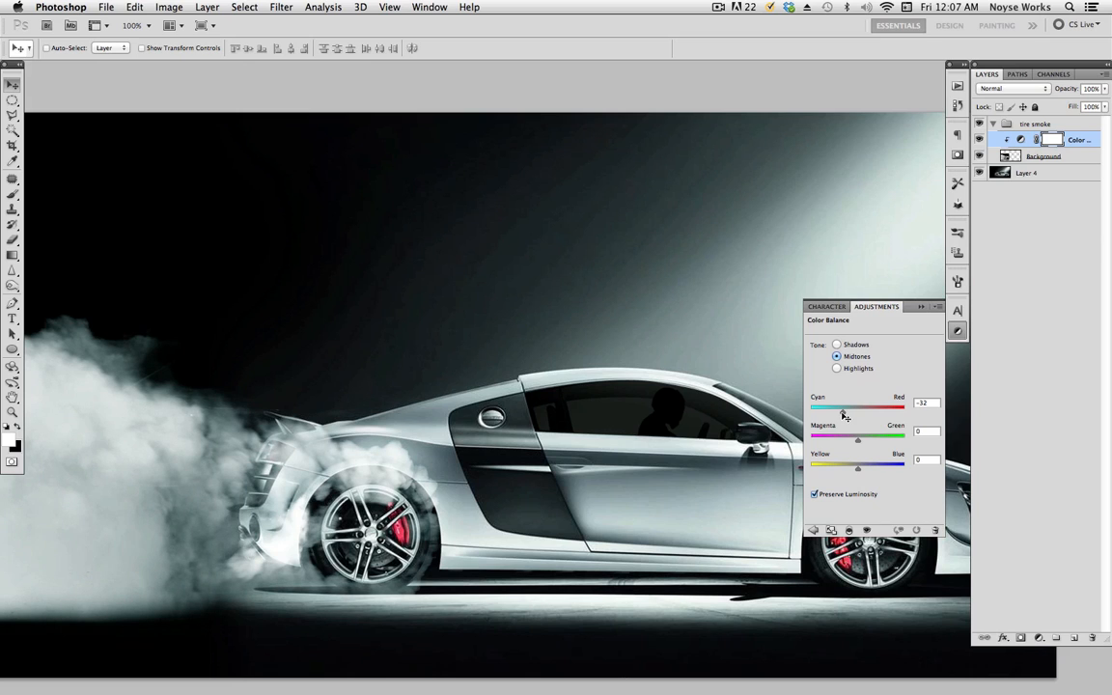
{"action": "left_click_drag", "start_coordinate": [842, 408], "coordinate": [838, 408]}
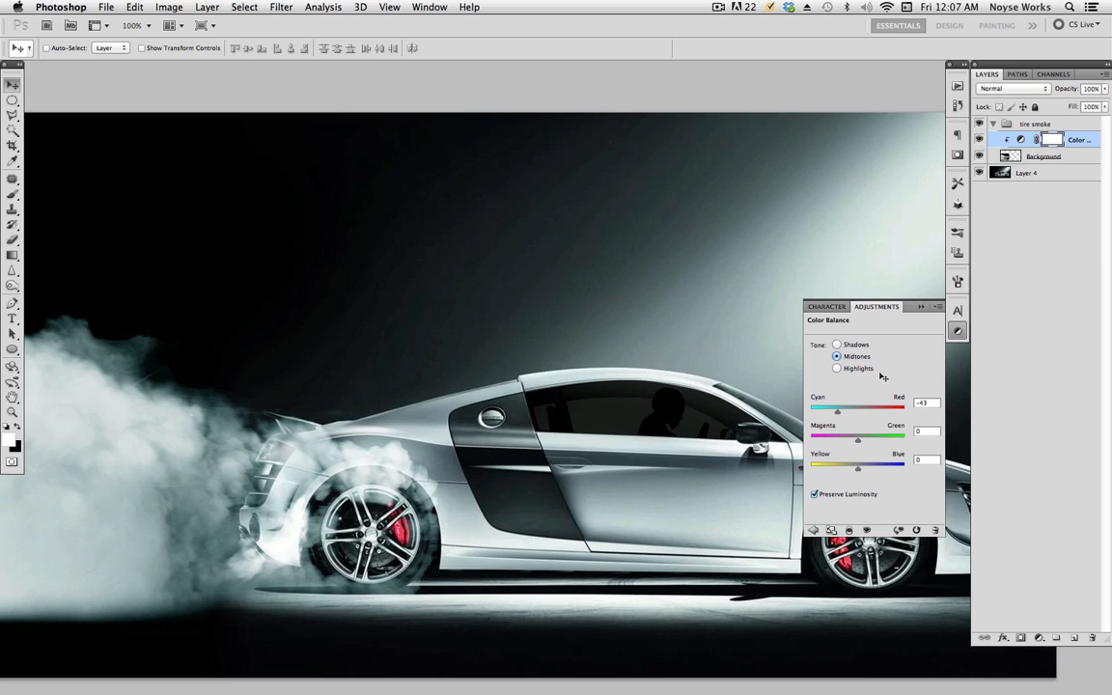
{"action": "mouse_move", "coordinate": [958, 330]}
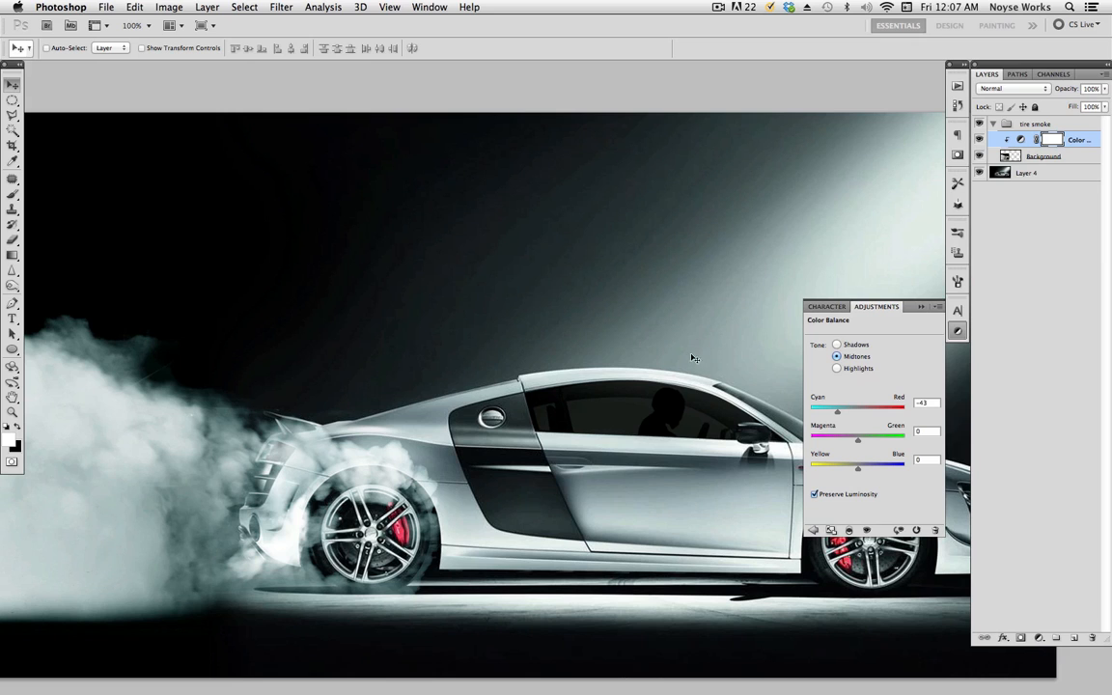
{"action": "left_click_drag", "start_coordinate": [838, 409], "coordinate": [877, 410]}
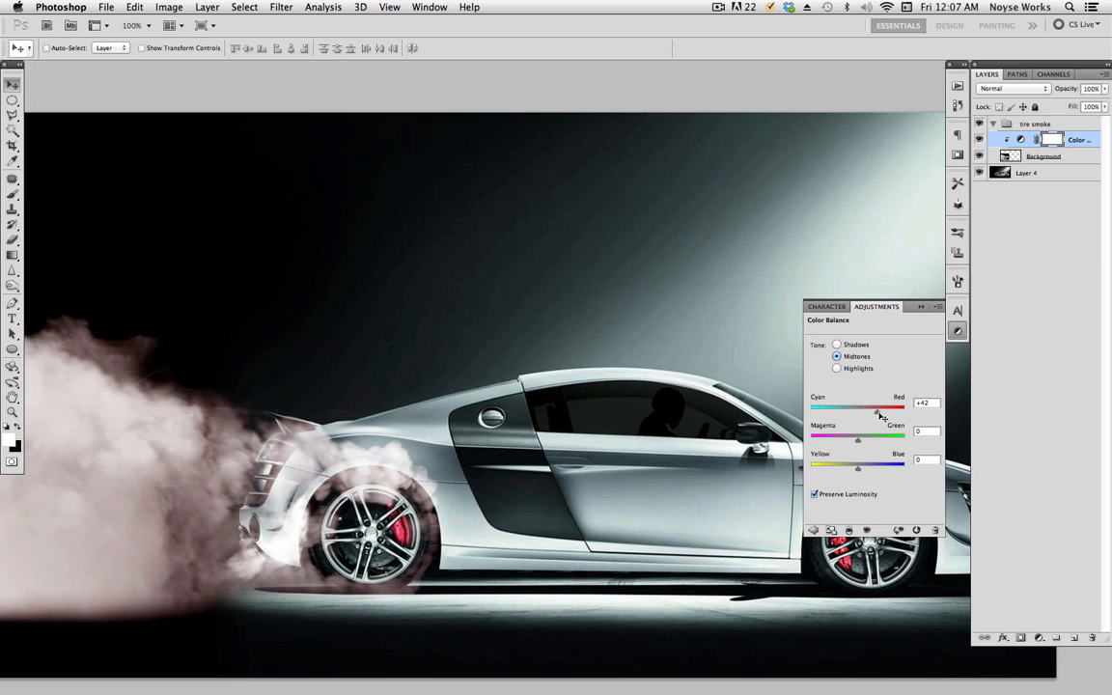
{"action": "left_click_drag", "start_coordinate": [877, 407], "coordinate": [842, 407]}
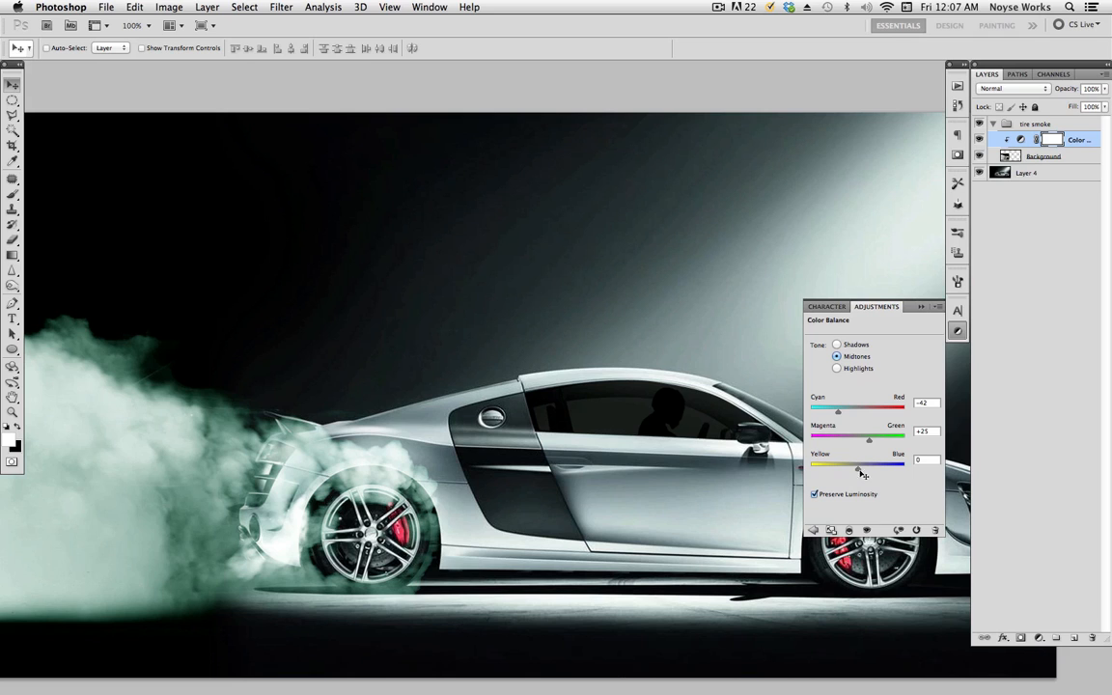
{"action": "left_click_drag", "start_coordinate": [857, 466], "coordinate": [840, 466]}
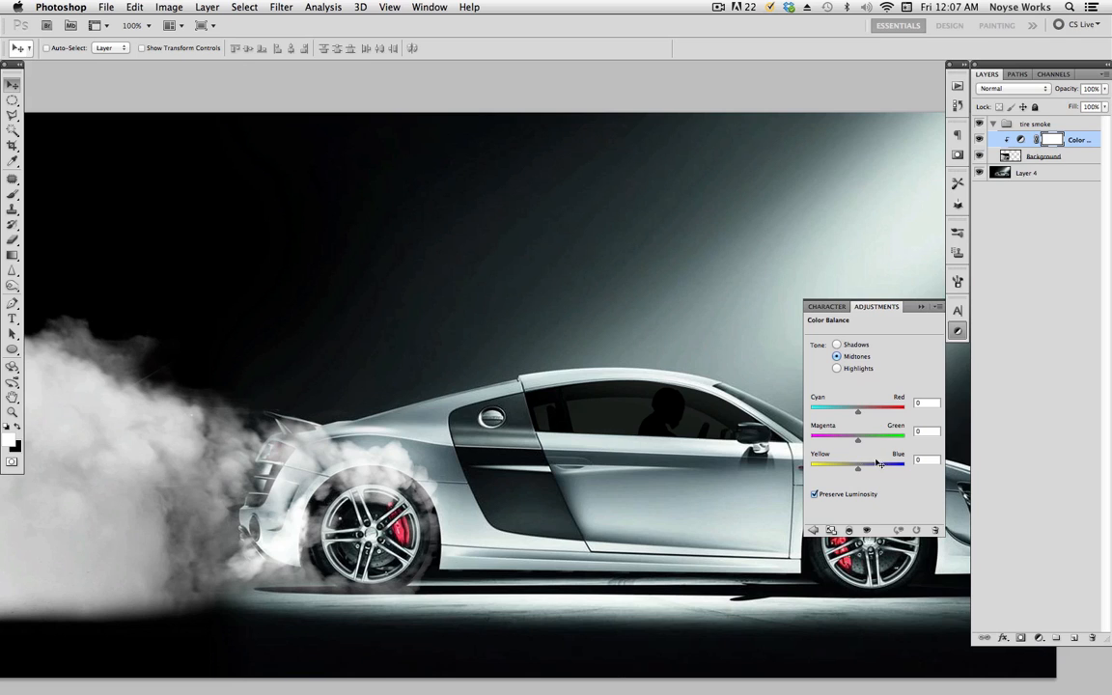
{"action": "left_click_drag", "start_coordinate": [857, 410], "coordinate": [846, 410]}
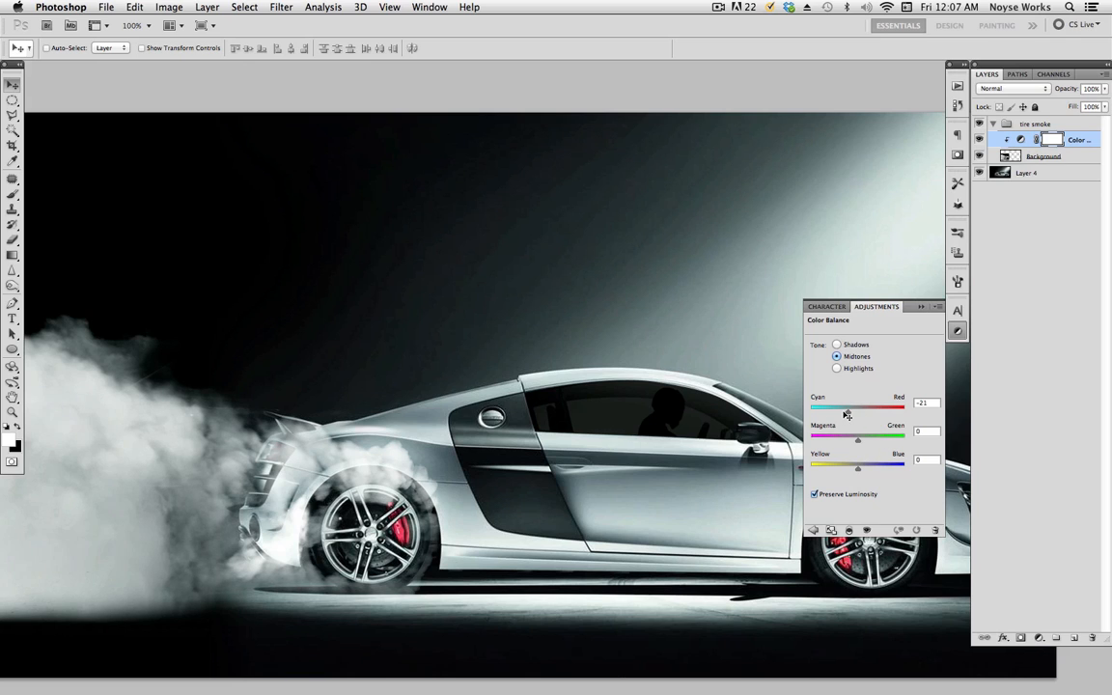
{"action": "left_click_drag", "start_coordinate": [845, 413], "coordinate": [832, 413]}
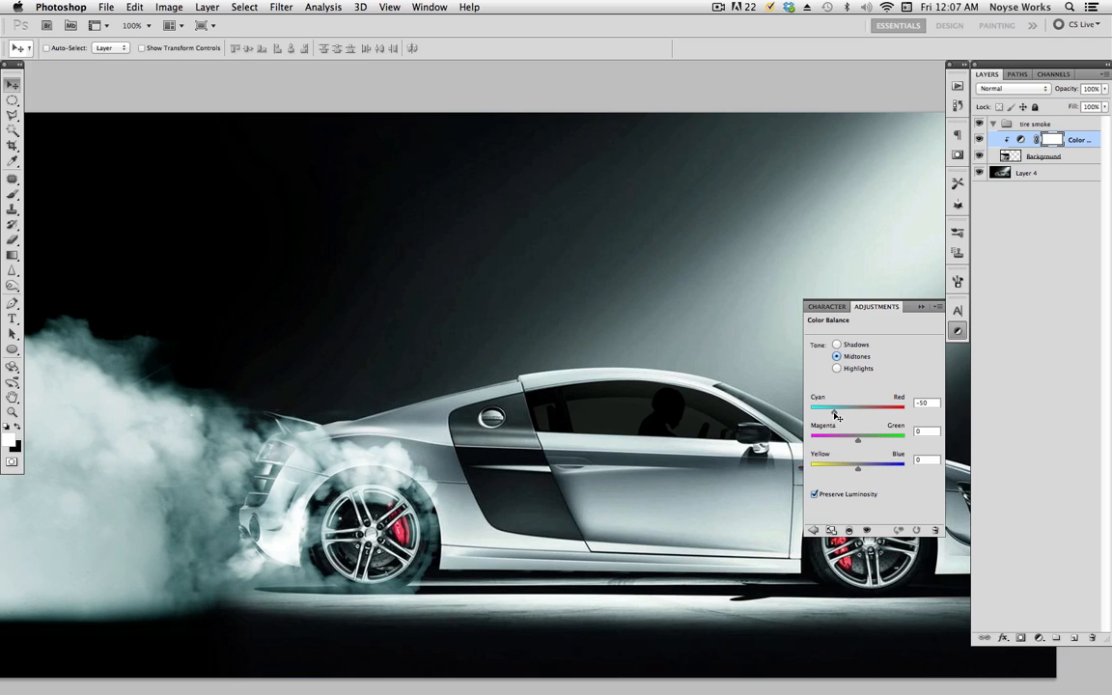
{"action": "left_click_drag", "start_coordinate": [829, 410], "coordinate": [838, 409]}
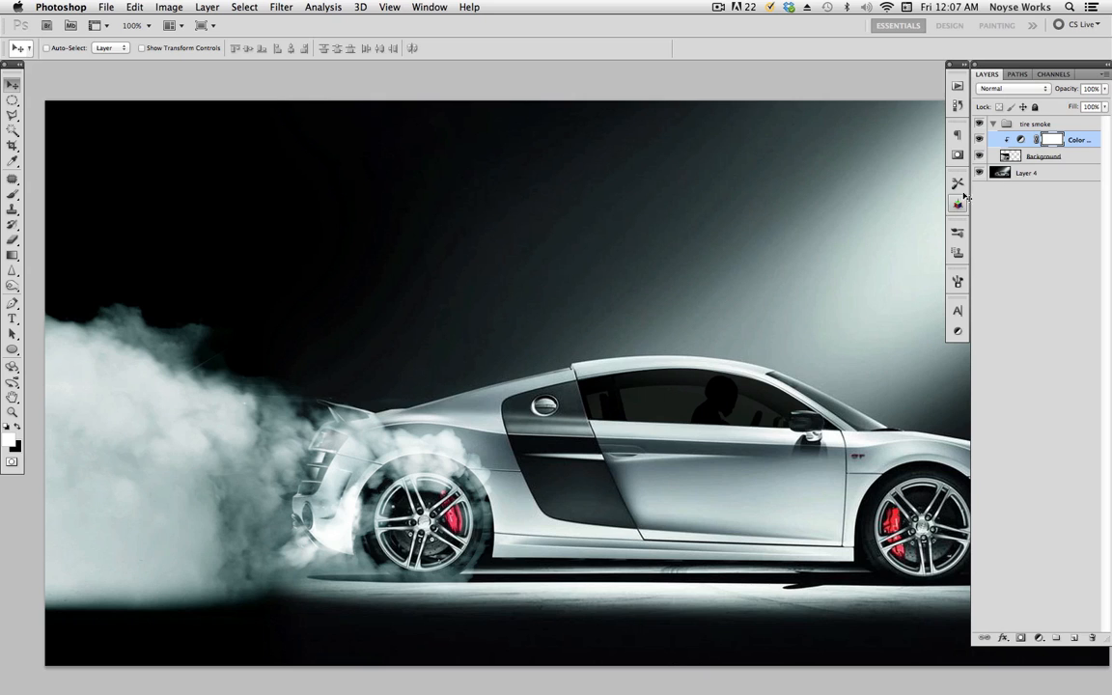
Merge the adjustment down, duplicate the smoke and set the copy to Screen
{"action": "right_click", "coordinate": [1033, 139]}
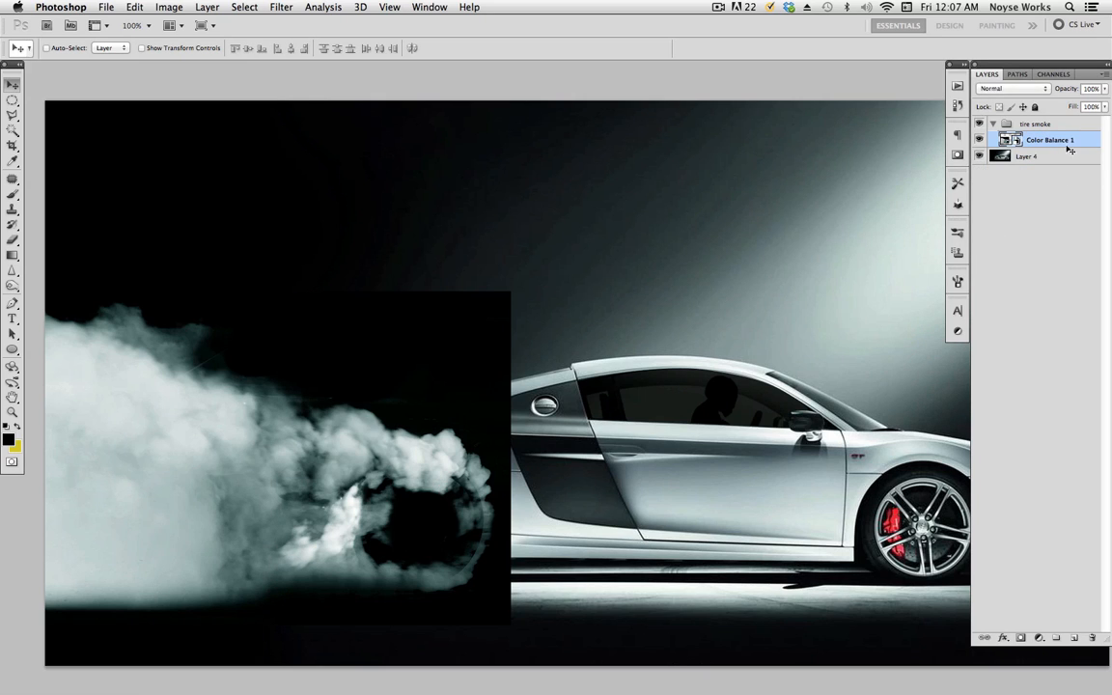
{"action": "mouse_move", "coordinate": [512, 338]}
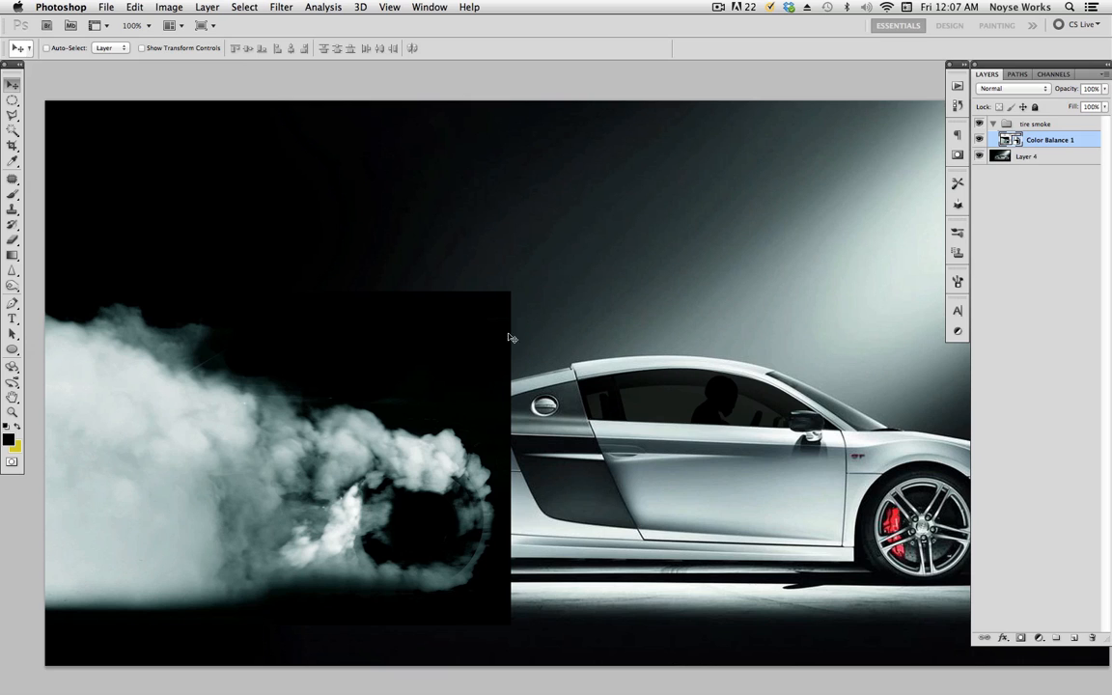
{"action": "mouse_move", "coordinate": [1016, 94]}
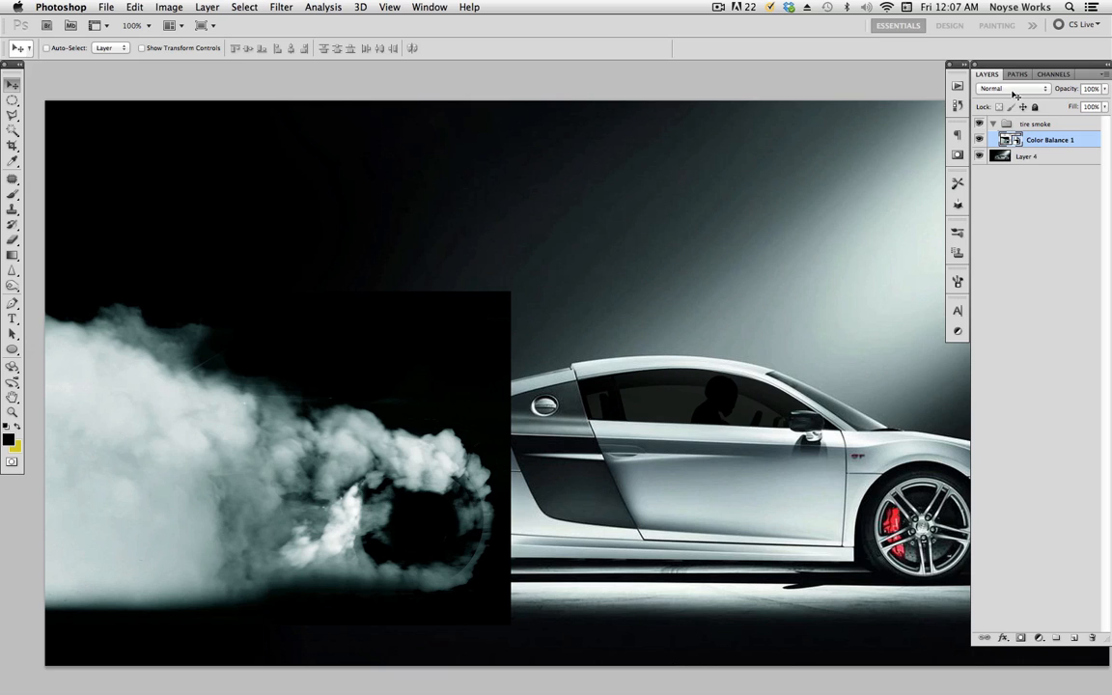
{"action": "left_click", "coordinate": [1012, 89]}
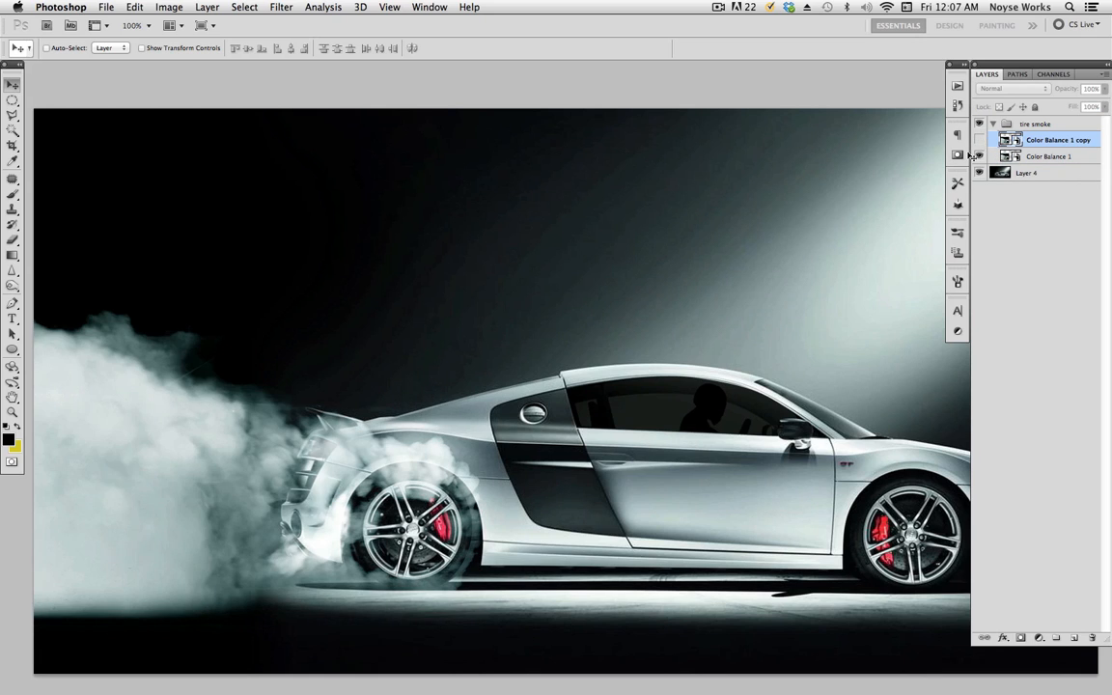
{"action": "left_click", "coordinate": [1012, 89]}
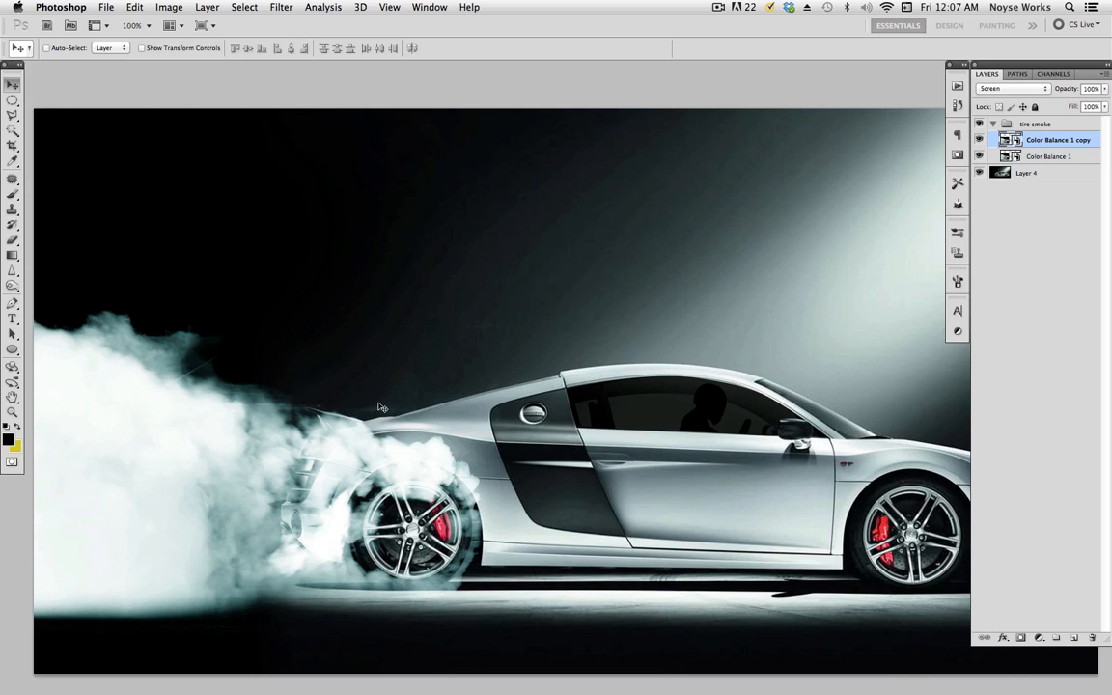
{"action": "mouse_move", "coordinate": [96, 459]}
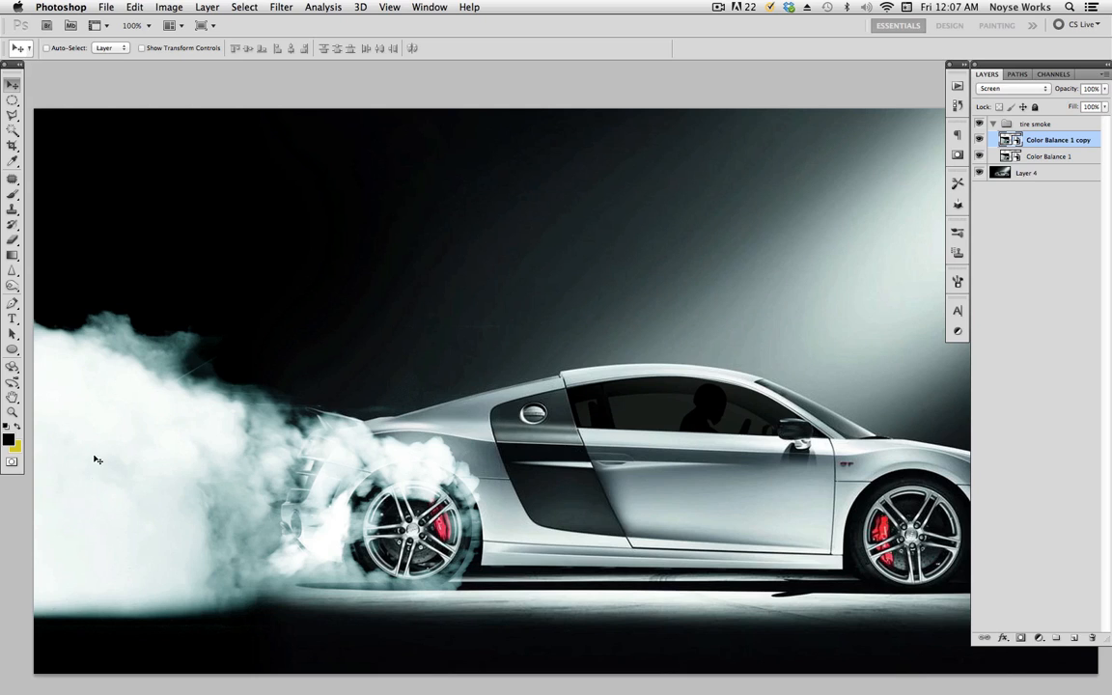
{"action": "mouse_move", "coordinate": [856, 208]}
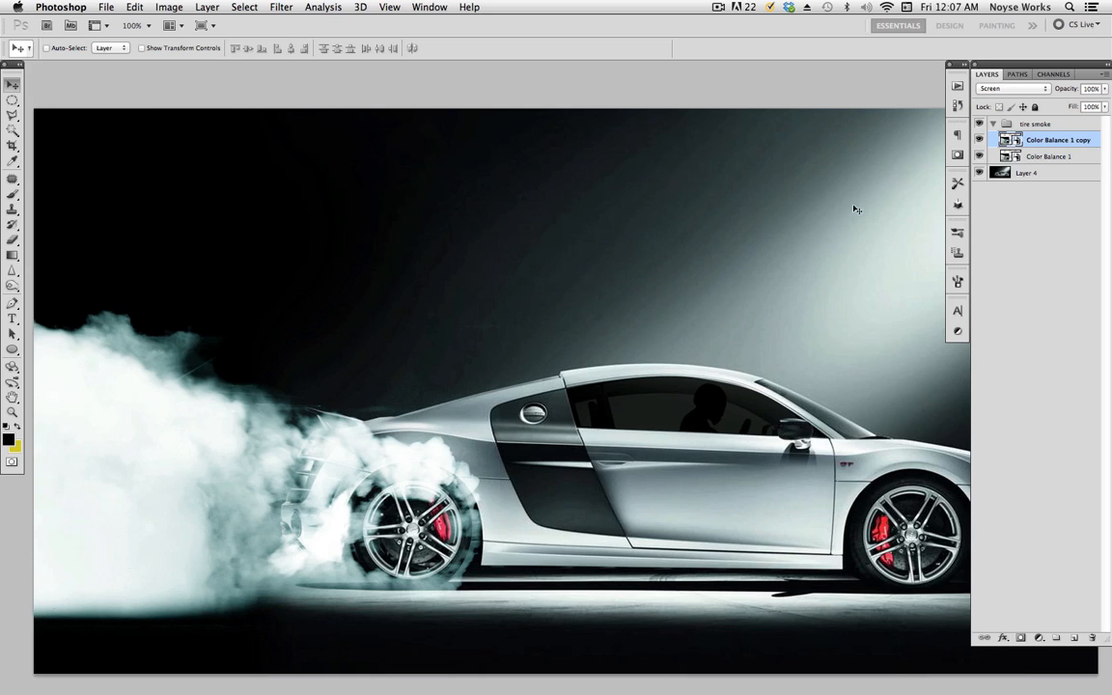
Paint with black to mask away smoke at the upper and lower left
{"action": "double_click", "coordinate": [1059, 139]}
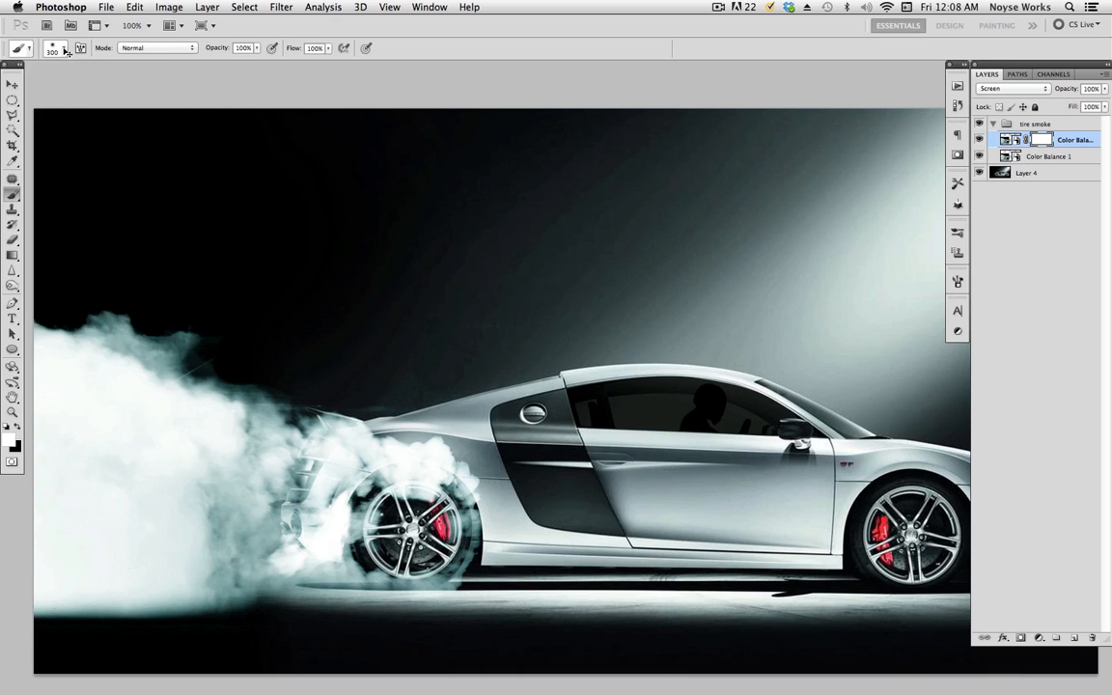
{"action": "mouse_move", "coordinate": [77, 364]}
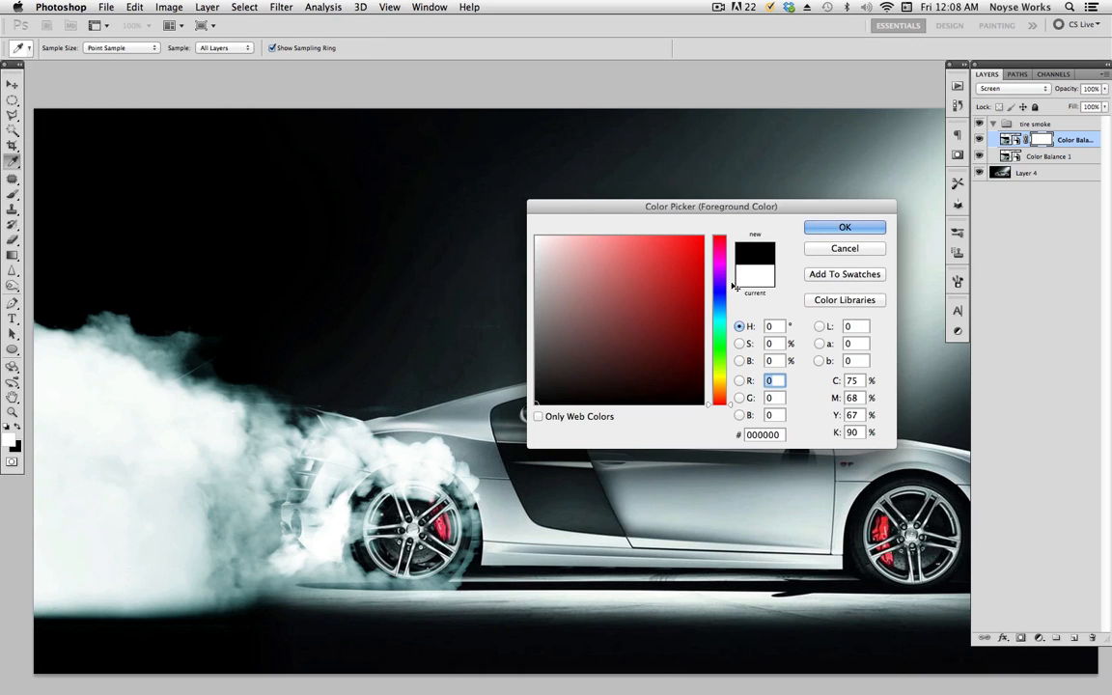
{"action": "left_click", "coordinate": [846, 228]}
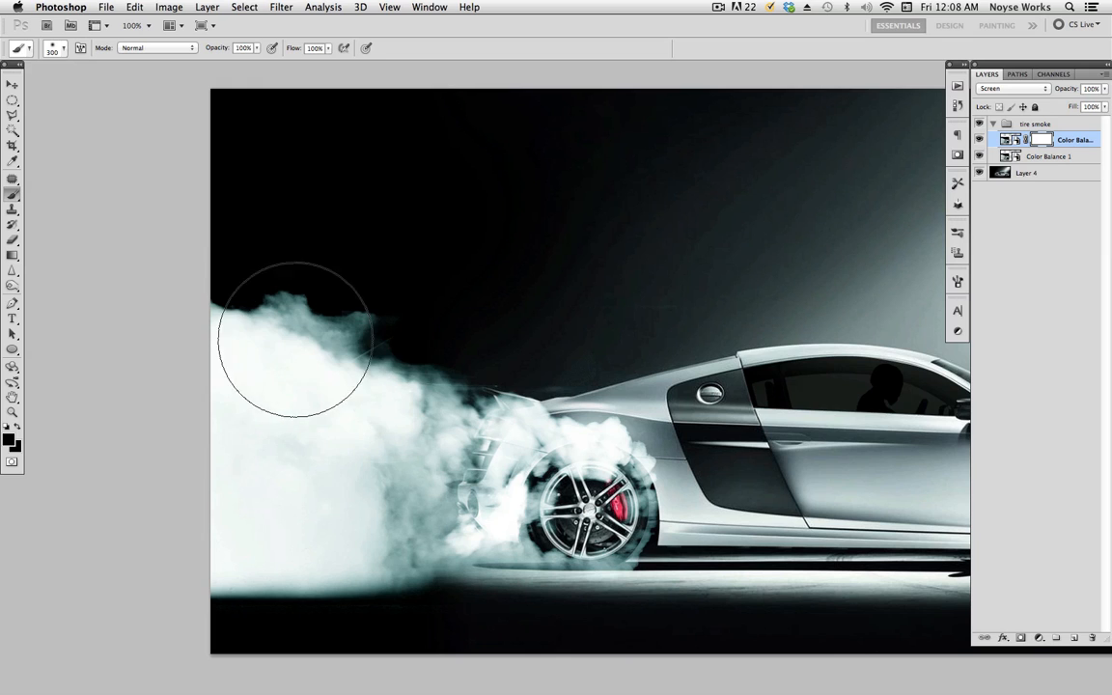
{"action": "left_click_drag", "start_coordinate": [293, 338], "coordinate": [313, 522]}
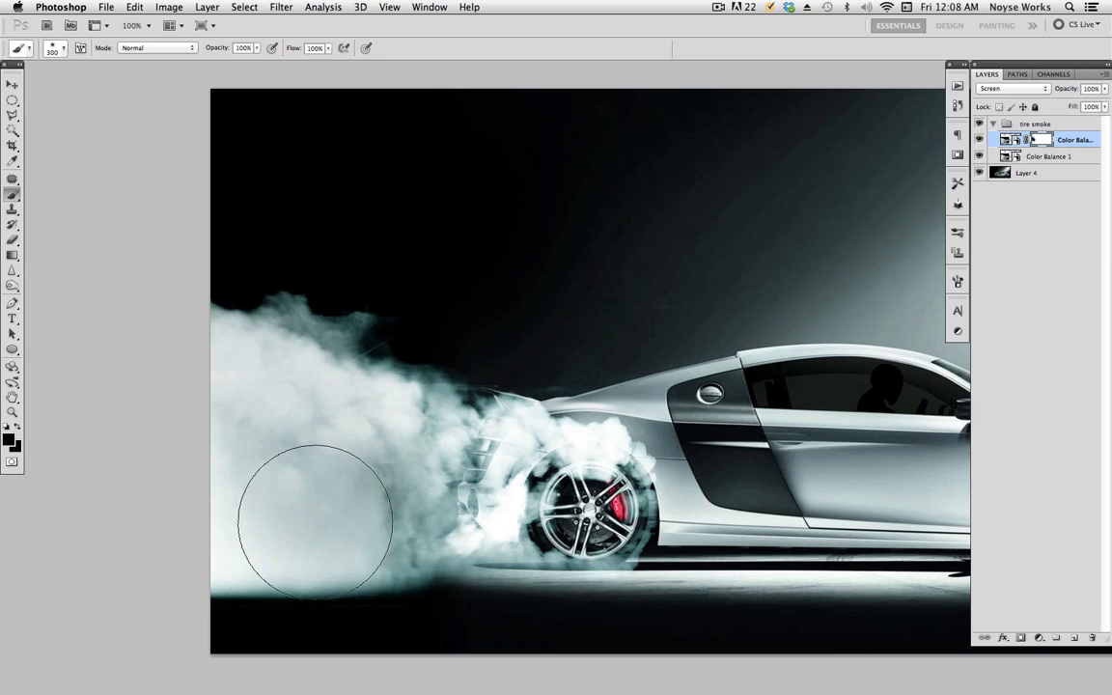
{"action": "left_click_drag", "start_coordinate": [313, 521], "coordinate": [240, 332]}
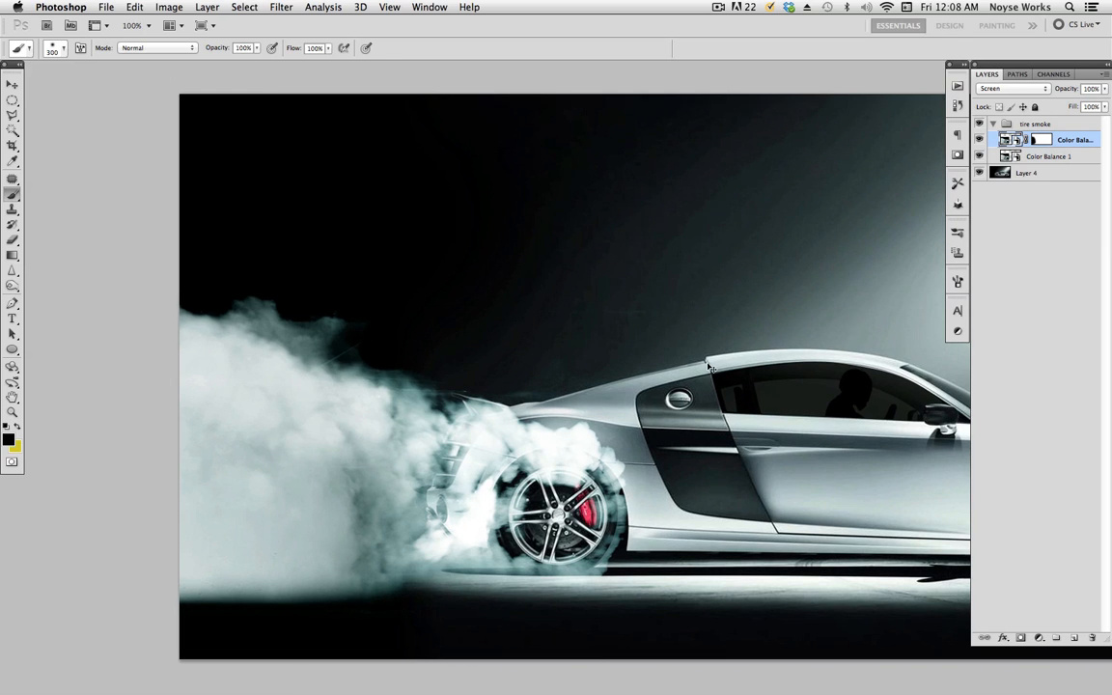
{"action": "left_click", "coordinate": [12, 85]}
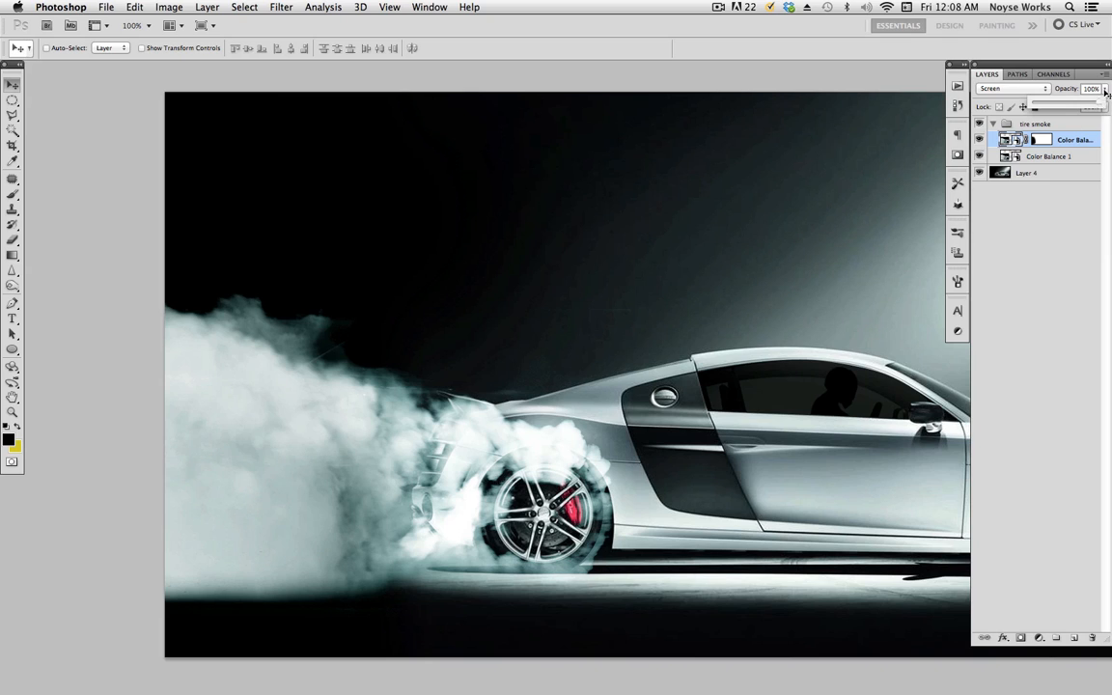
Lower the blue tint's opacity, toggle it to compare, and collapse the tire smoke group
{"action": "left_click_drag", "start_coordinate": [1105, 106], "coordinate": [1089, 106]}
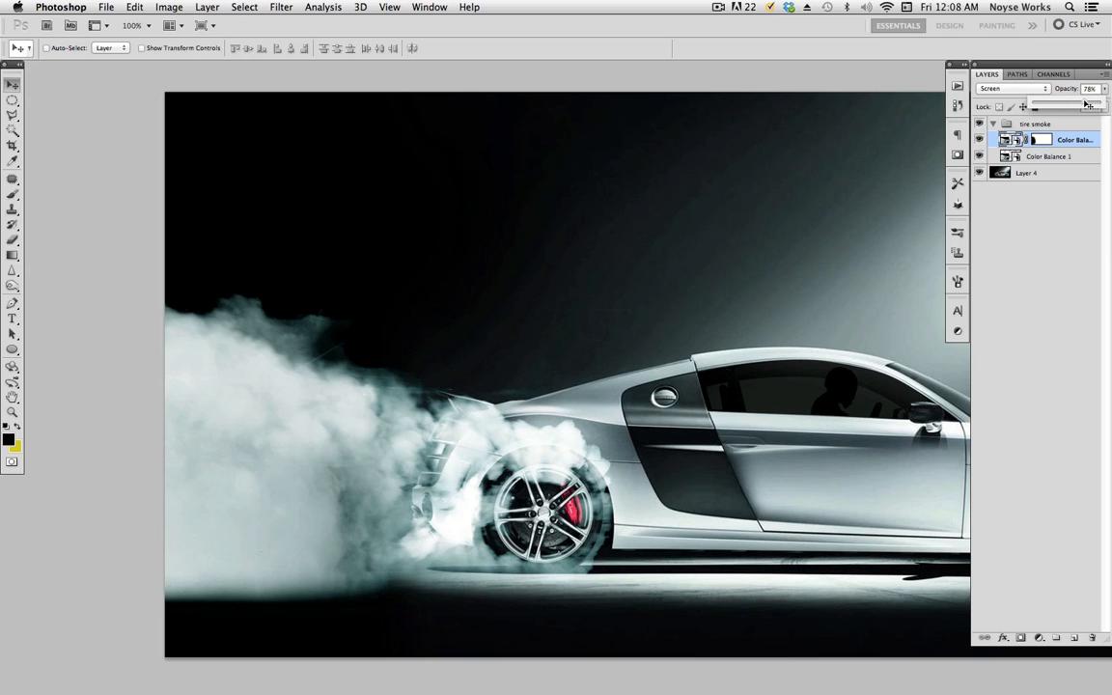
{"action": "left_click", "coordinate": [980, 139]}
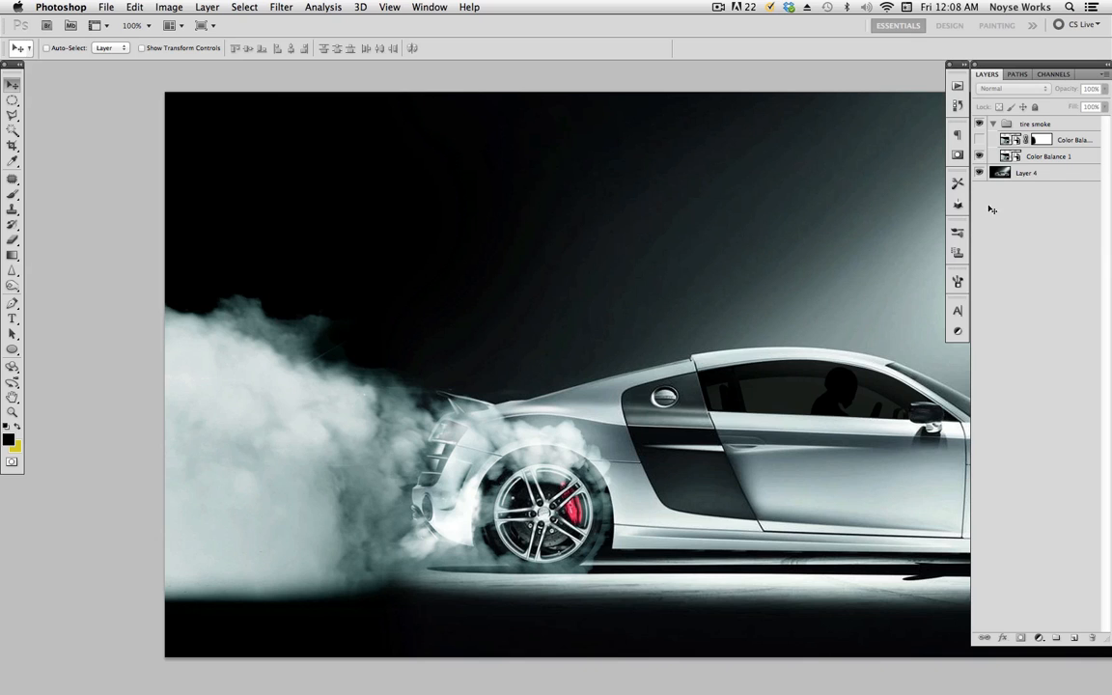
{"action": "left_click", "coordinate": [979, 139]}
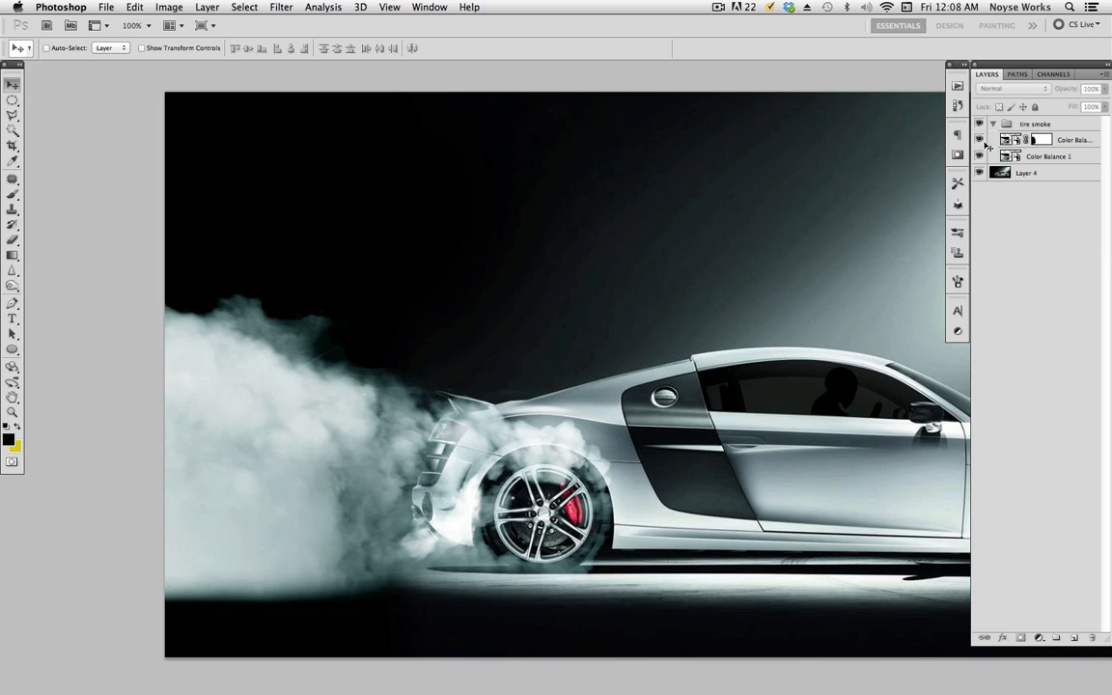
{"action": "left_click", "coordinate": [1072, 139]}
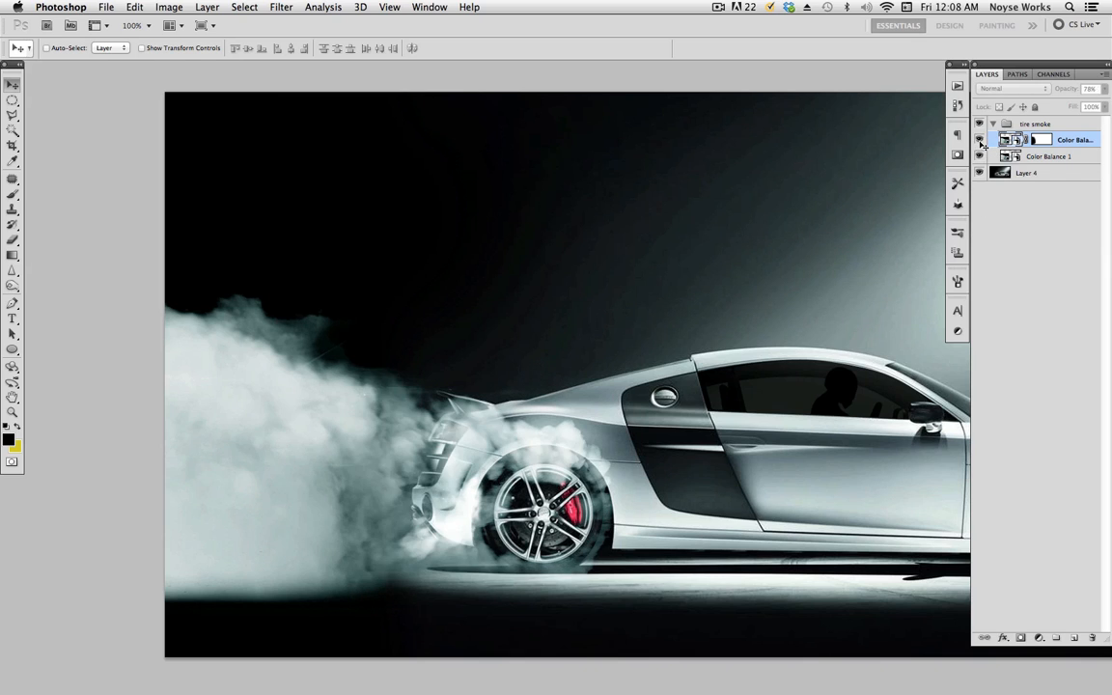
{"action": "left_click", "coordinate": [1012, 89]}
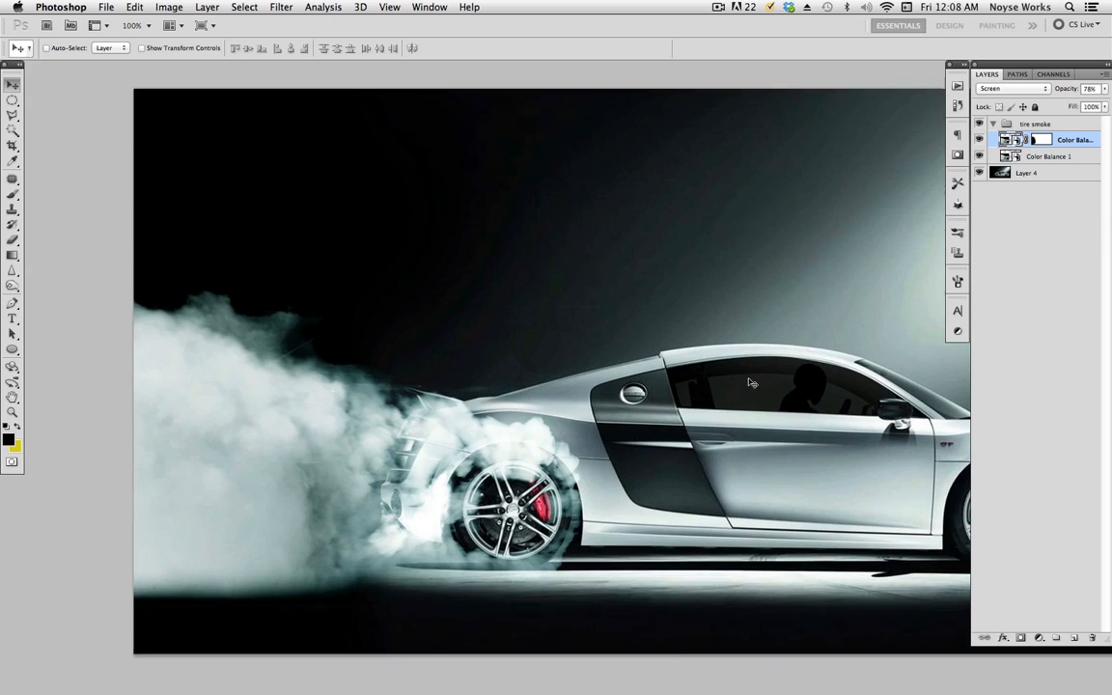
{"action": "left_click", "coordinate": [992, 124]}
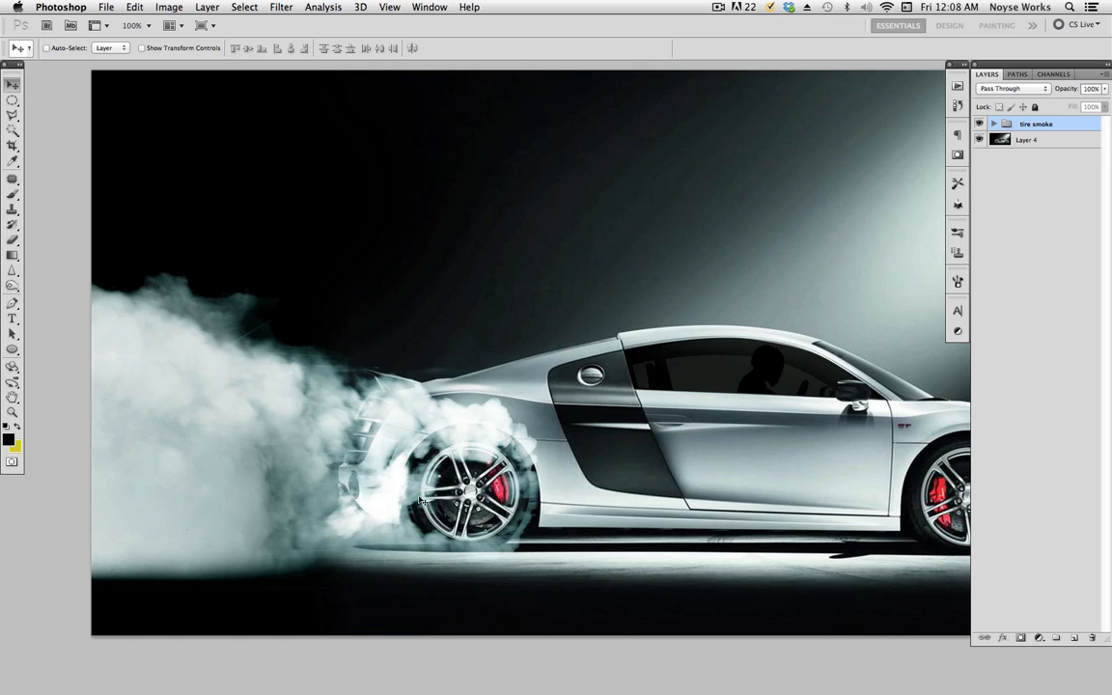
Hide the tire smoke group and create a new layer for the rear wheel
{"action": "left_click", "coordinate": [979, 124]}
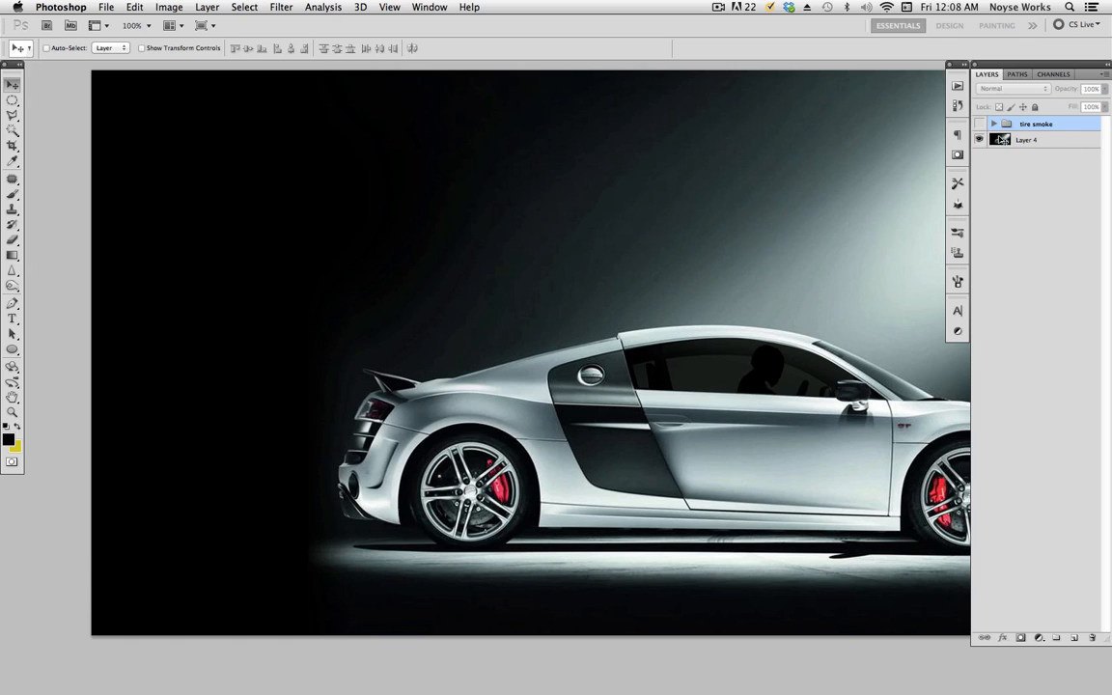
{"action": "mouse_move", "coordinate": [1041, 139]}
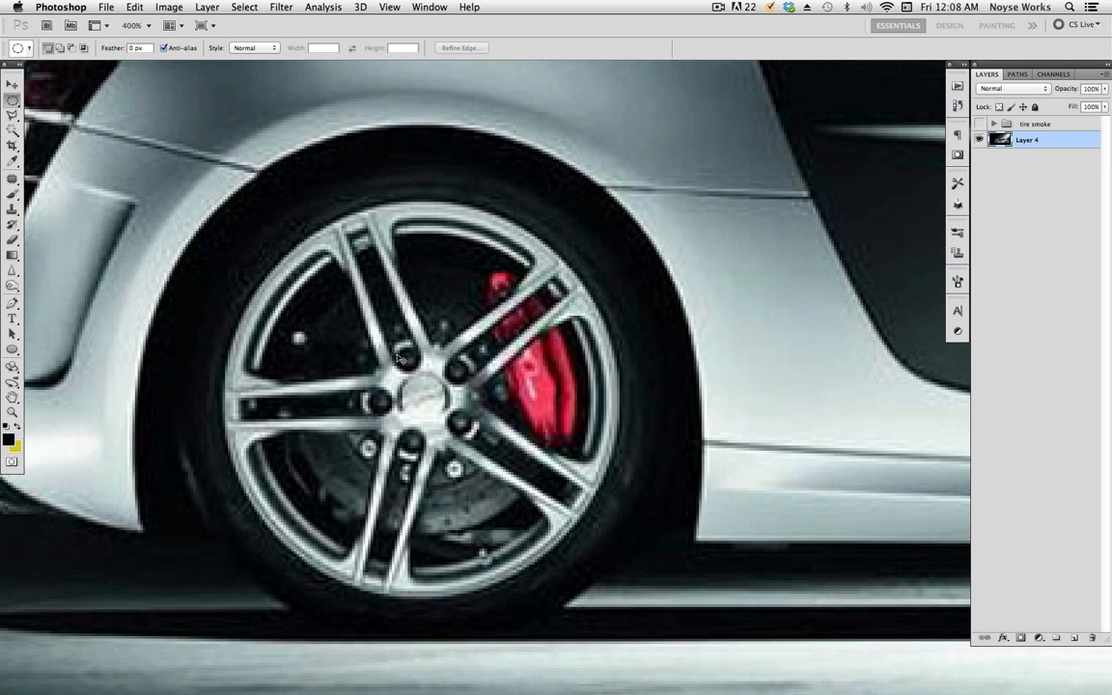
{"action": "mouse_move", "coordinate": [425, 398]}
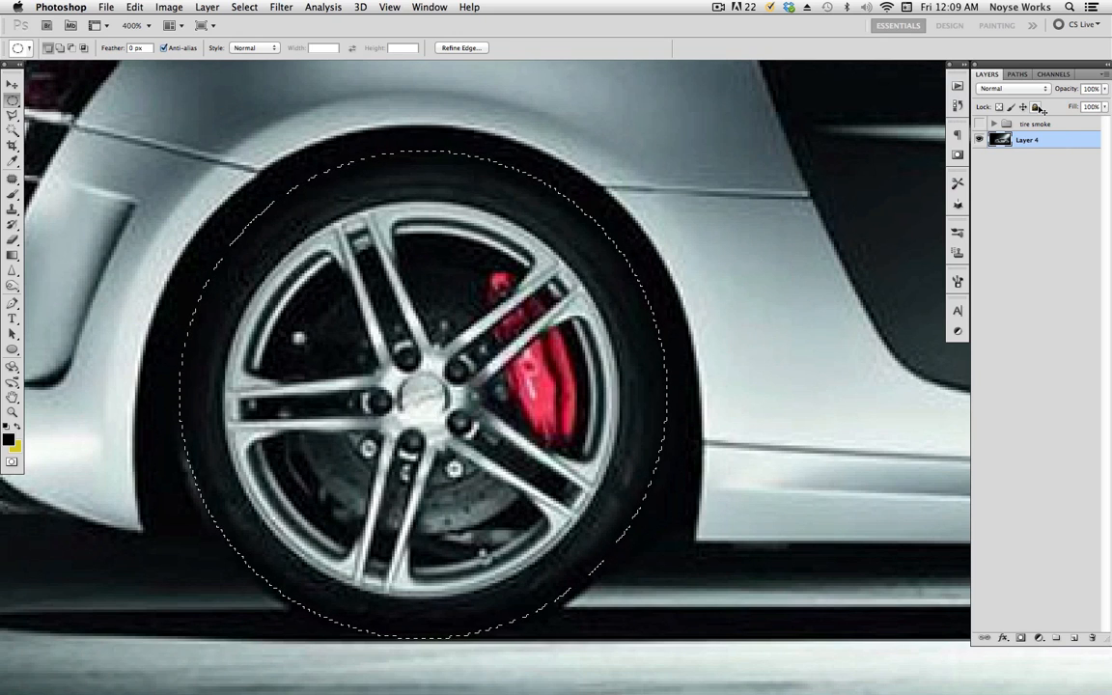
{"action": "mouse_move", "coordinate": [1036, 106]}
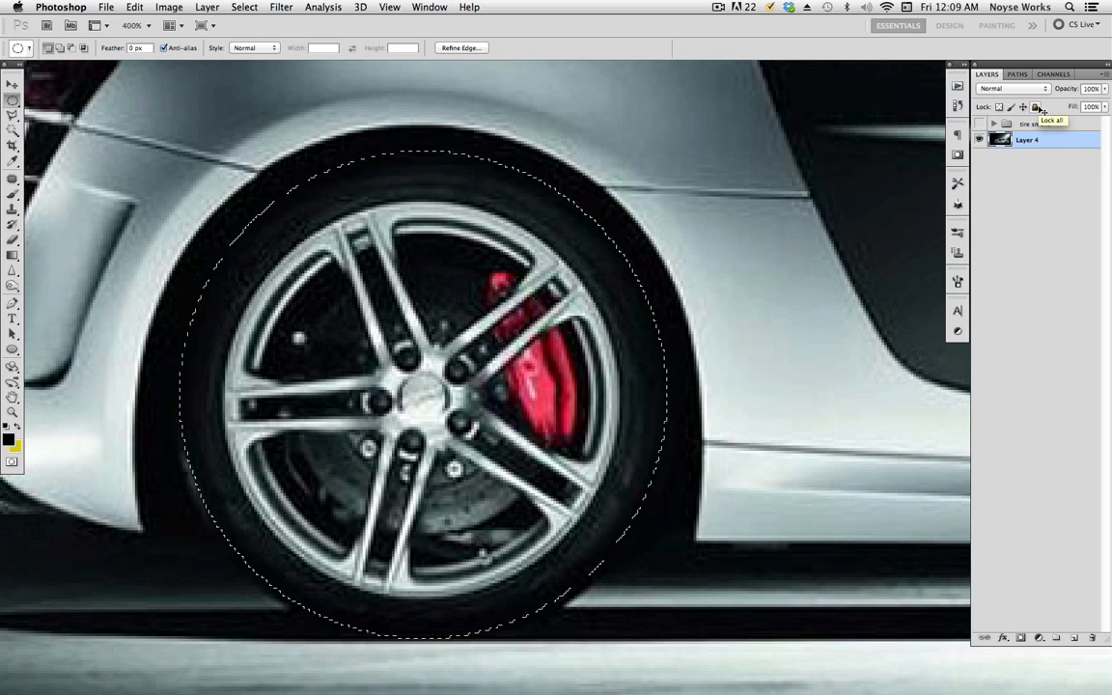
{"action": "left_click", "coordinate": [1039, 638]}
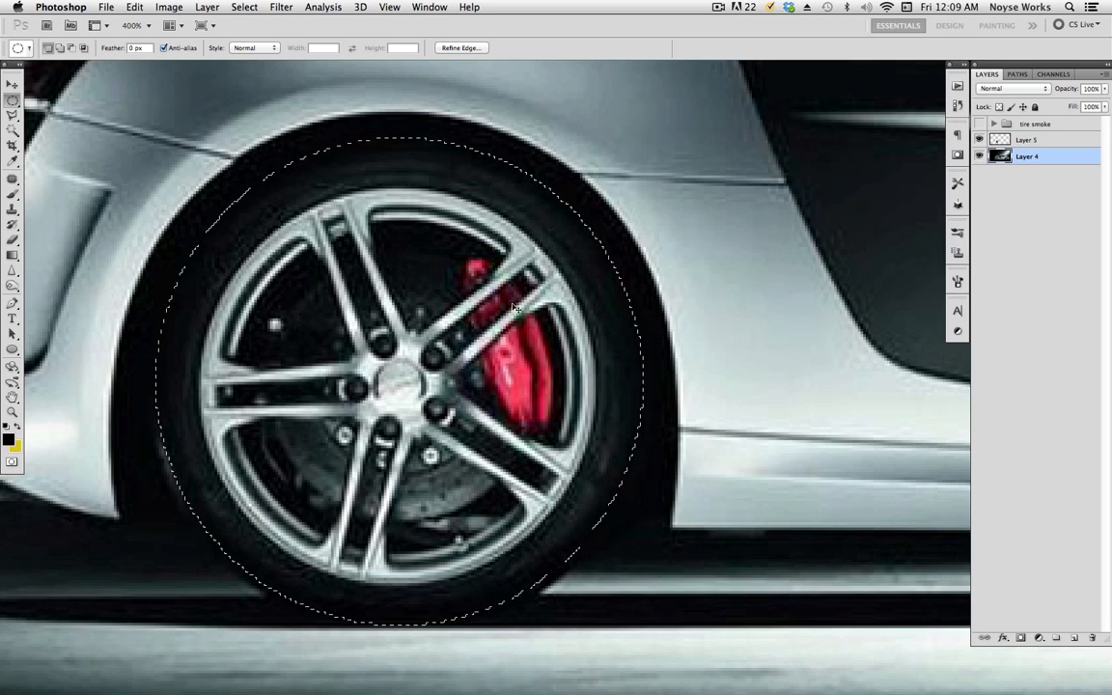
Apply a Spin radial blur to the wheel on Layer 4 and again on Layer 5
{"action": "left_click", "coordinate": [282, 7]}
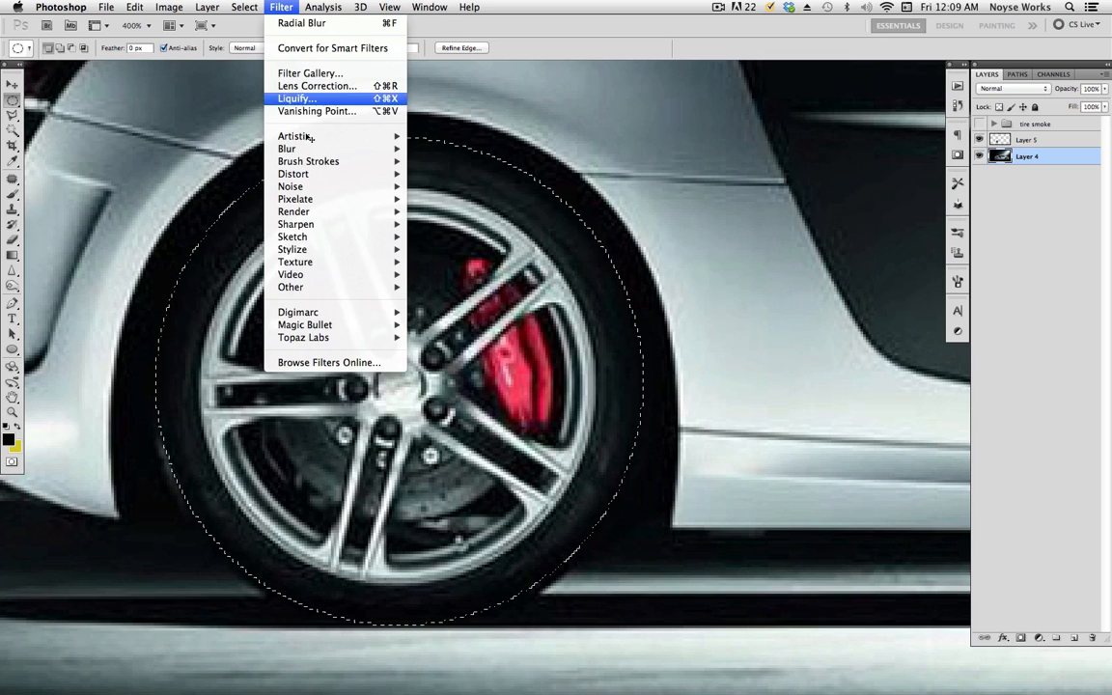
{"action": "mouse_move", "coordinate": [286, 149]}
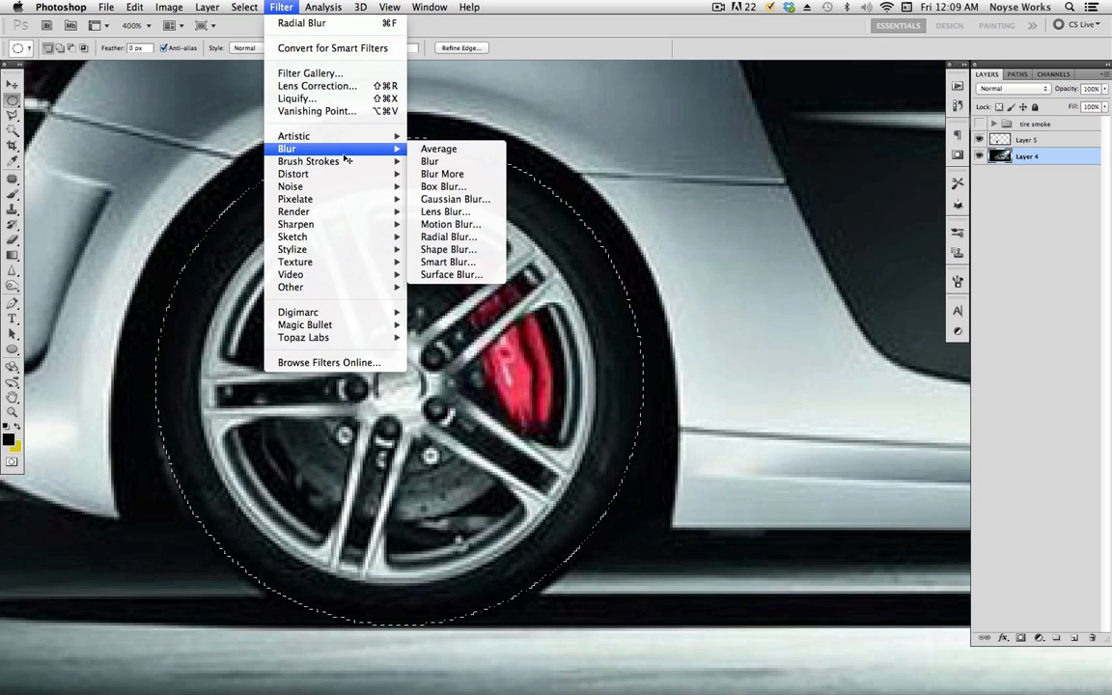
{"action": "mouse_move", "coordinate": [448, 235]}
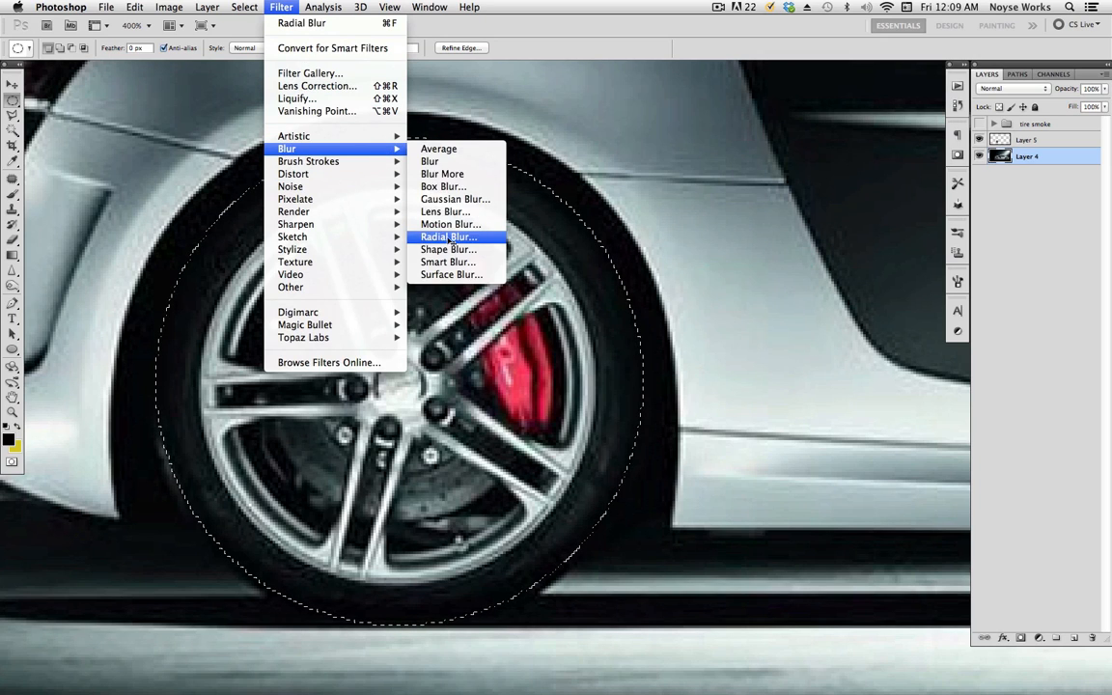
{"action": "left_click", "coordinate": [449, 236]}
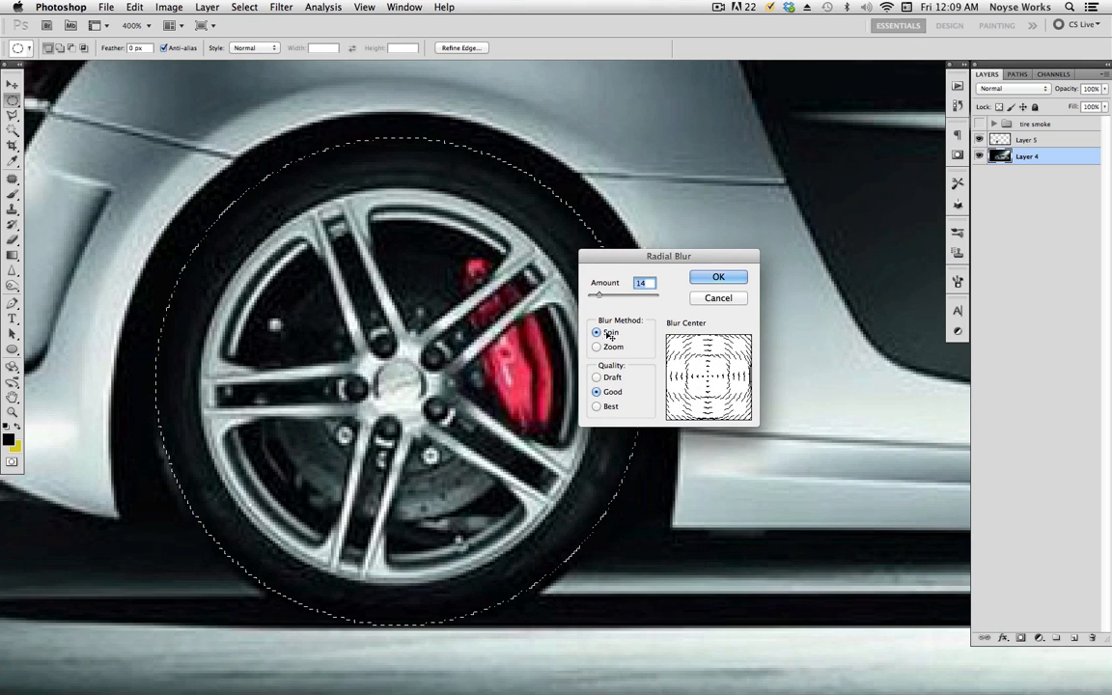
{"action": "left_click", "coordinate": [719, 278]}
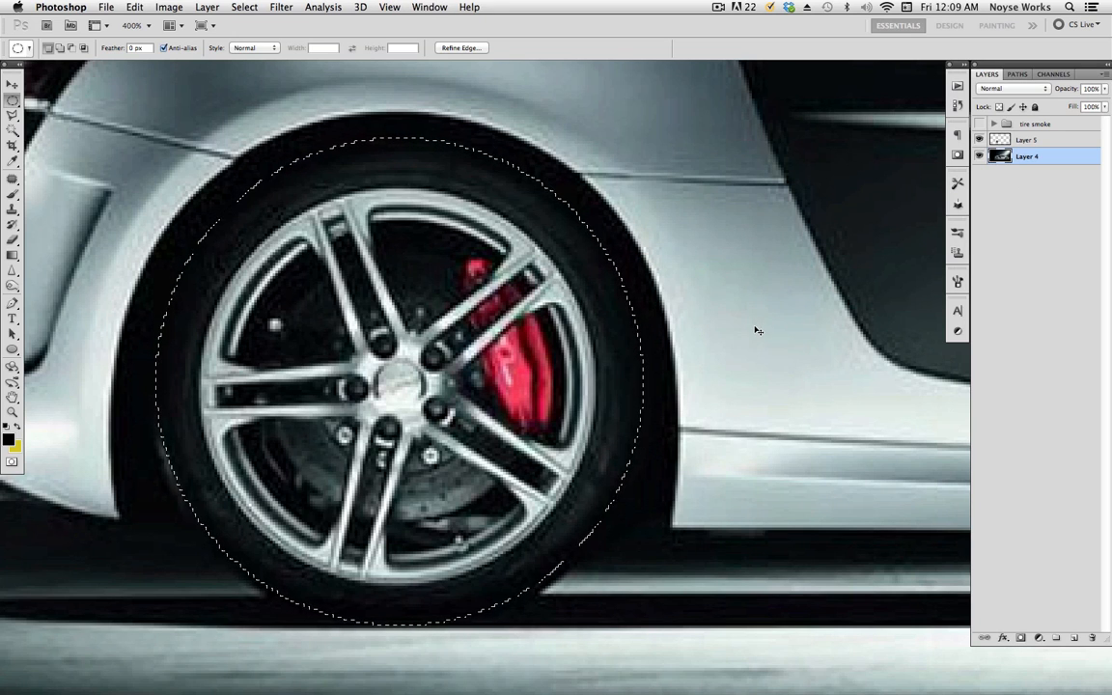
{"action": "left_click", "coordinate": [1027, 139]}
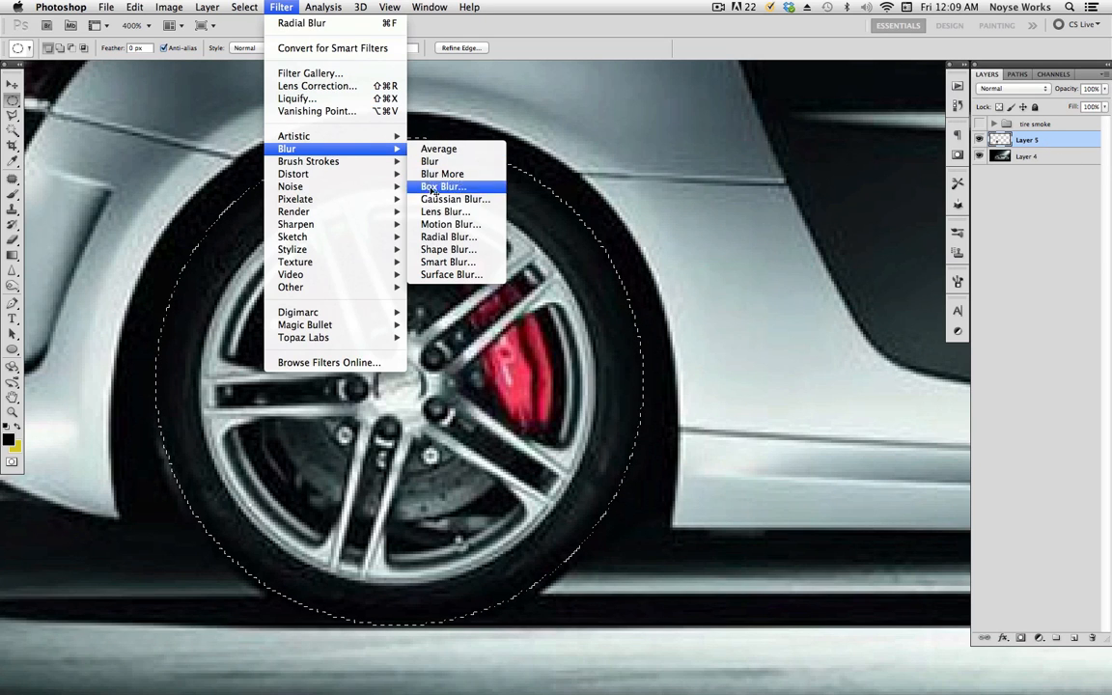
{"action": "left_click", "coordinate": [448, 235]}
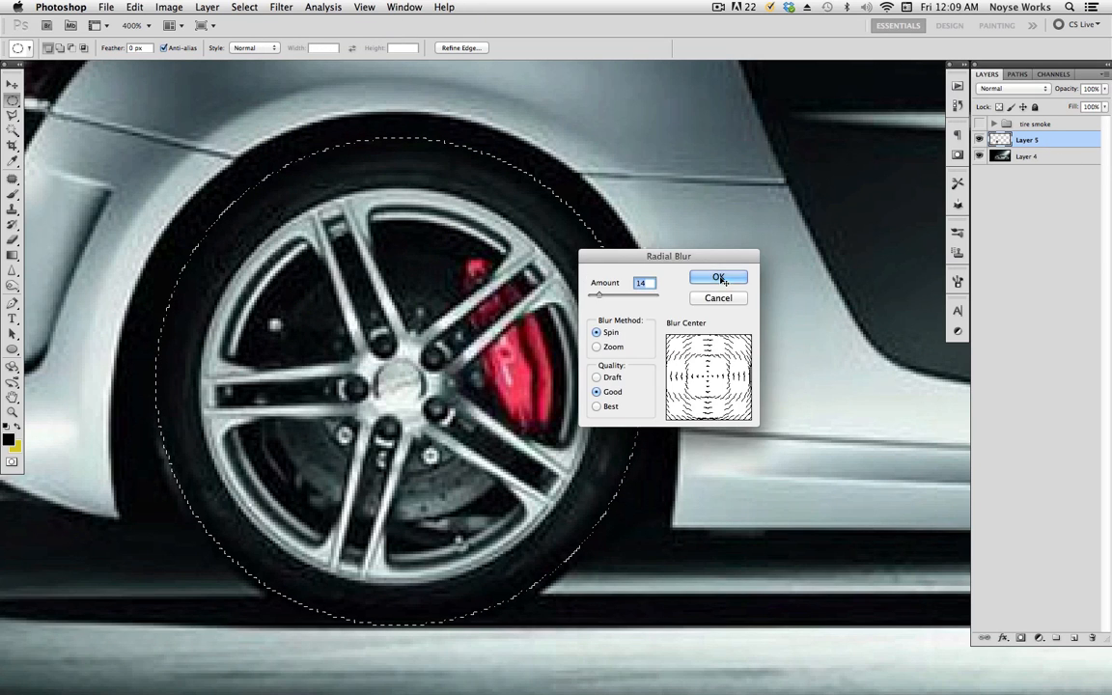
{"action": "left_click", "coordinate": [718, 278]}
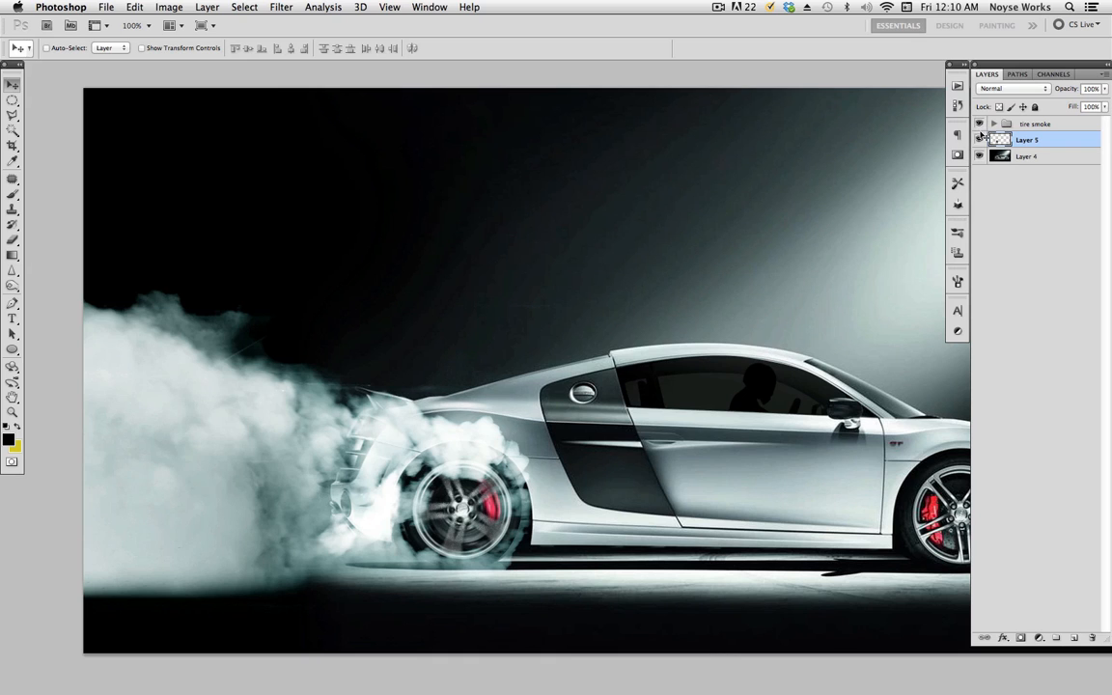
{"action": "left_click", "coordinate": [980, 124]}
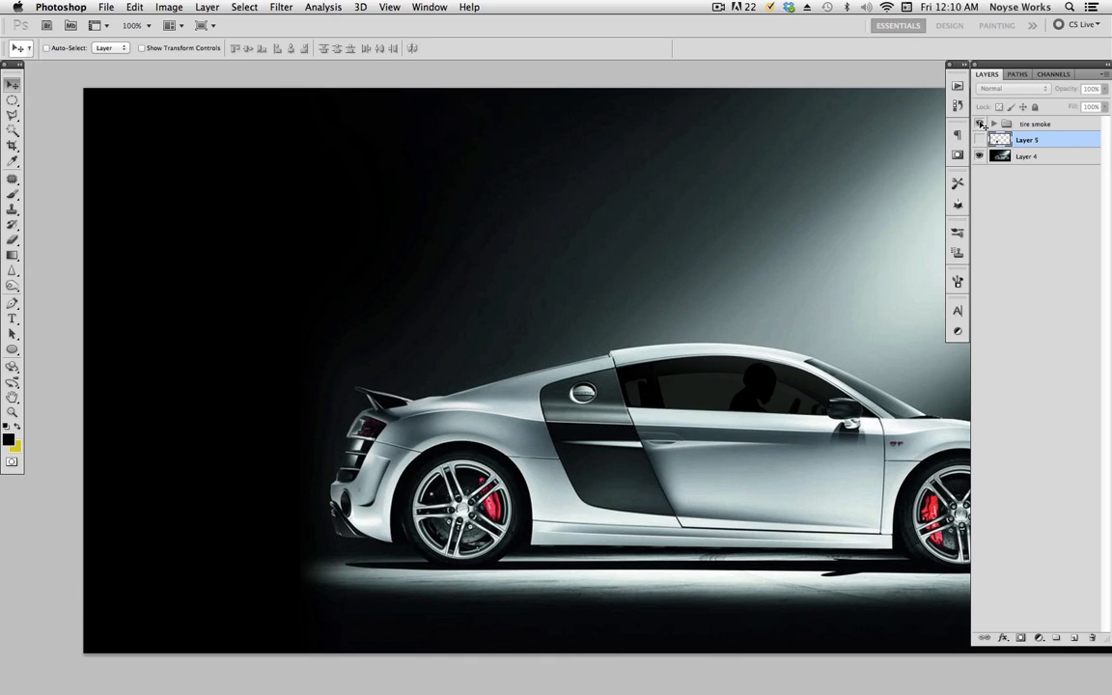
{"action": "left_click", "coordinate": [979, 123]}
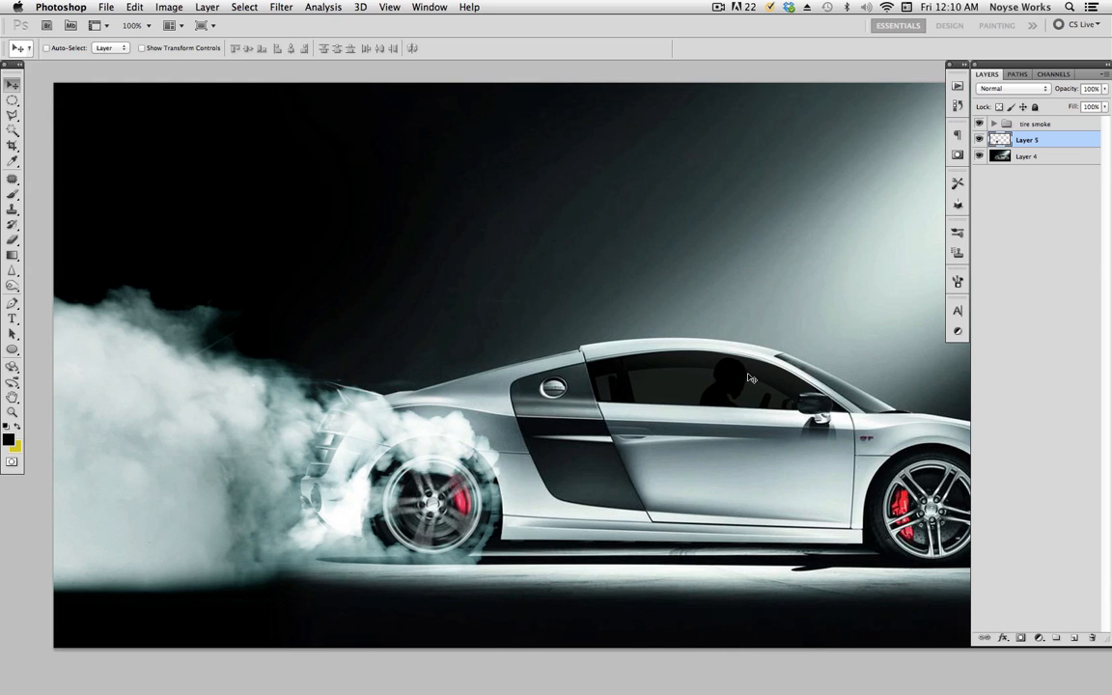
{"action": "mouse_move", "coordinate": [711, 263]}
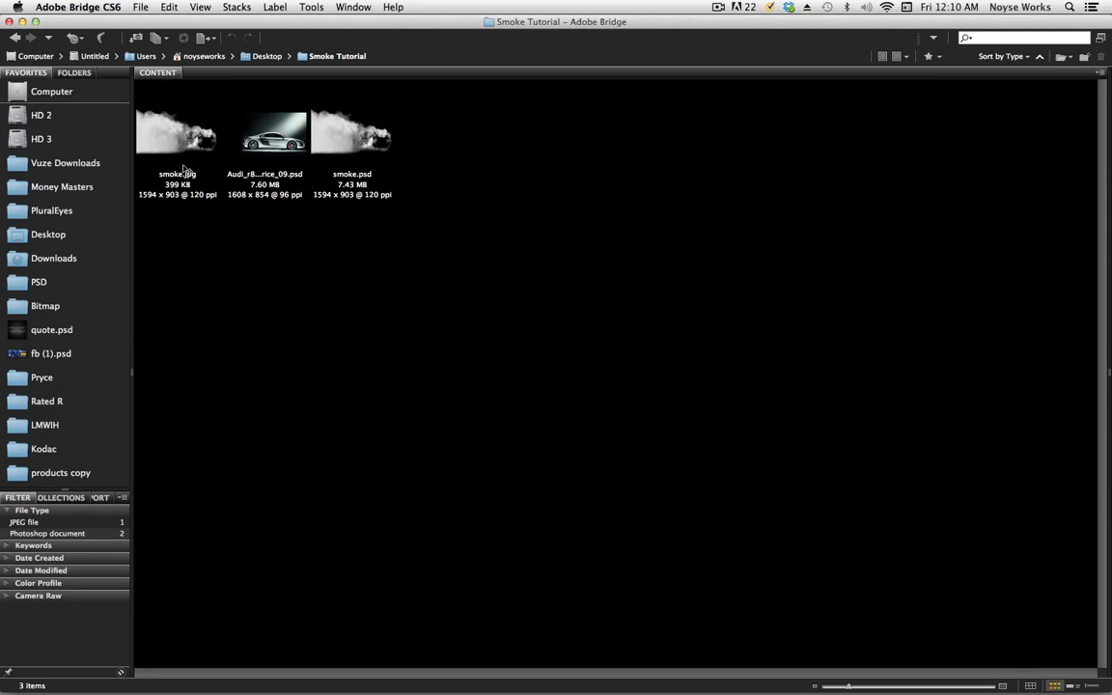
{"action": "mouse_move", "coordinate": [583, 392]}
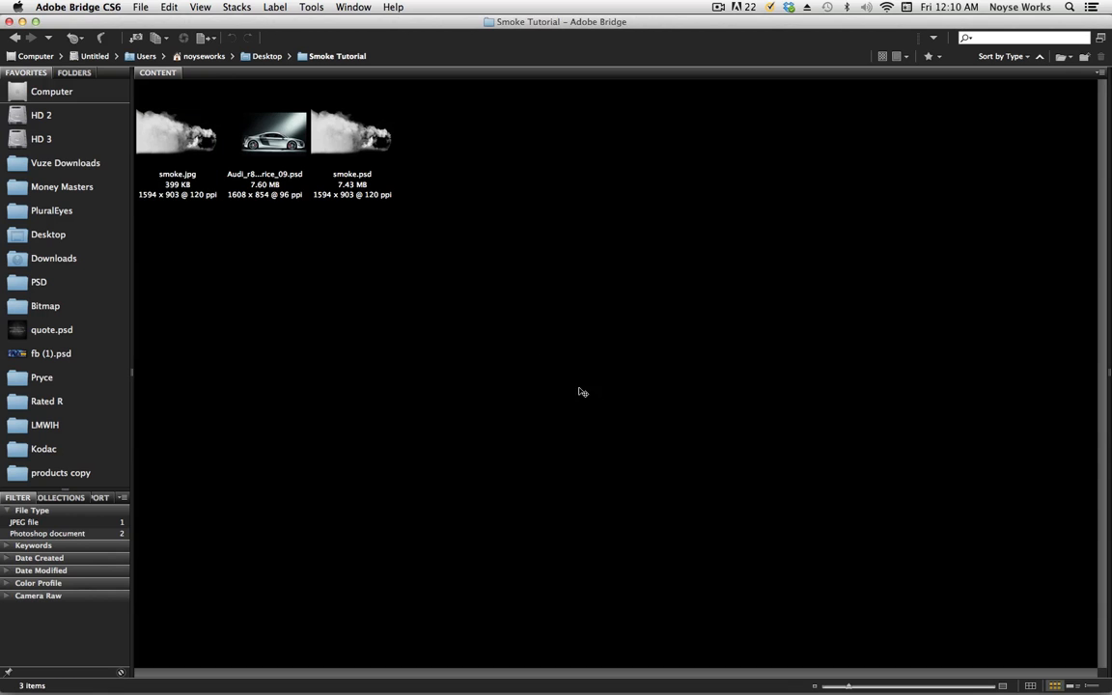
{"action": "mouse_move", "coordinate": [437, 371]}
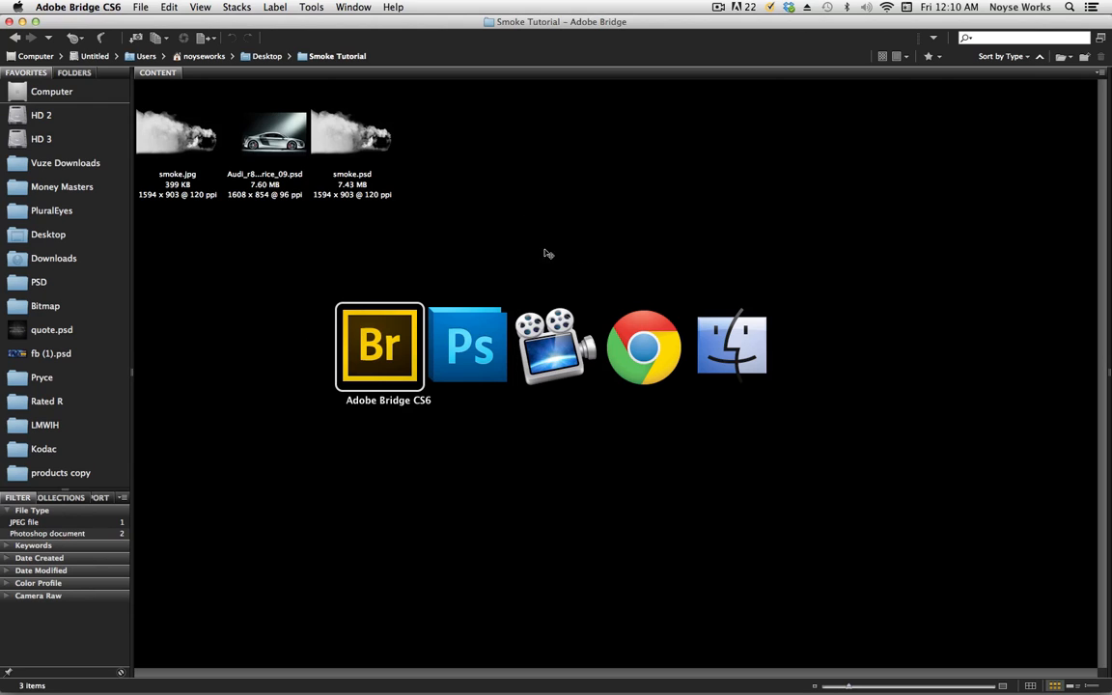
Switch from Adobe Bridge to the Chrome web browser
{"action": "left_click", "coordinate": [643, 346]}
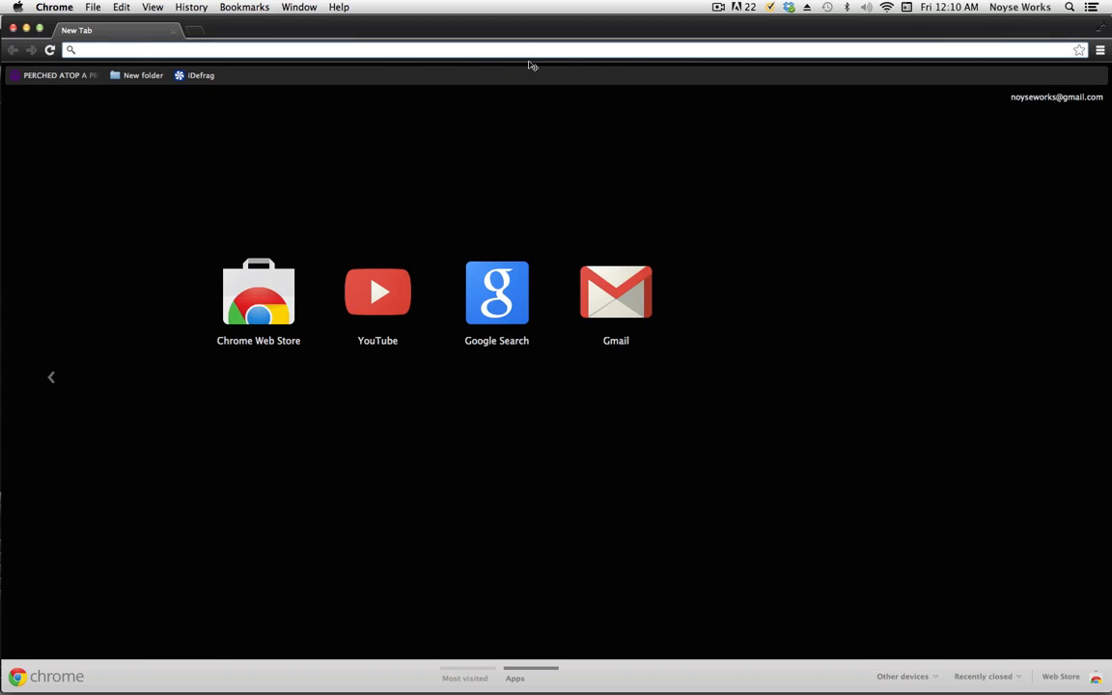
Load noyseworks.com in Chrome and scroll down to the tutorial banners and newsletter signup
{"action": "type", "text": "noyseworks.com"}
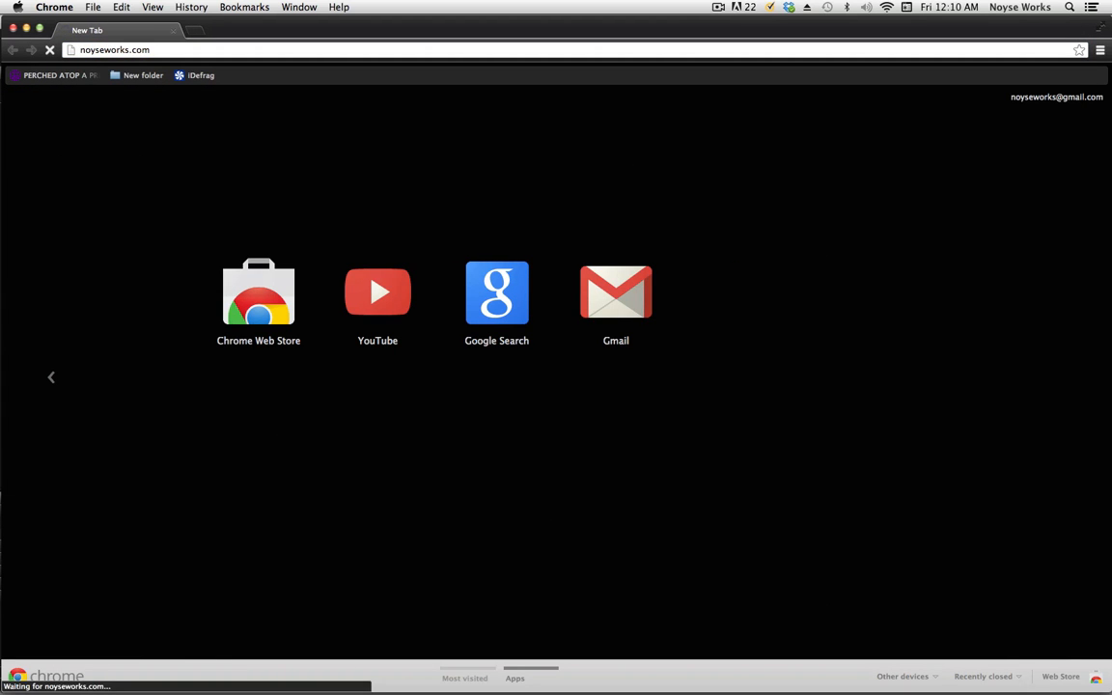
{"action": "mouse_move", "coordinate": [711, 263]}
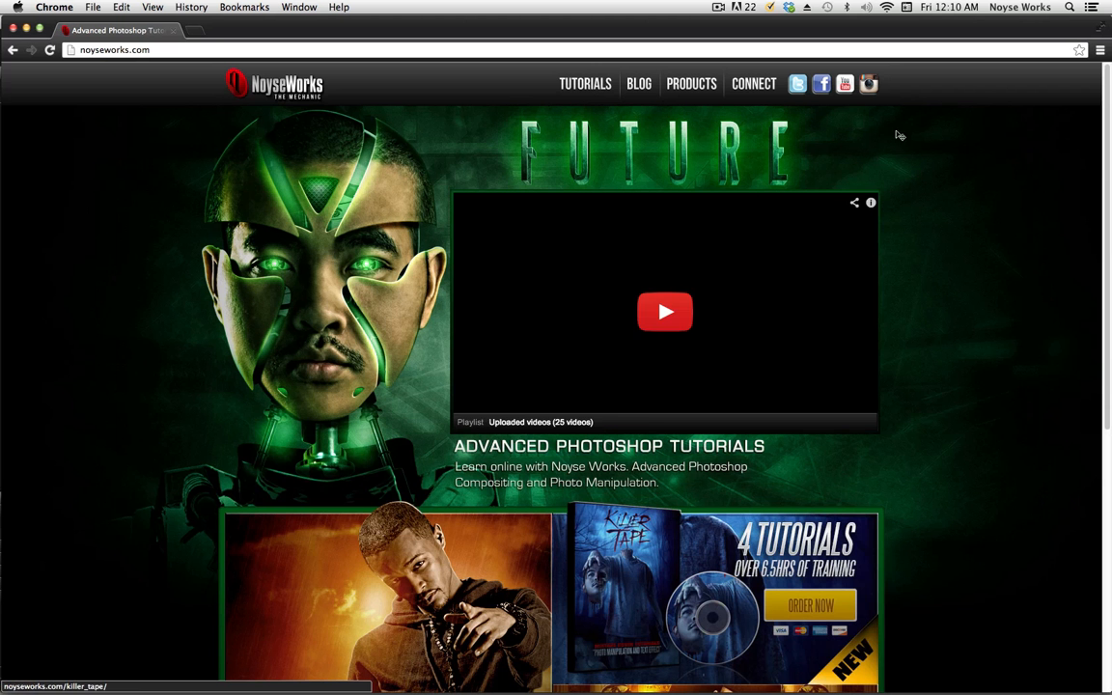
{"action": "scroll", "scroll_direction": "down", "scroll_amount": 3}
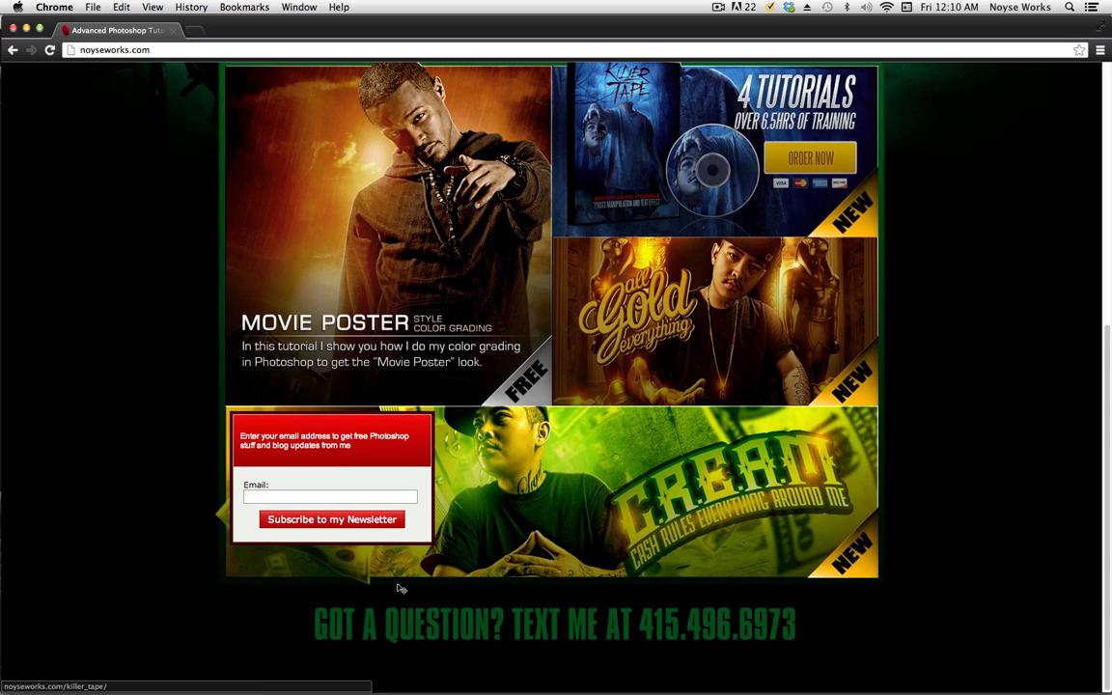
{"action": "mouse_move", "coordinate": [365, 548]}
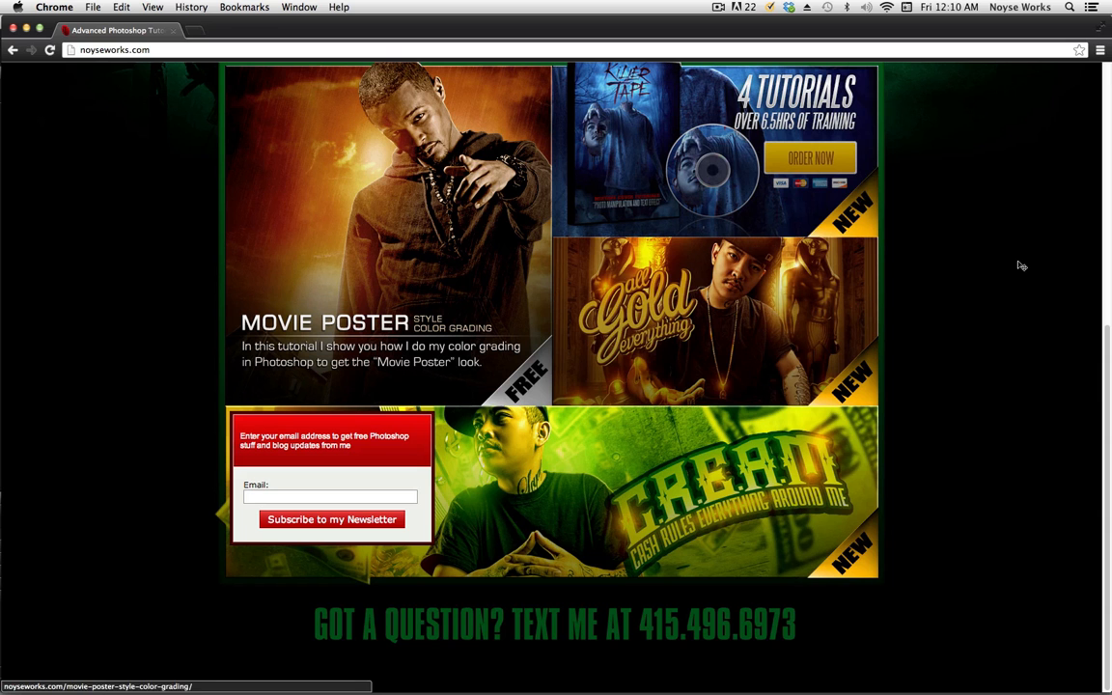
{"action": "mouse_move", "coordinate": [1037, 309]}
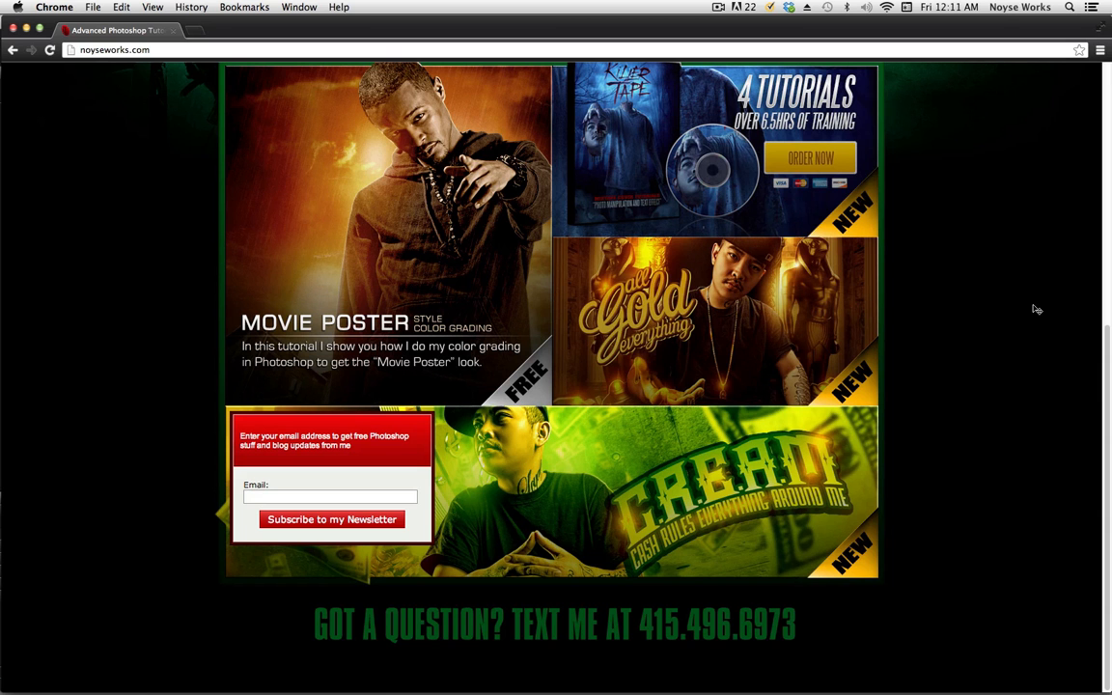